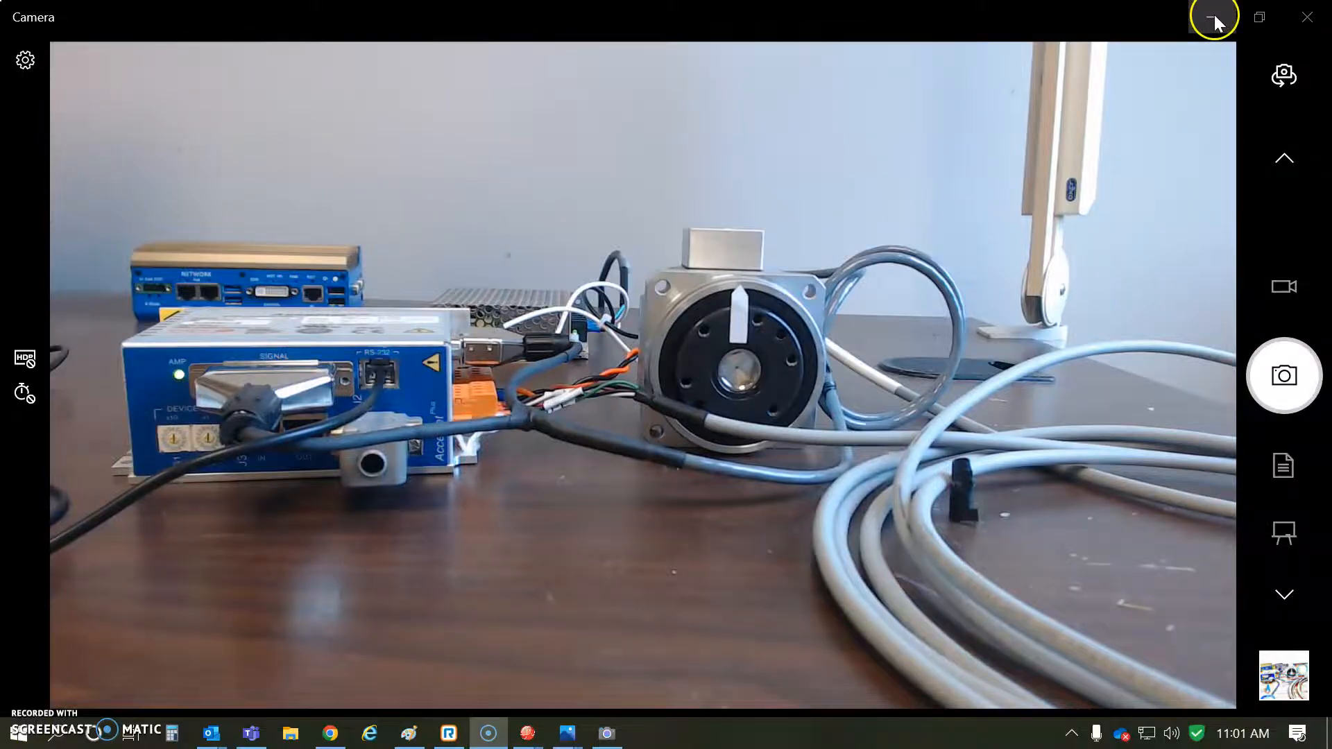
Scroll the FHA-Mini page to Key Features and highlight the 14bit (16384 cpr) encoder resolution line
left_click(1213, 16)
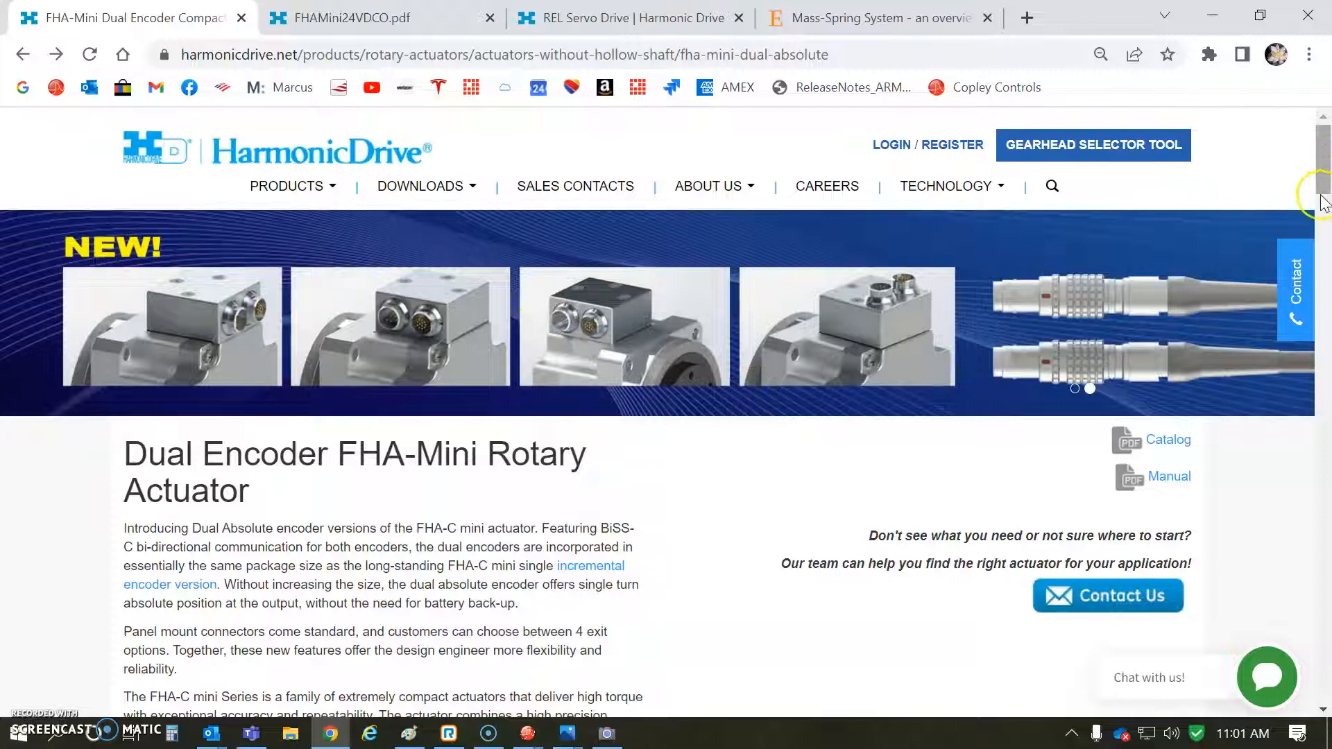
scroll("down", 3)
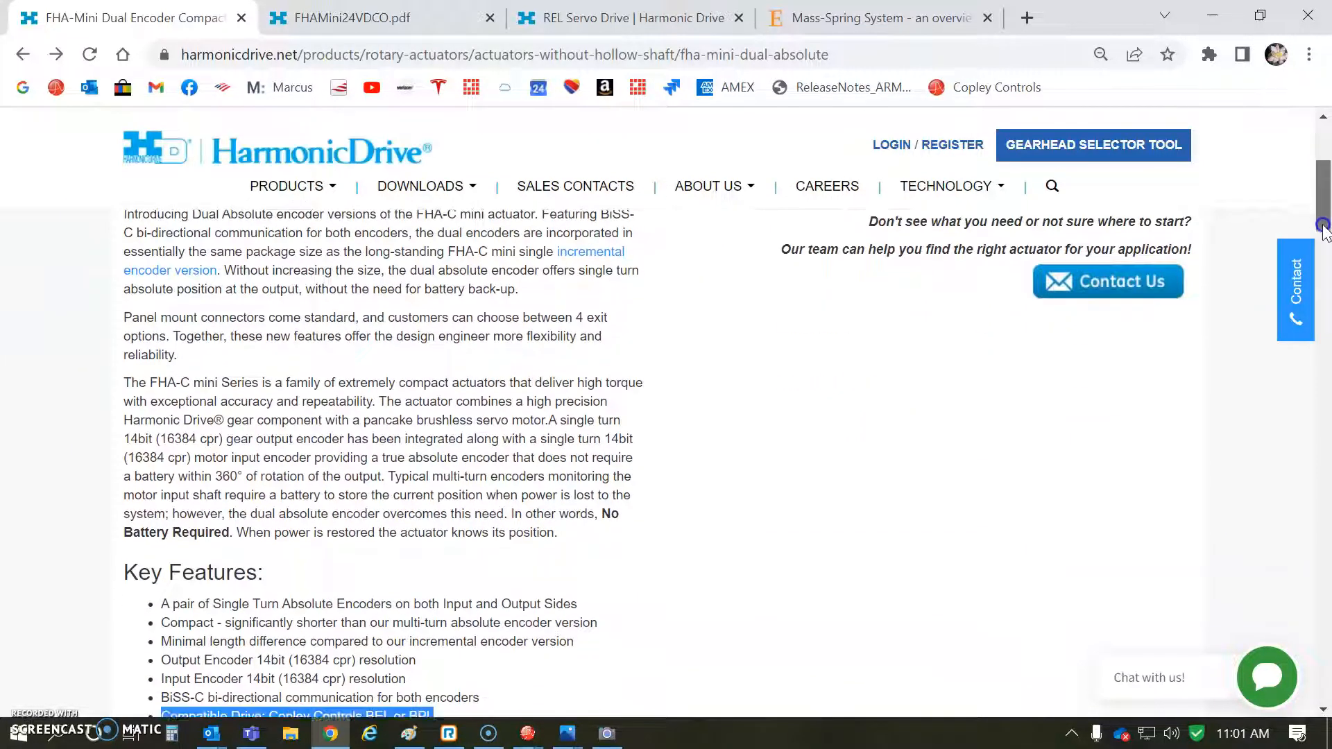
scroll("down", 3)
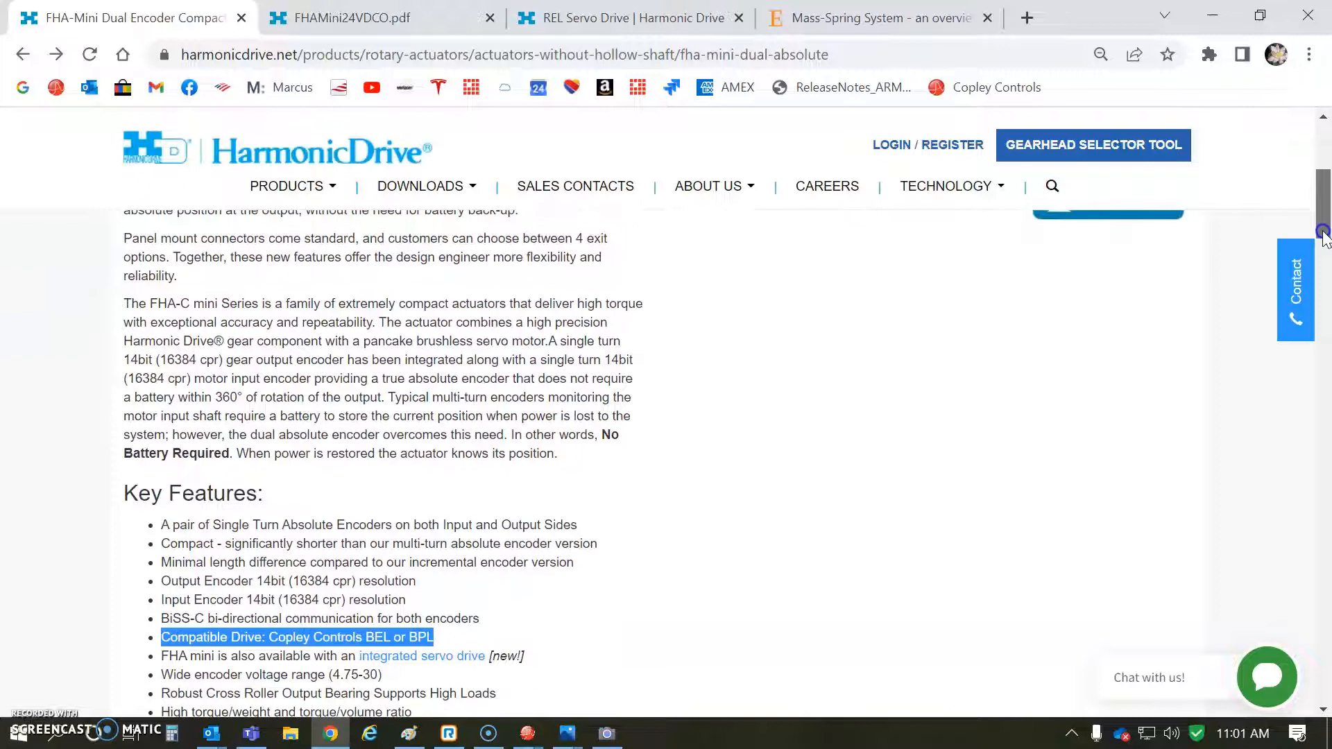
scroll("down", 3)
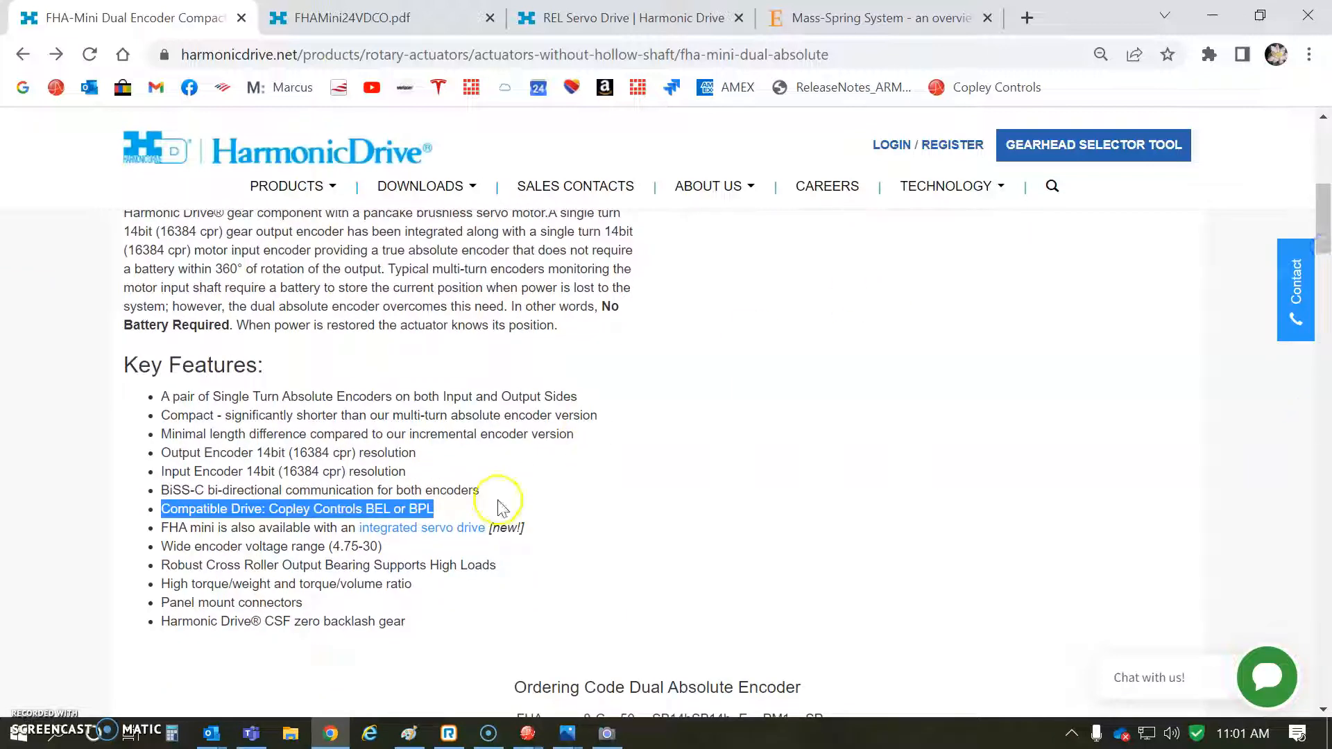
mouse_move(376, 531)
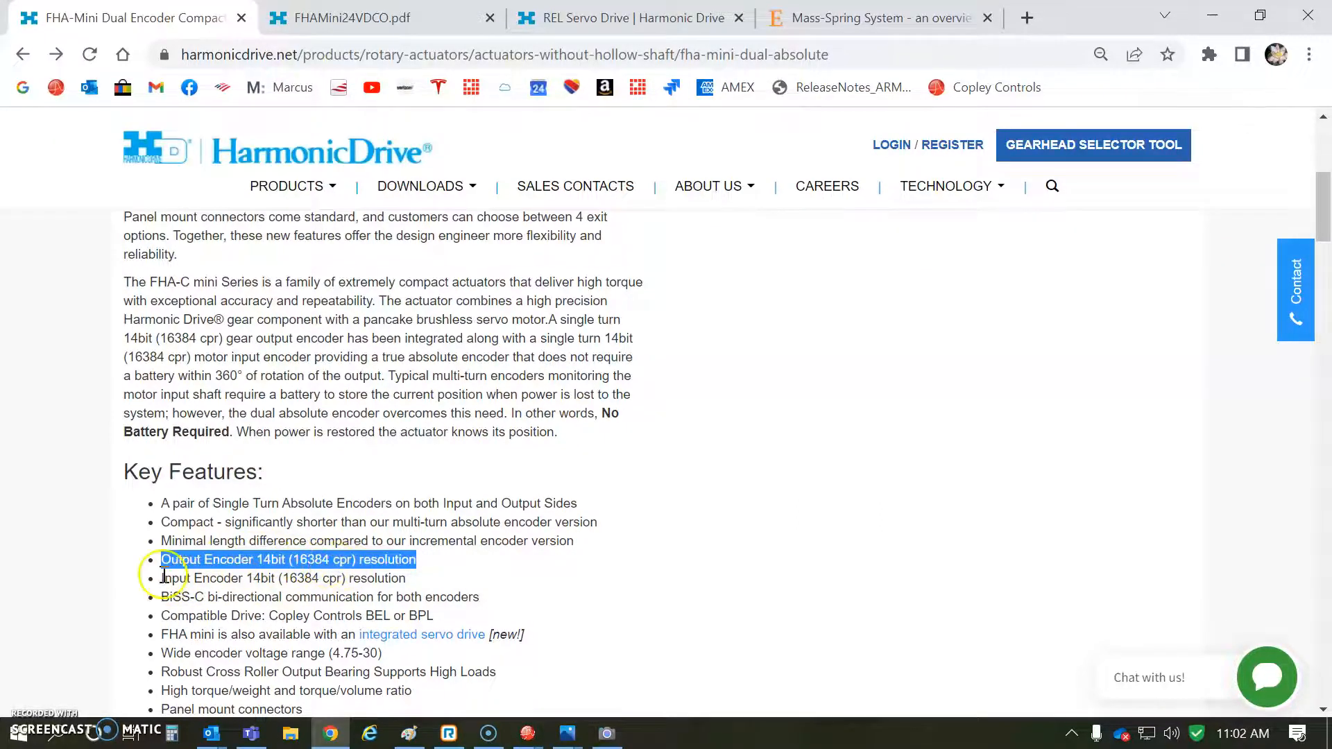
left_click_drag(161, 559, 406, 578)
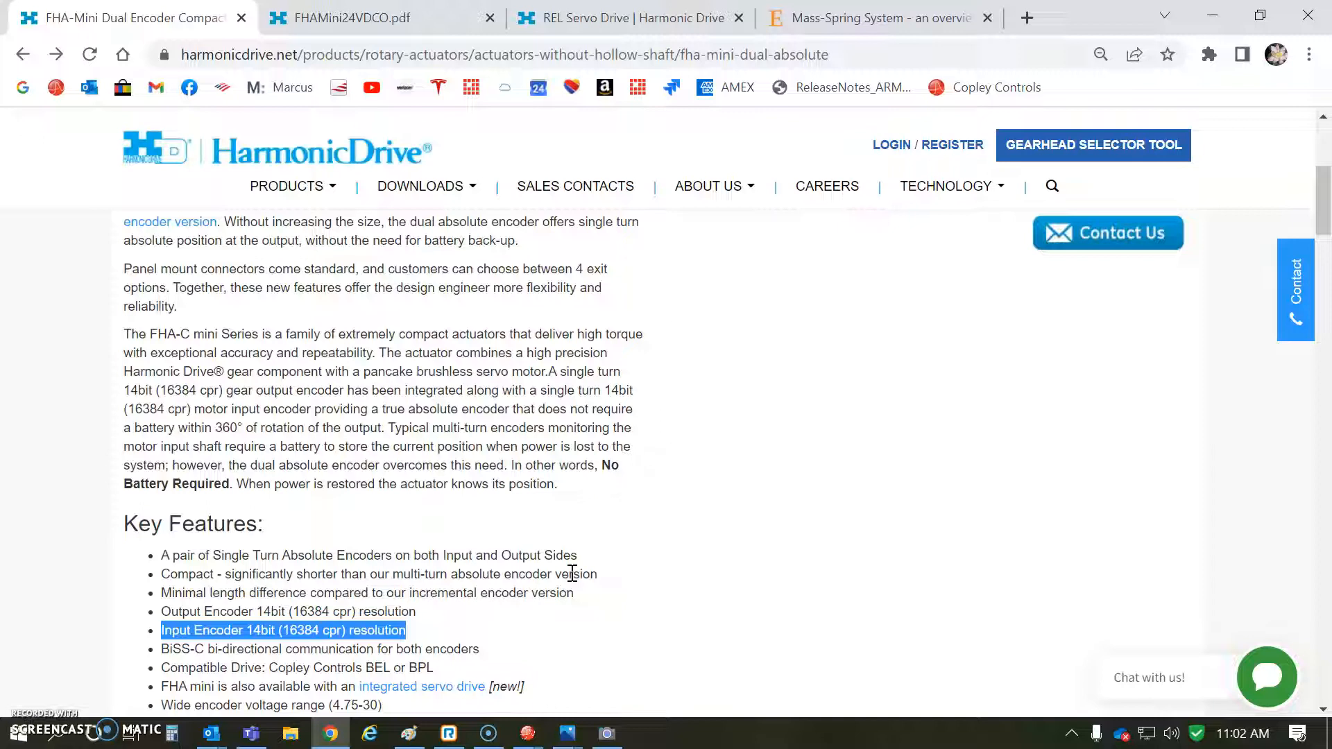
mouse_move(395, 88)
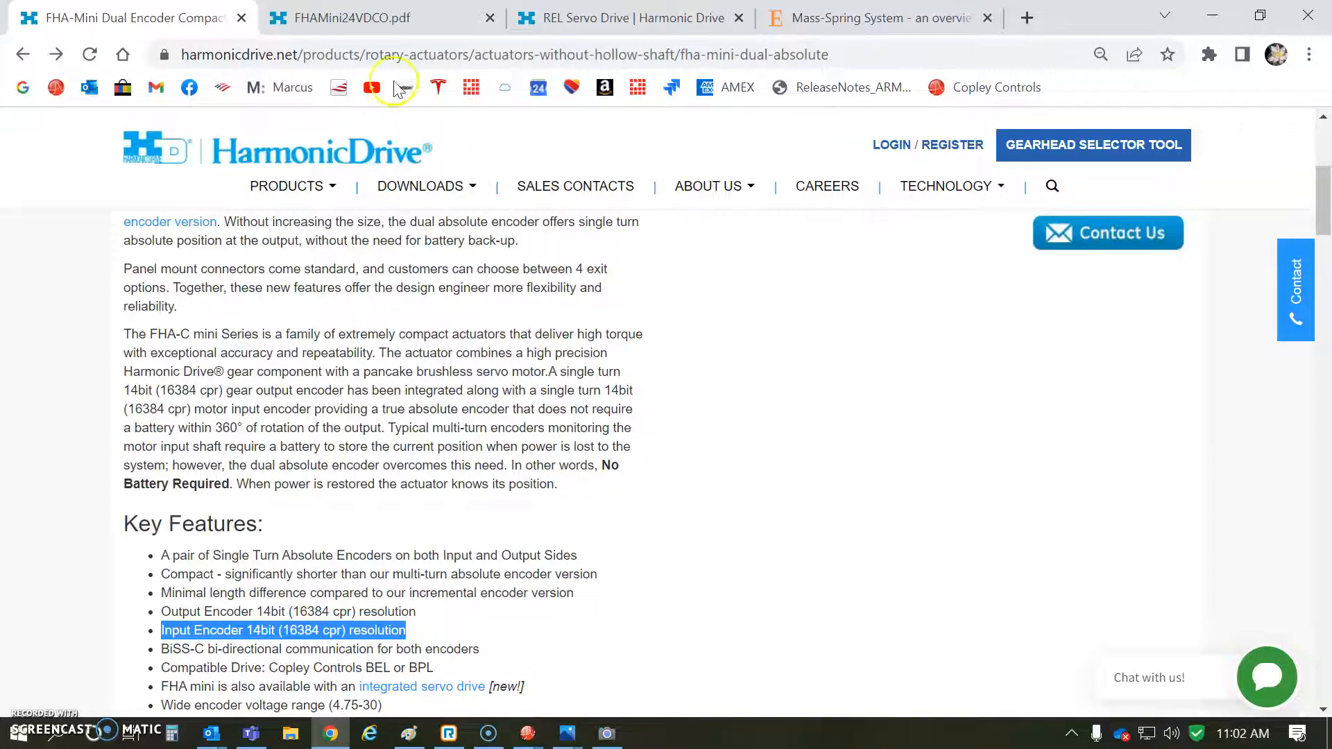
Highlight the BISS-C (HD BISS-C) column header in the REL Servo Drive encoder pinout table and review the wire colors
left_click(348, 18)
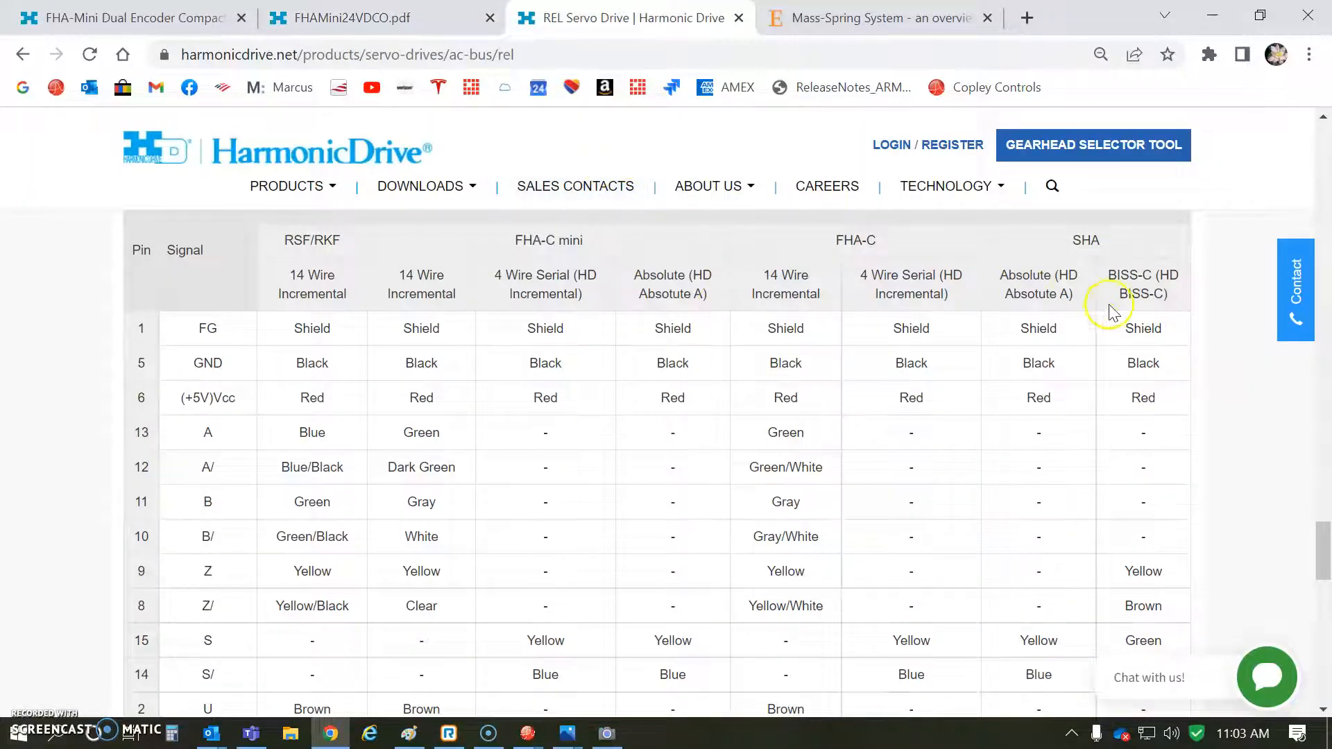
double_click(1142, 284)
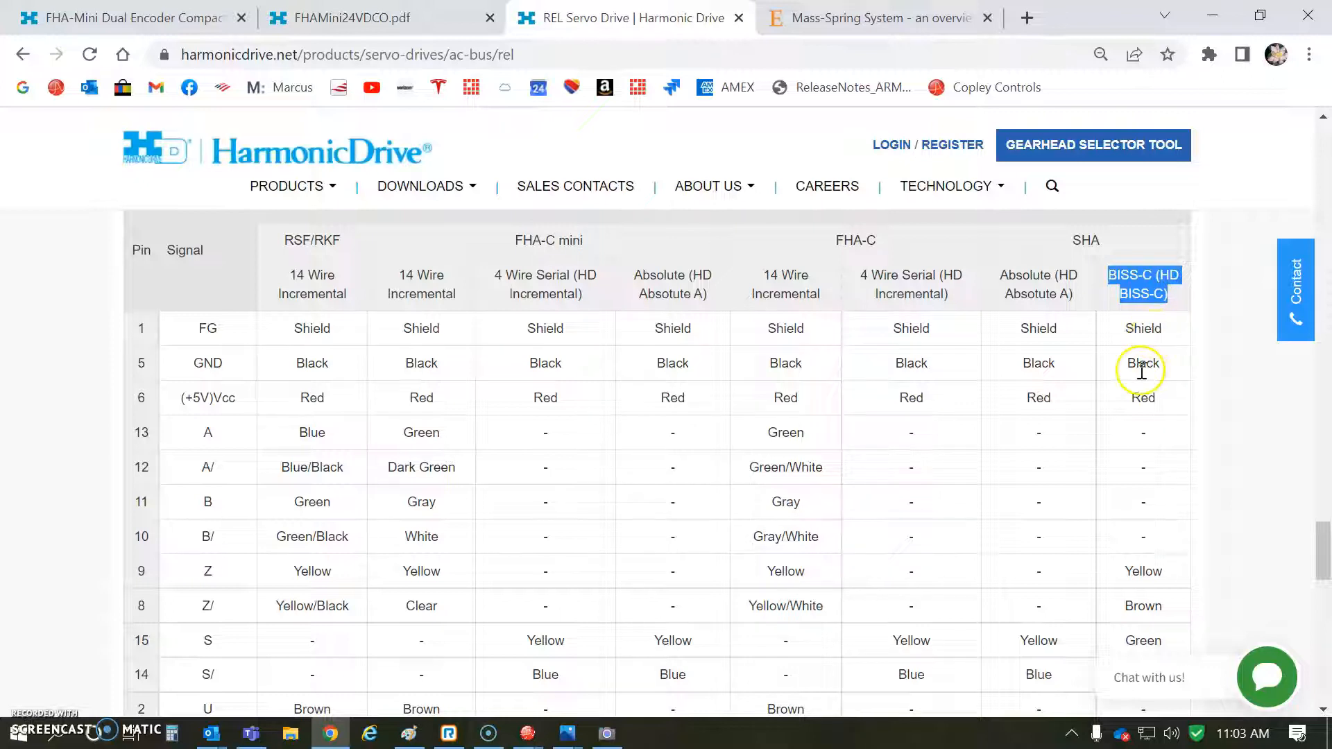
mouse_move(1132, 566)
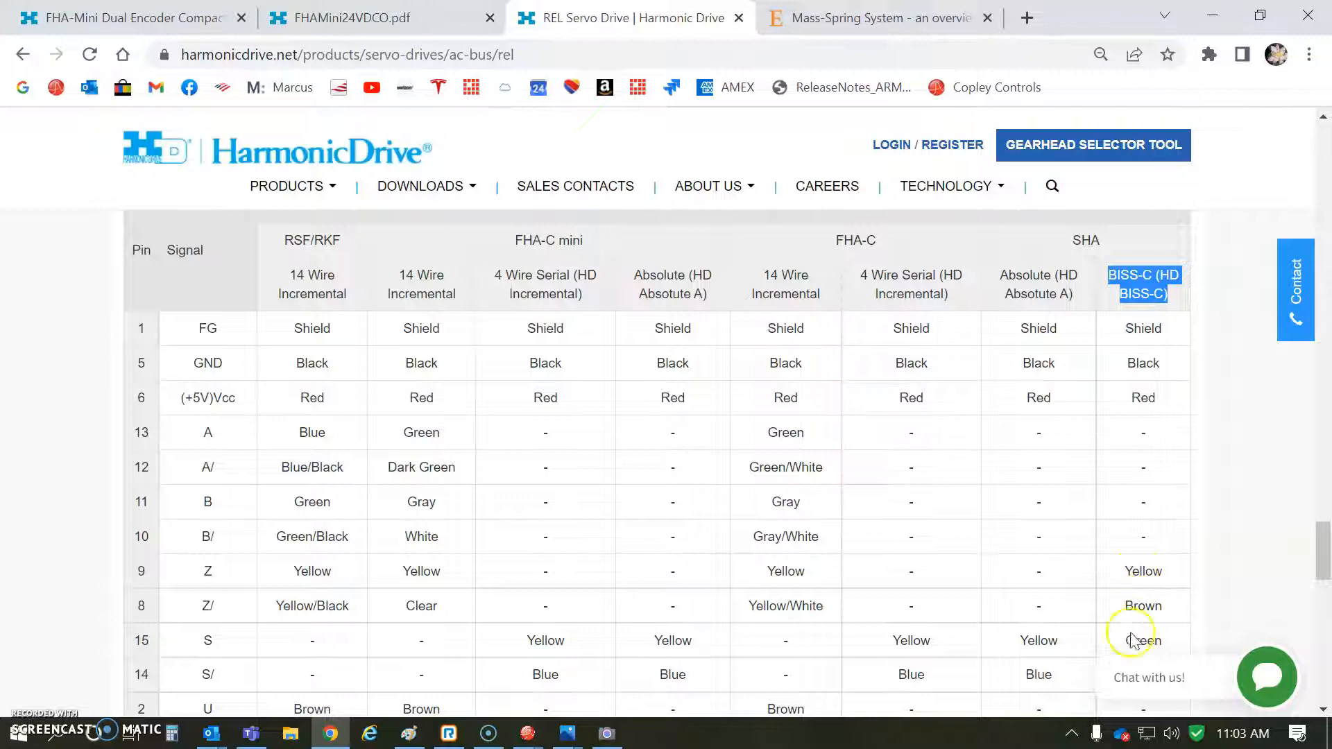
scroll("down", 3)
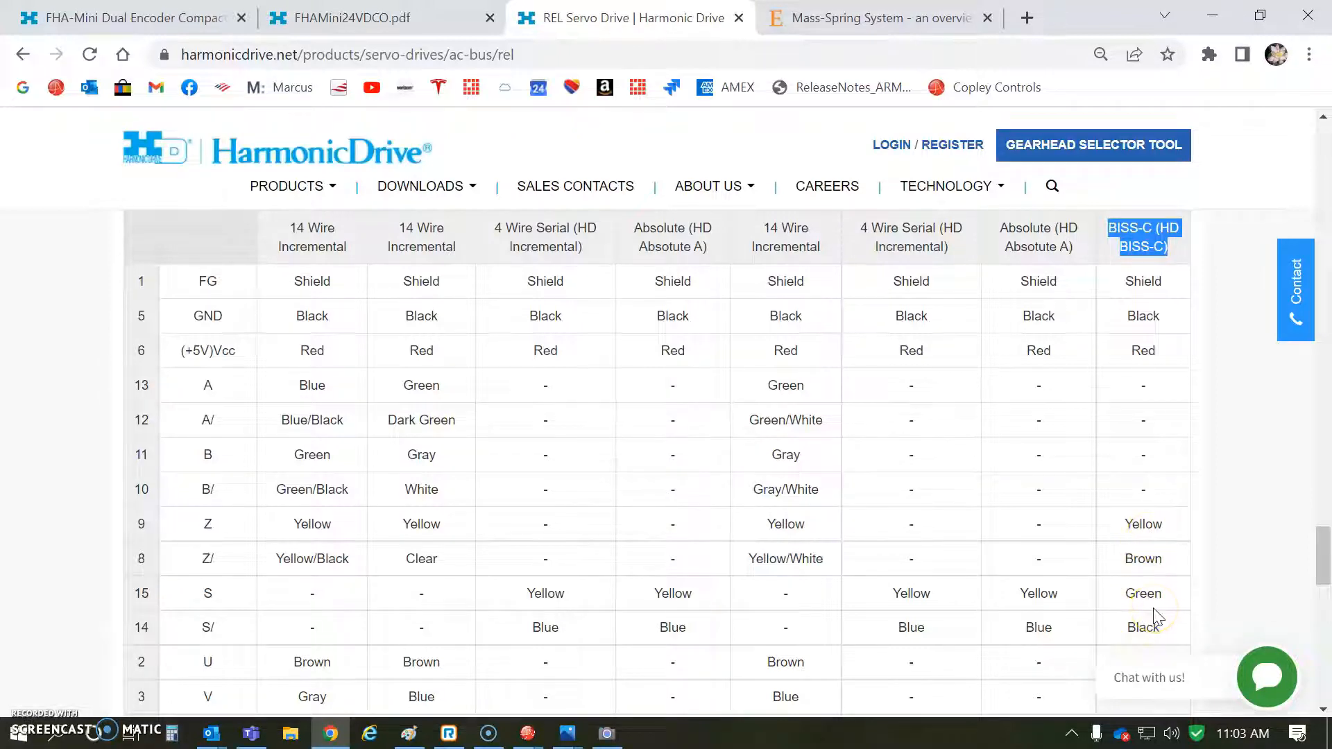
scroll("down", 3)
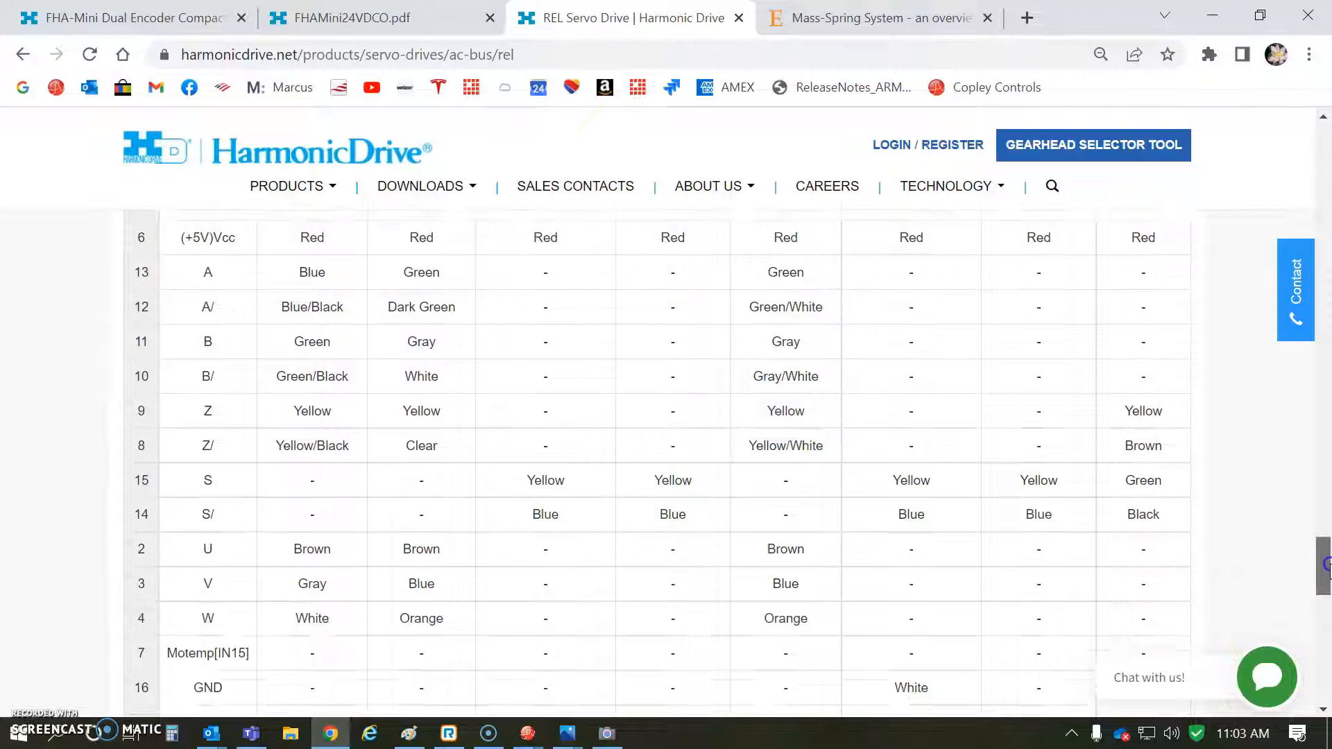
scroll("down", 3)
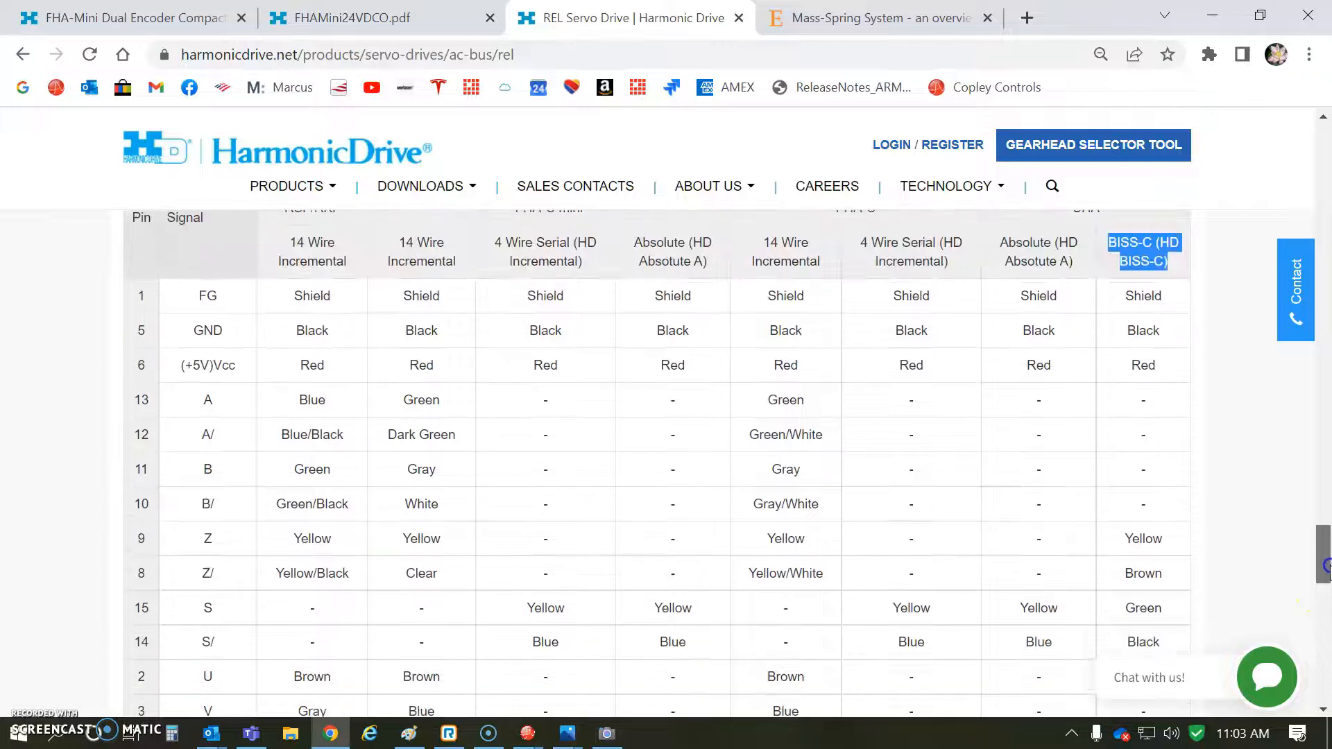
Scroll the ScienceDirect mass-spring article past the block diagrams to the damping ratio and rotating mass-spring example
left_click(875, 16)
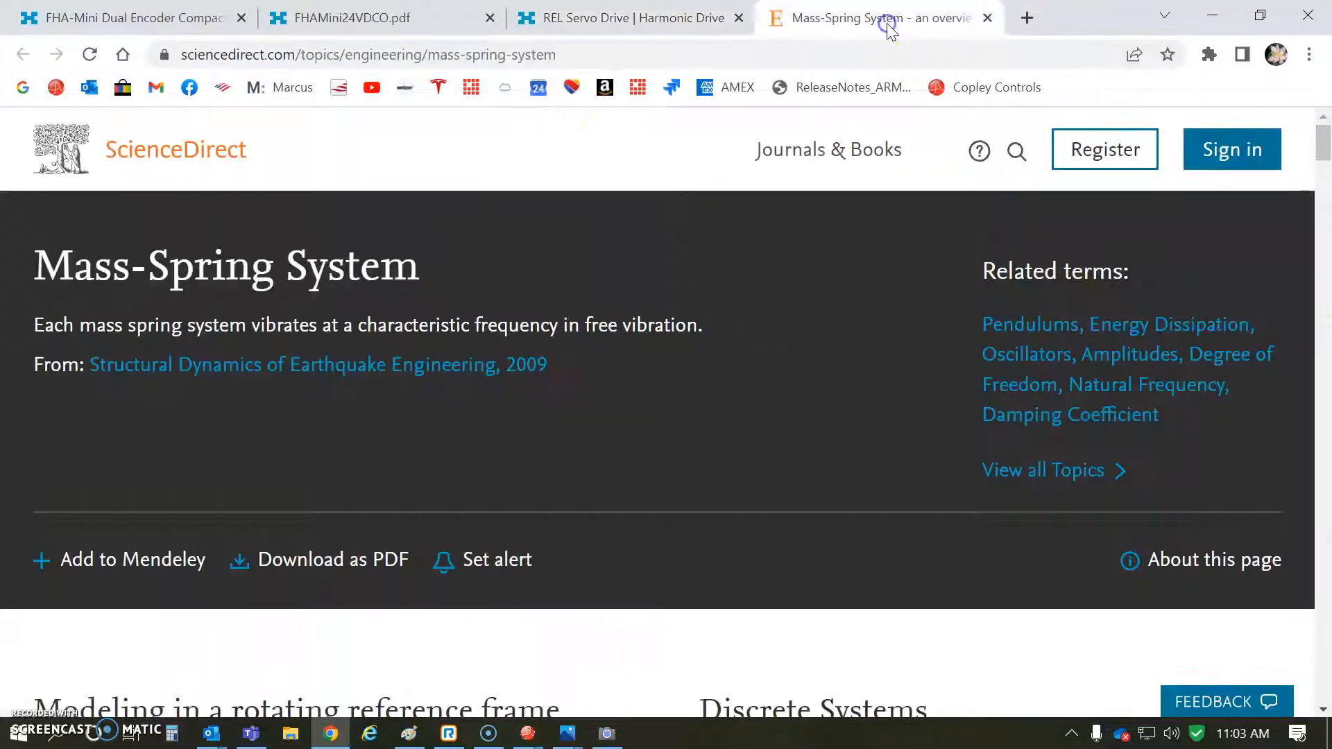
scroll("down", 3)
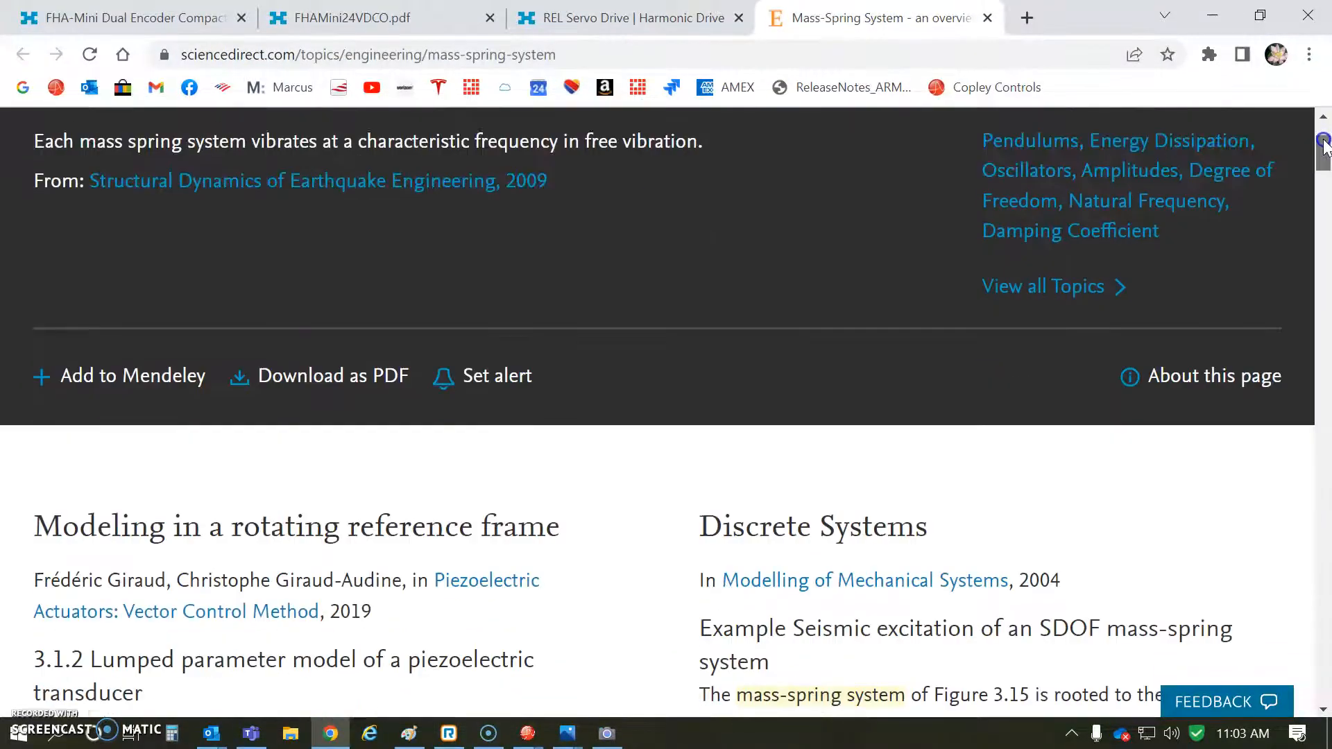
scroll("down", 3)
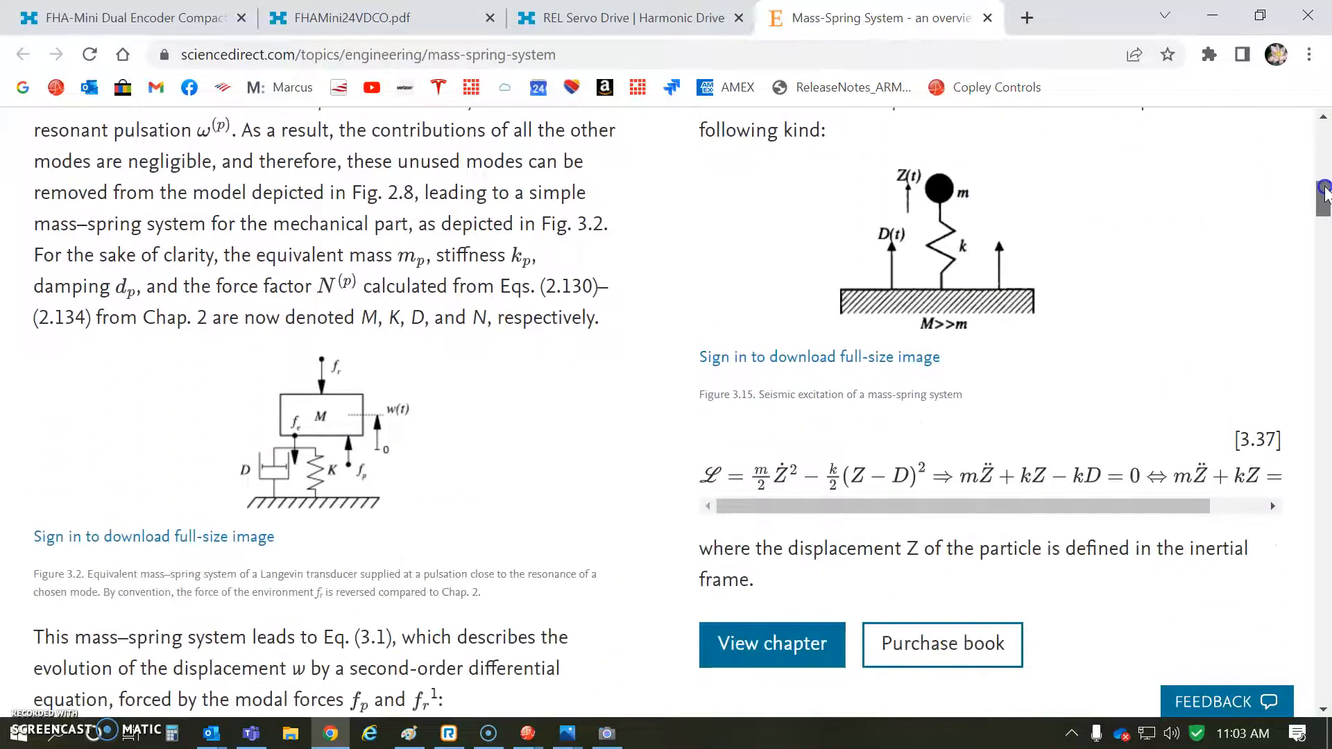
scroll("down", 3)
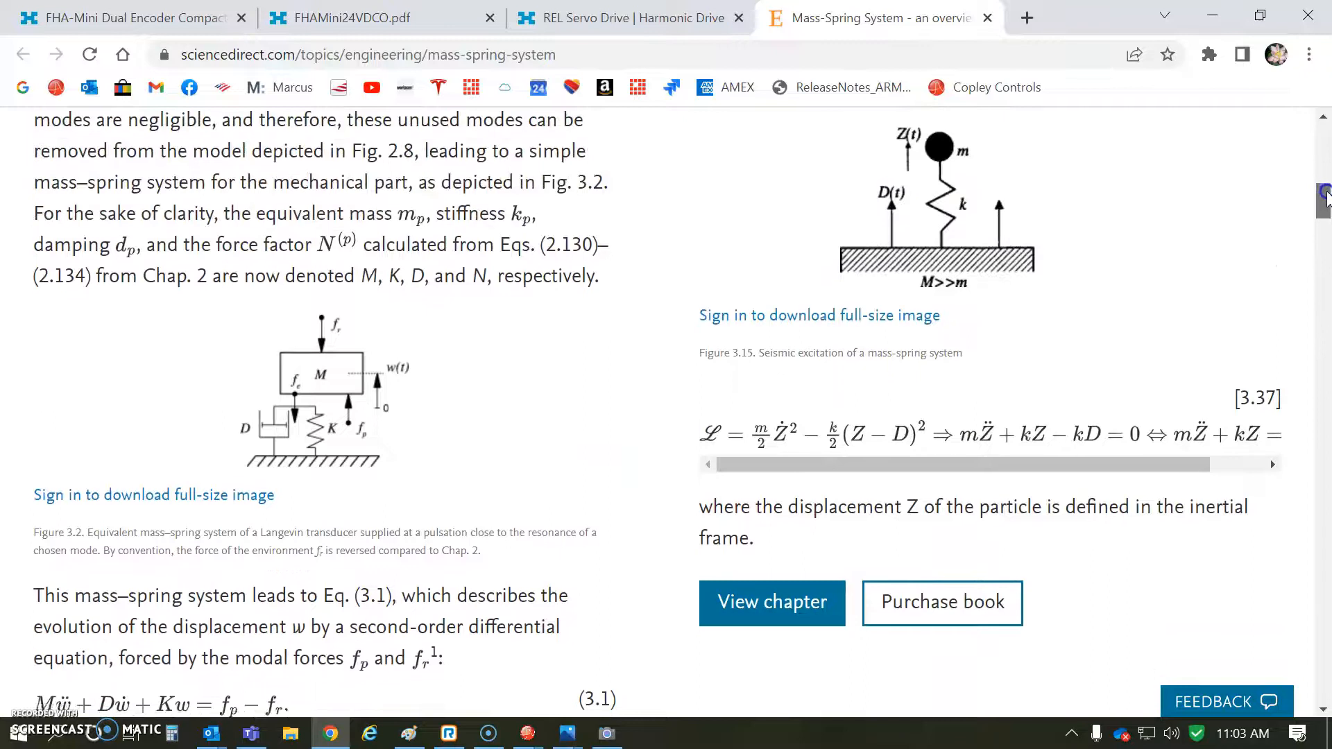
scroll("down", 3)
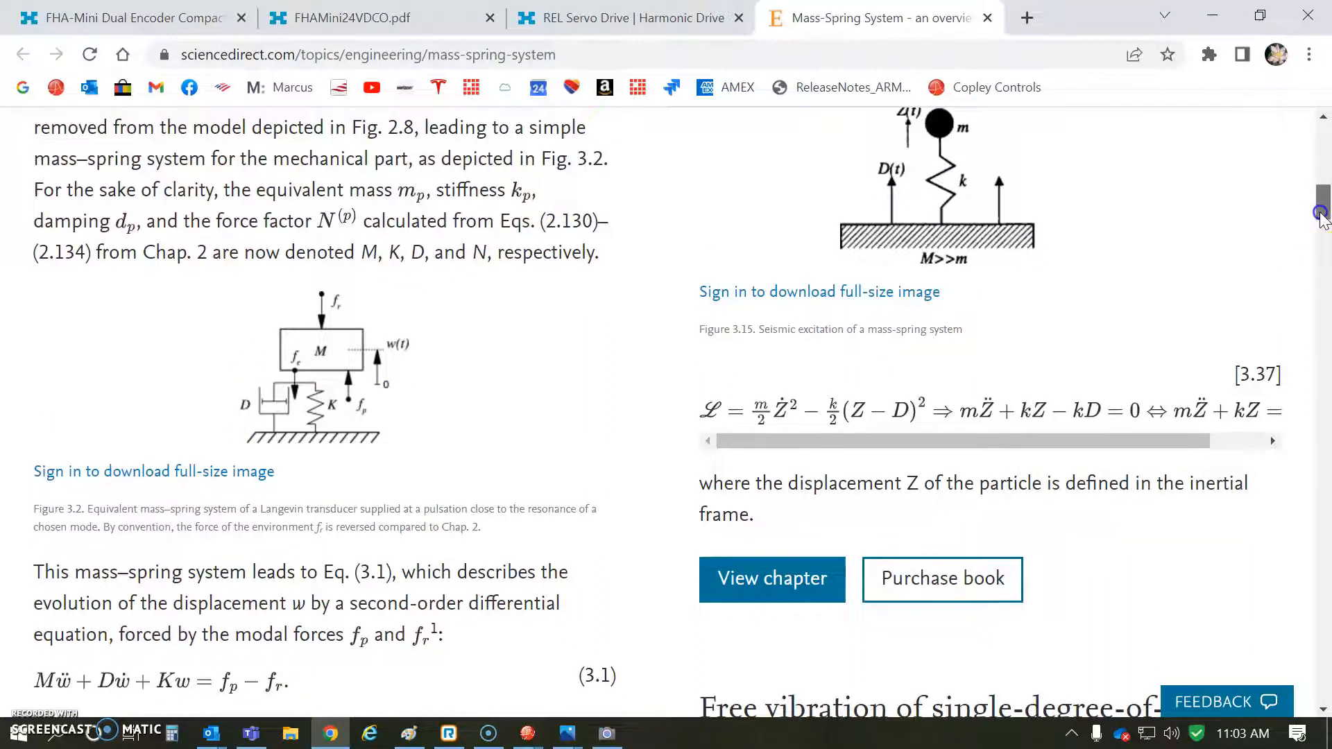
scroll("down", 3)
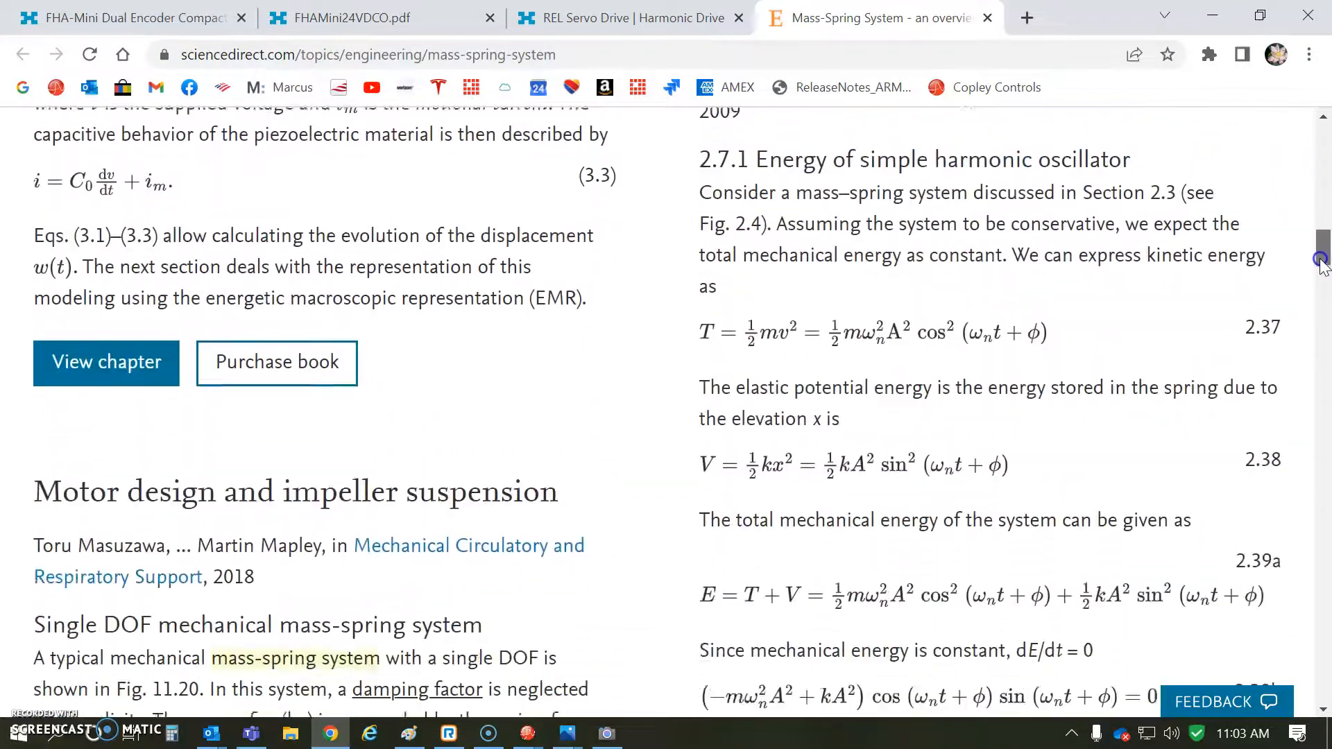
scroll("down", 3)
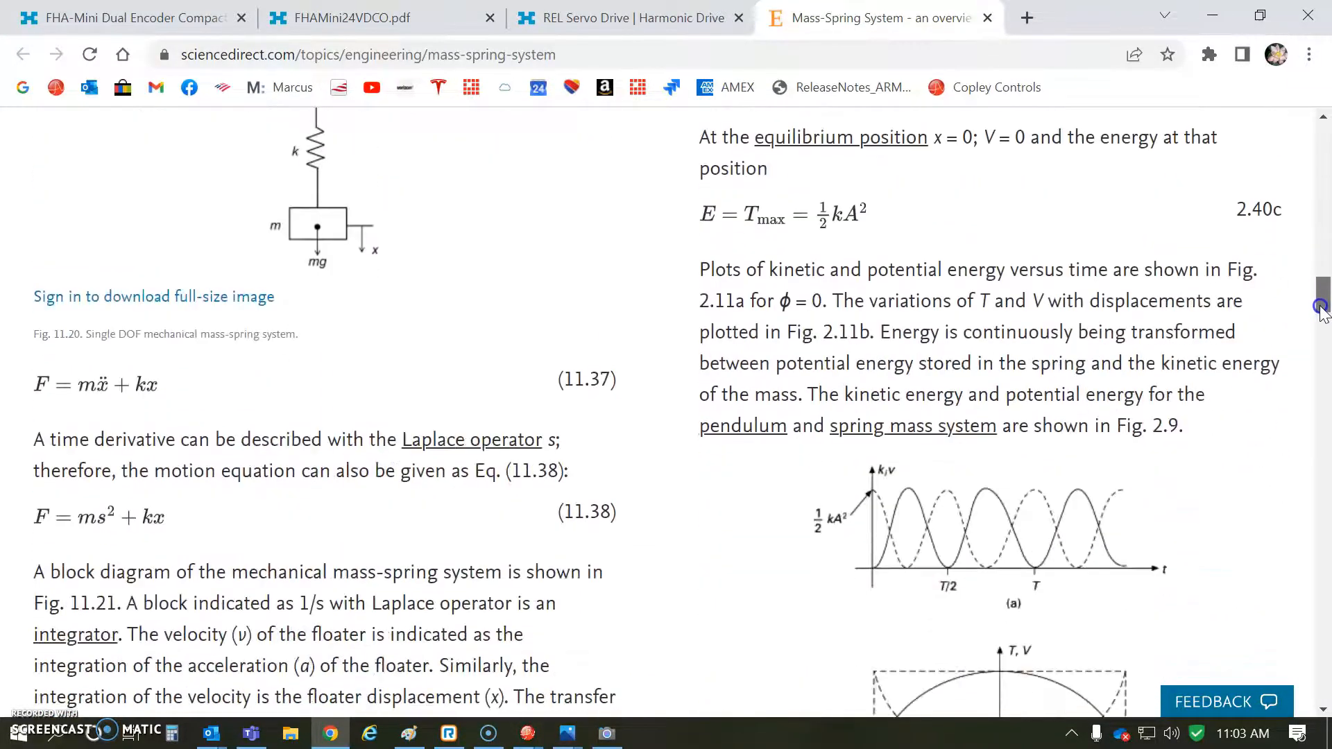
scroll("down", 3)
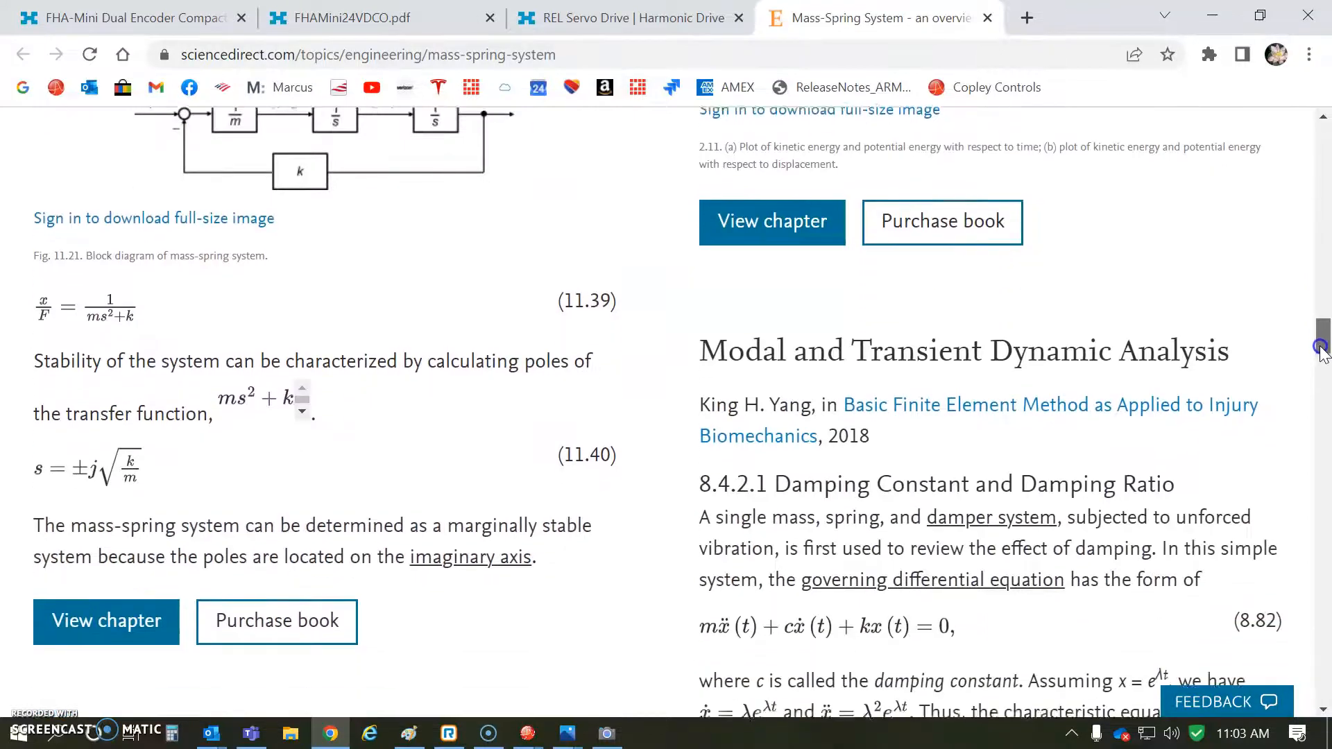
scroll("down", 3)
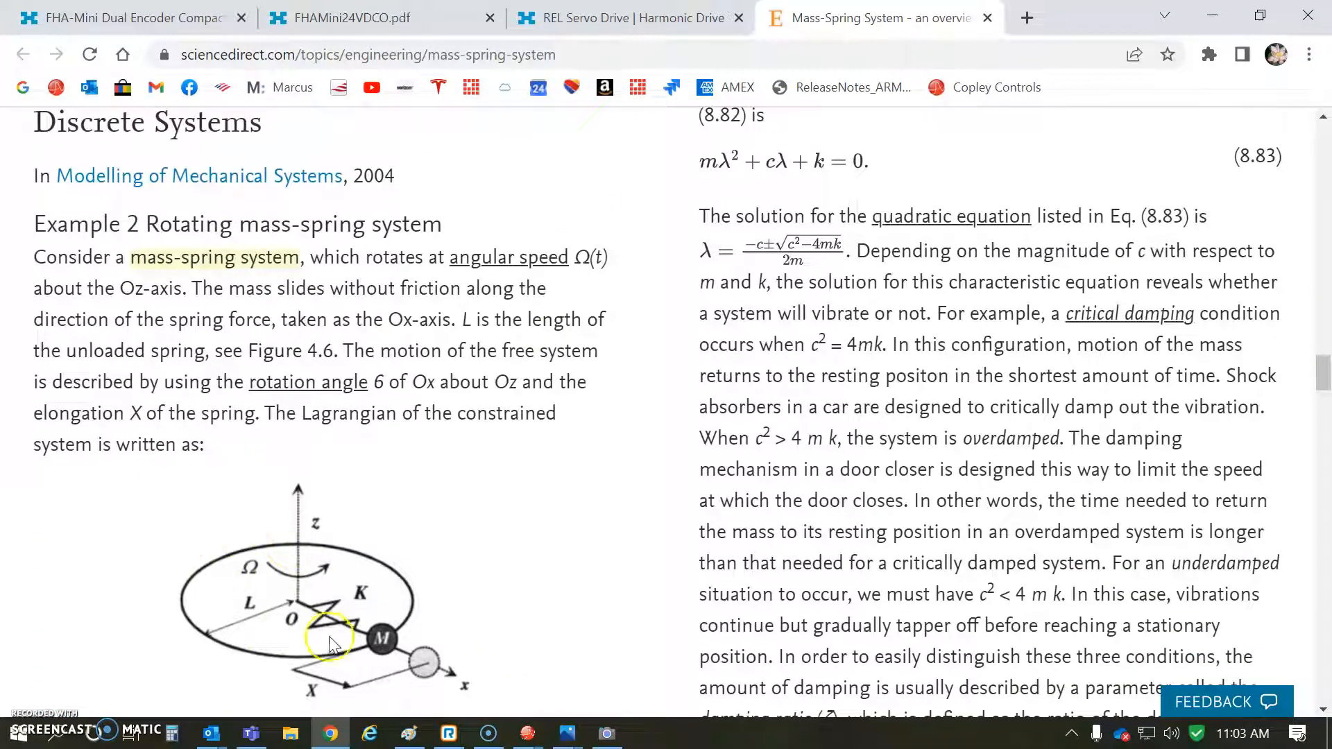
mouse_move(473, 639)
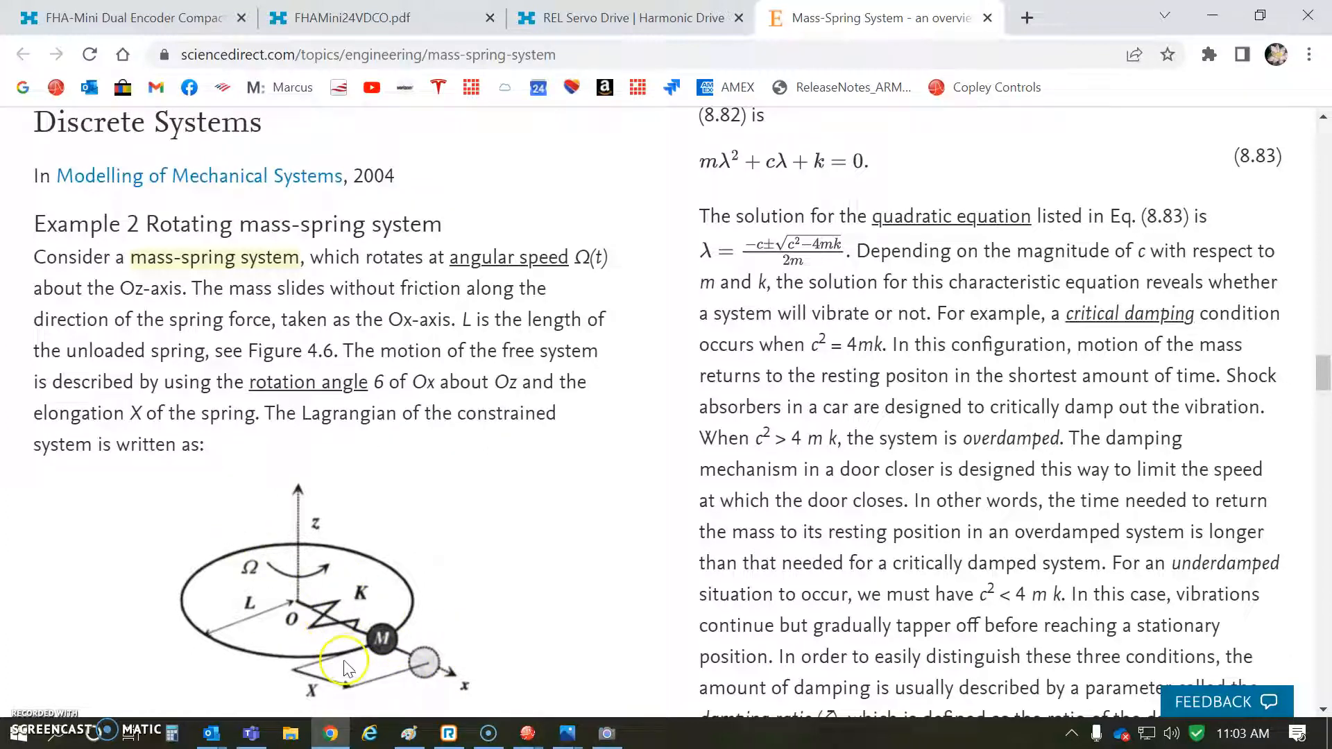
mouse_move(467, 655)
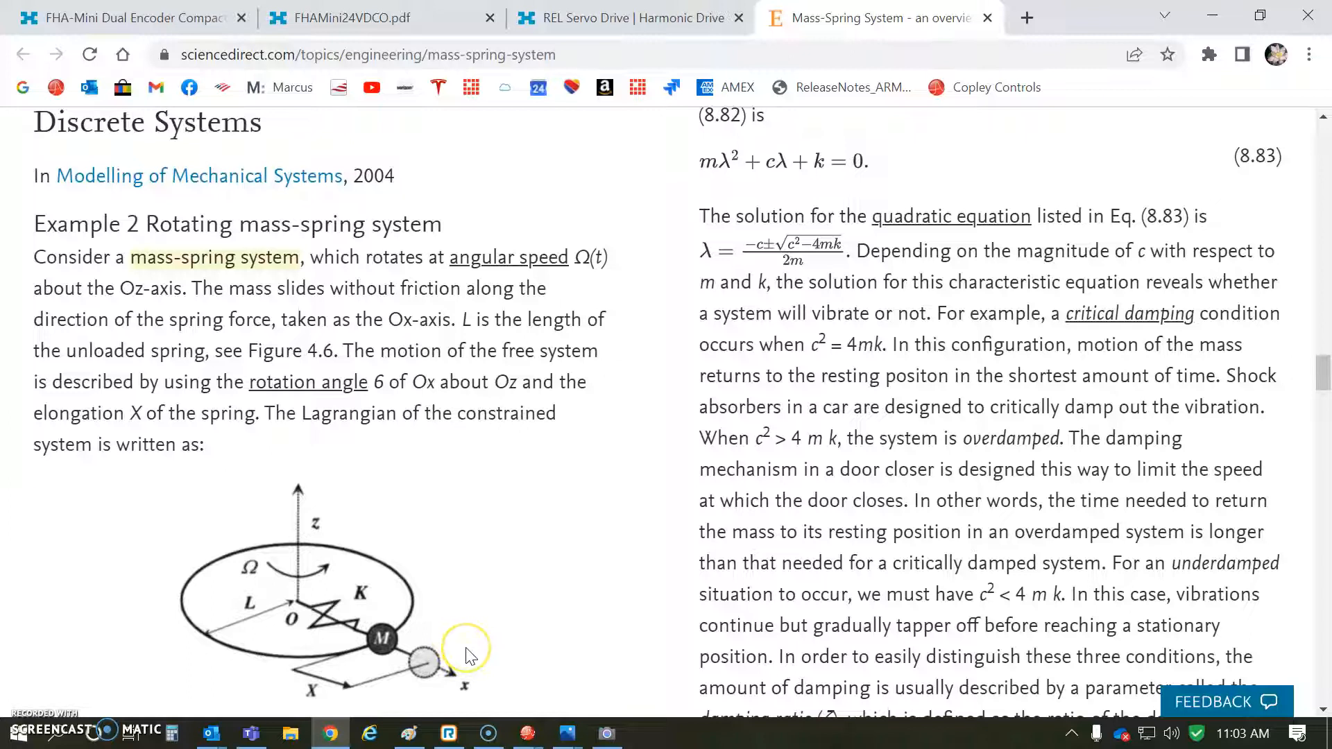
scroll("down", 3)
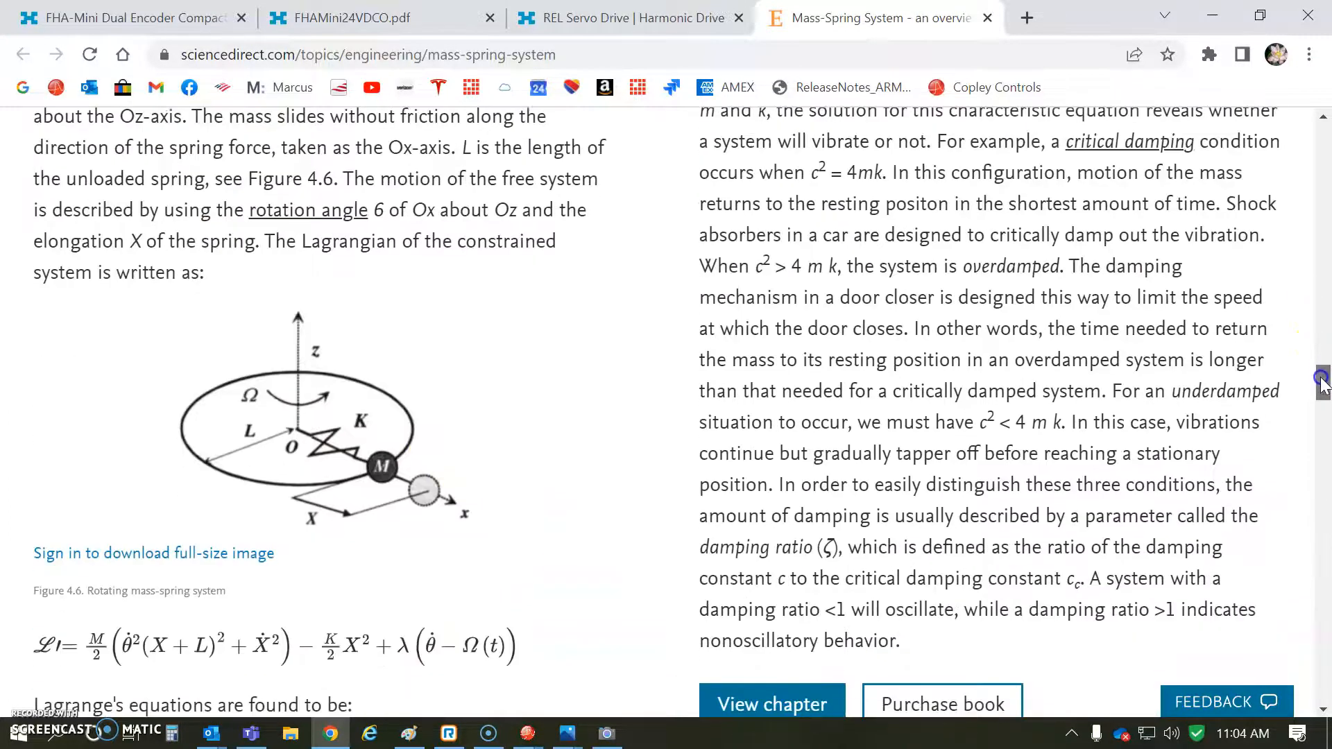
scroll("down", 3)
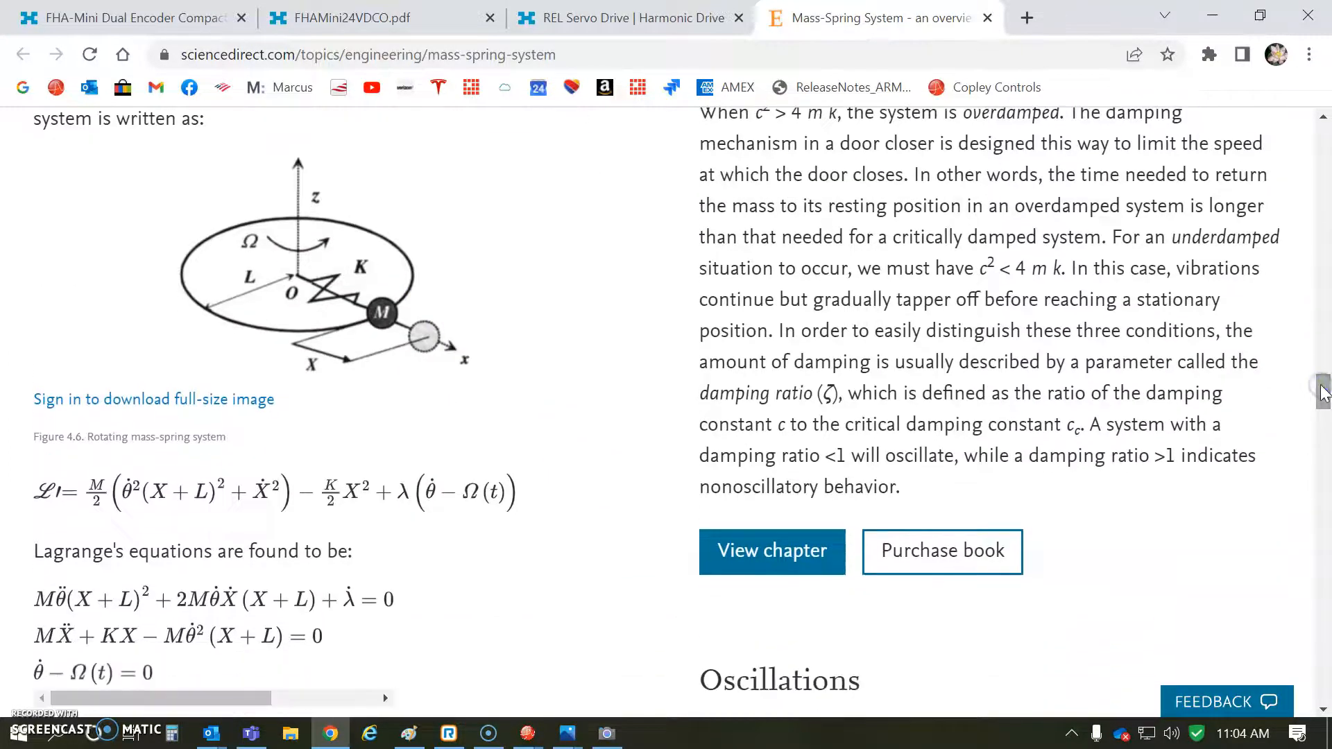
scroll("down", 3)
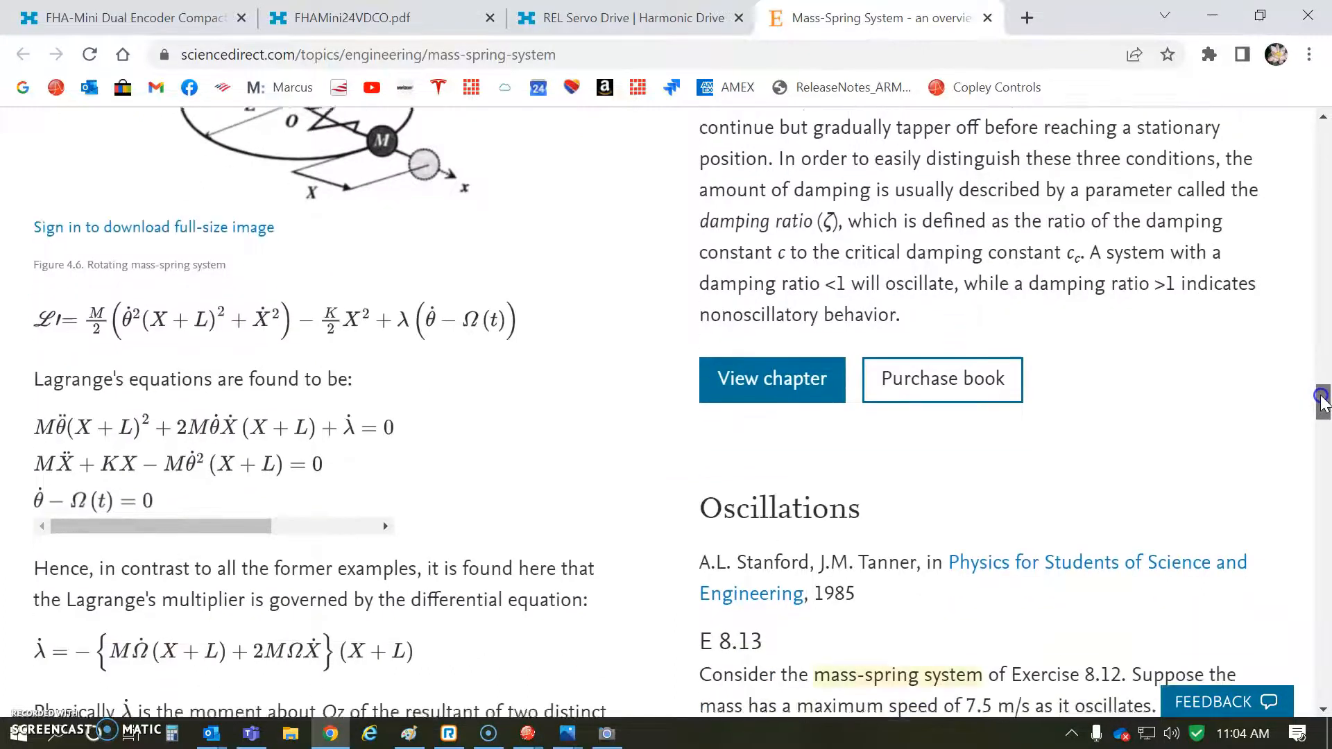
scroll("down", 3)
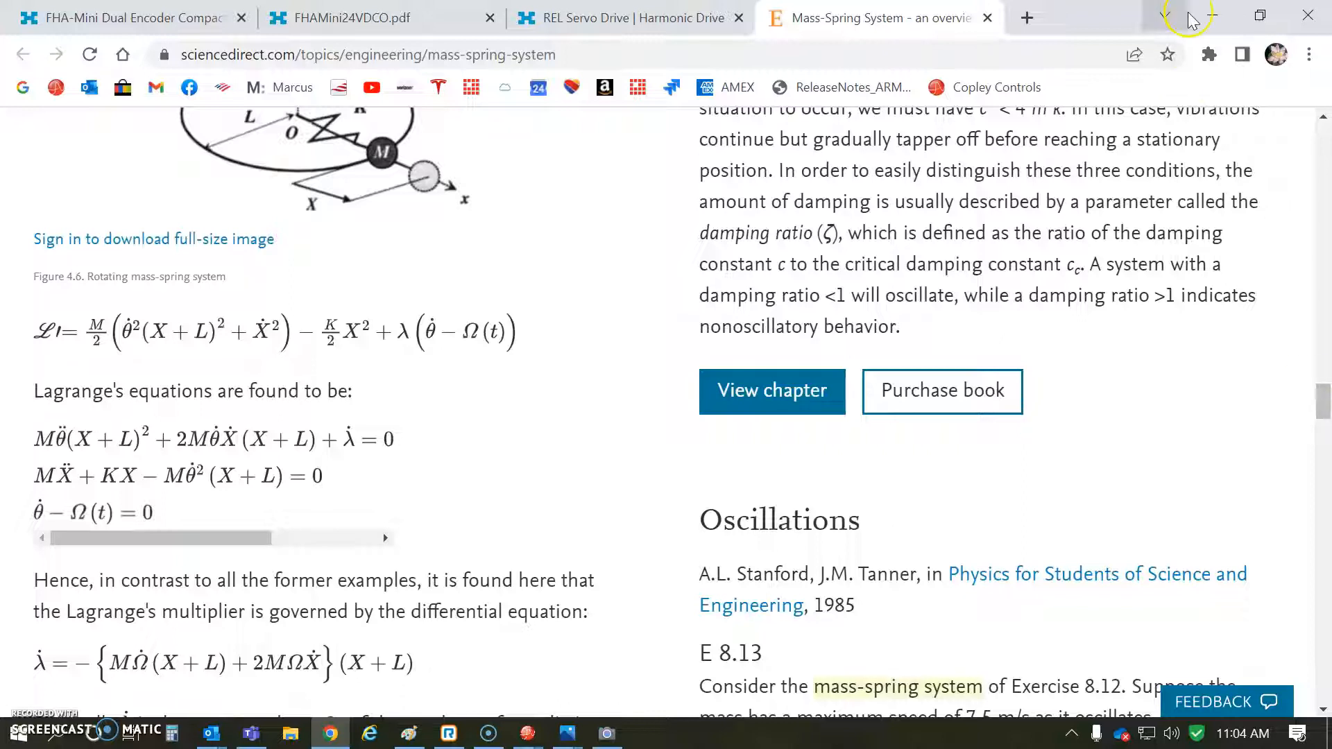
mouse_move(1212, 16)
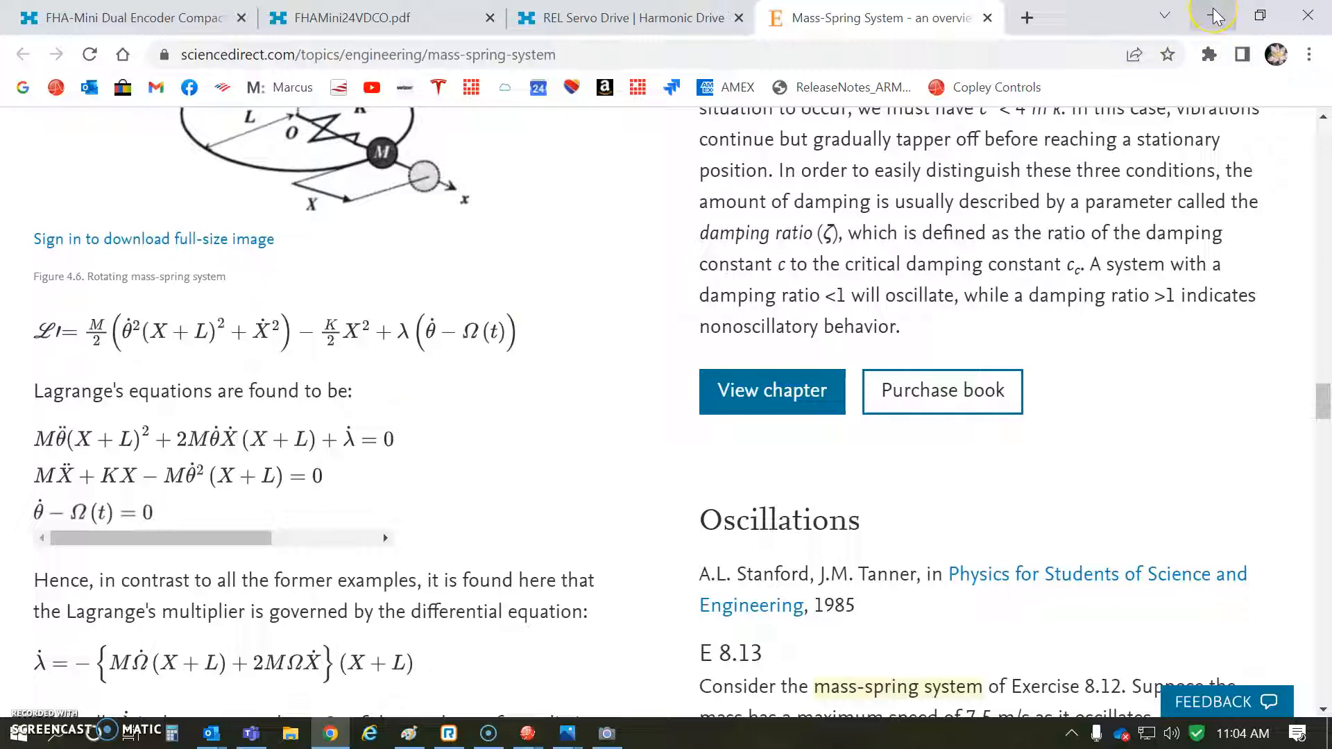
mouse_move(1214, 16)
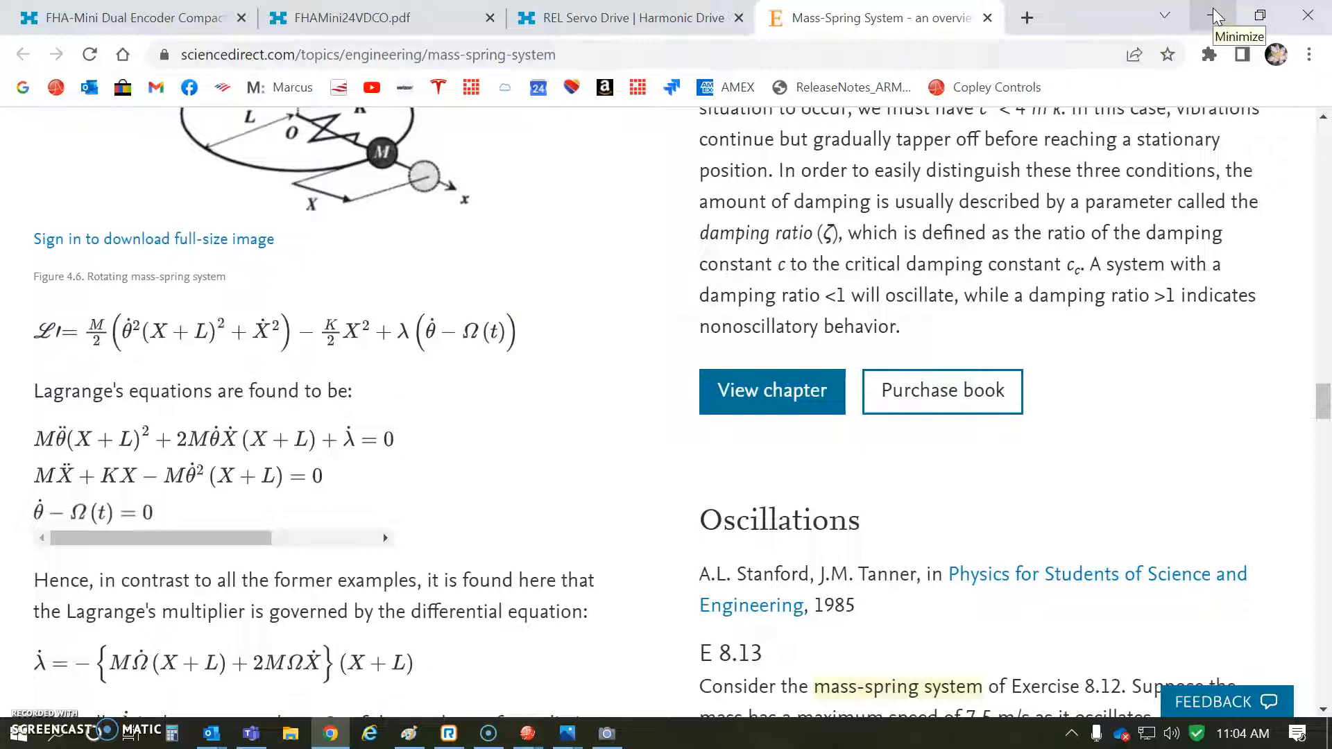
Reveal the CME Control Panel with drive status and motor/load position readouts, shifting it over slightly
left_click(1214, 15)
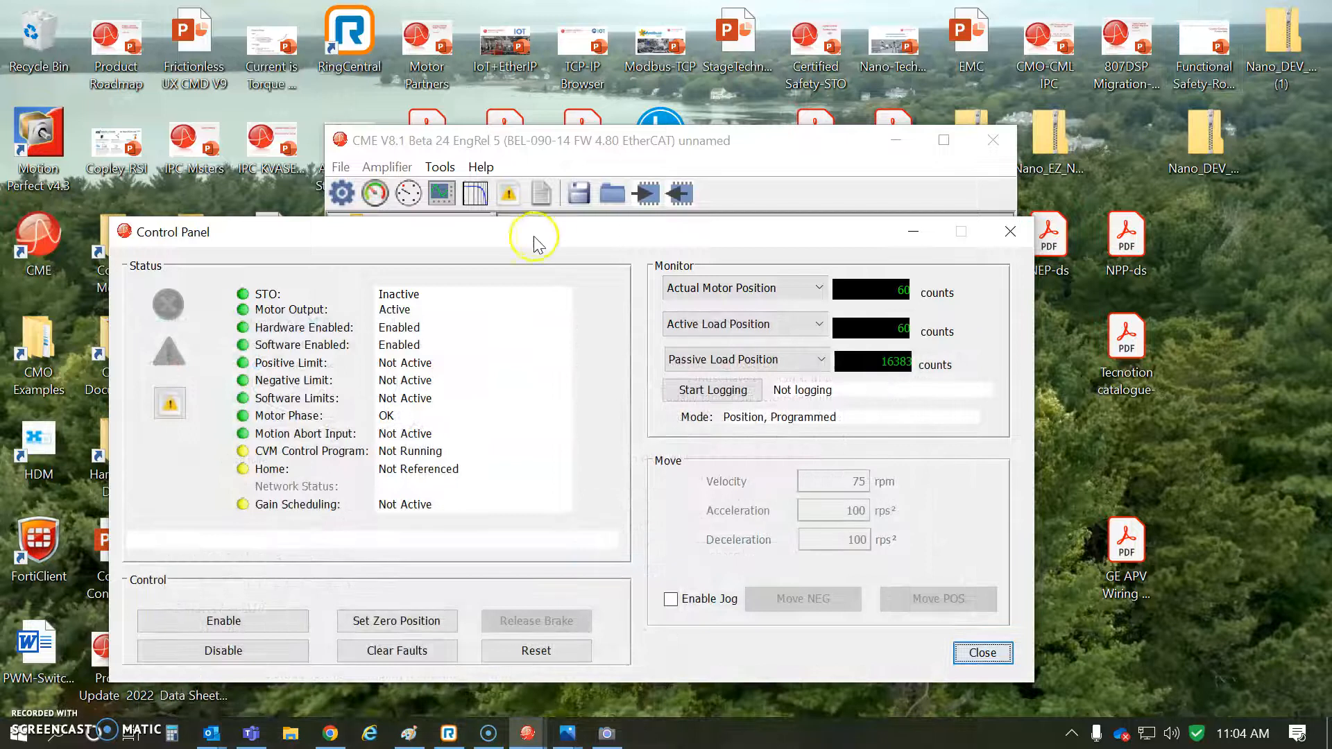
left_click_drag(534, 231, 637, 238)
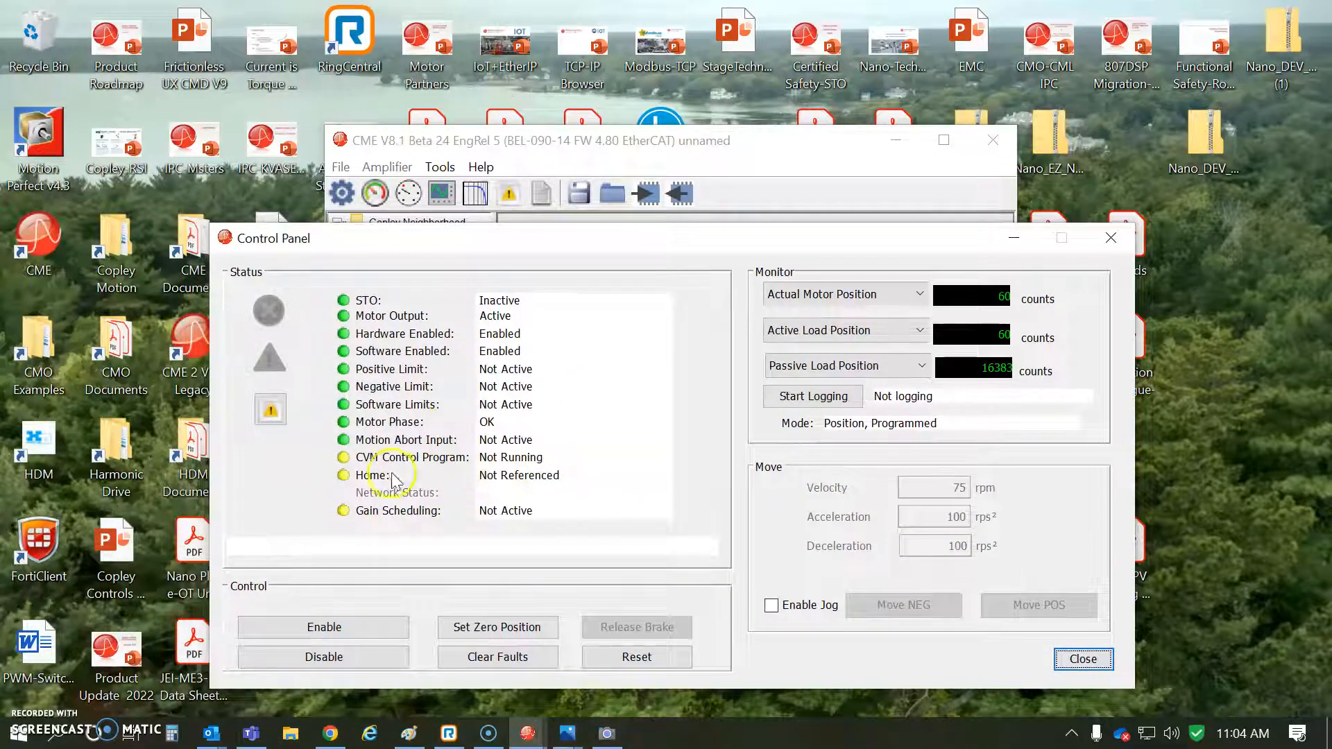
mouse_move(1000, 378)
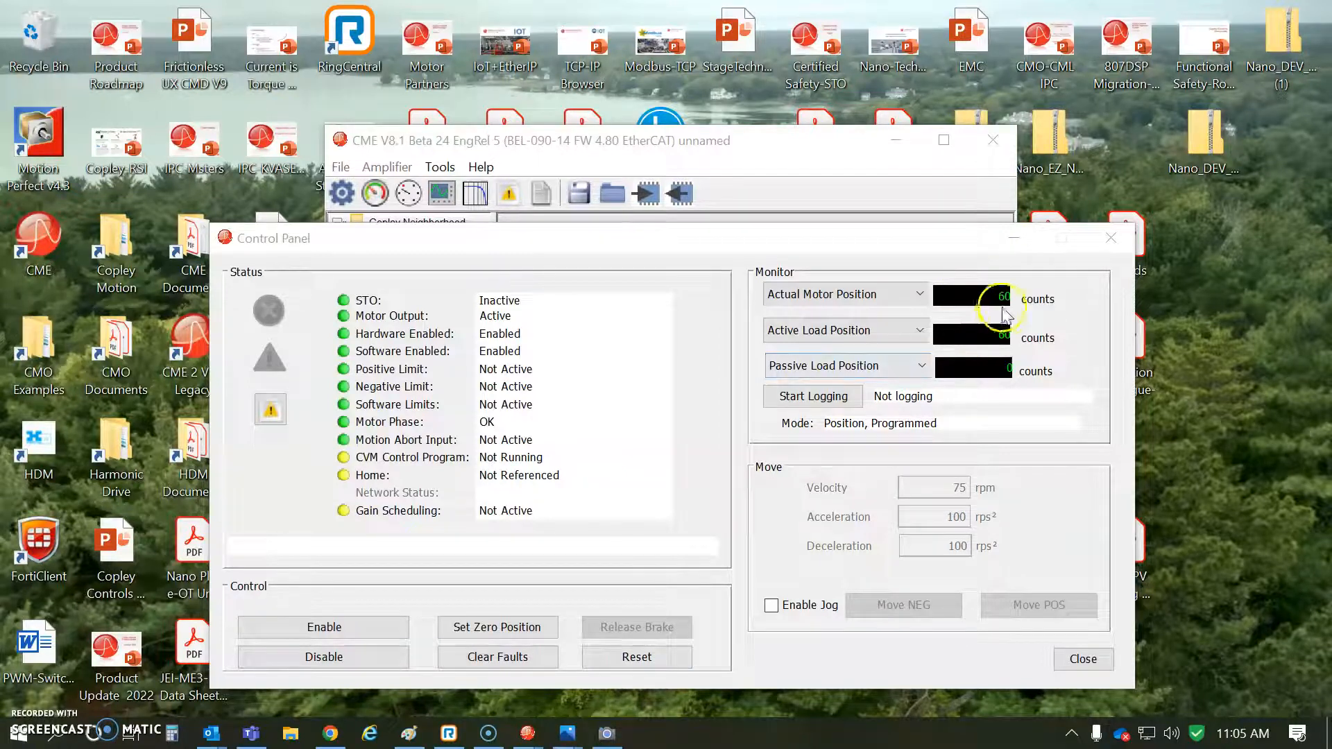
Enable jogging, jog the actuator negative and positive, and slow the jog velocity to 0.7 rpm
left_click(772, 605)
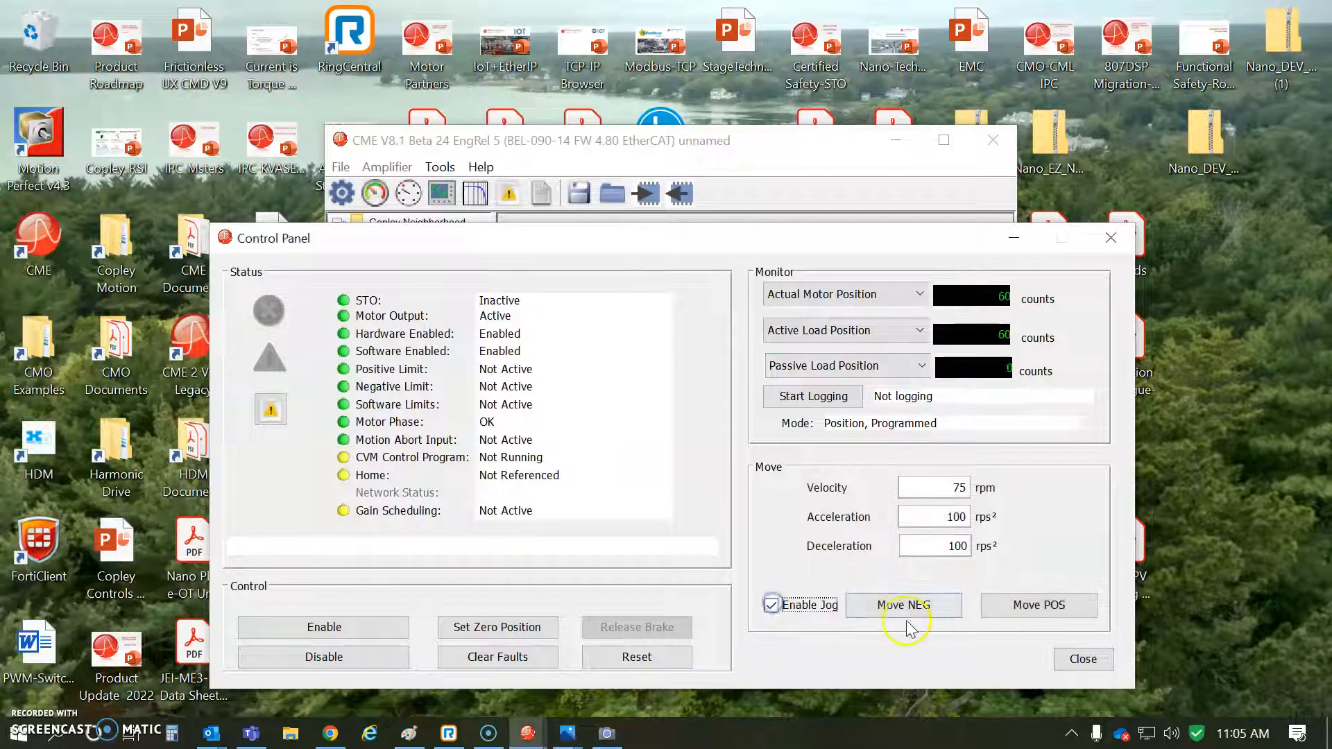
left_click(903, 605)
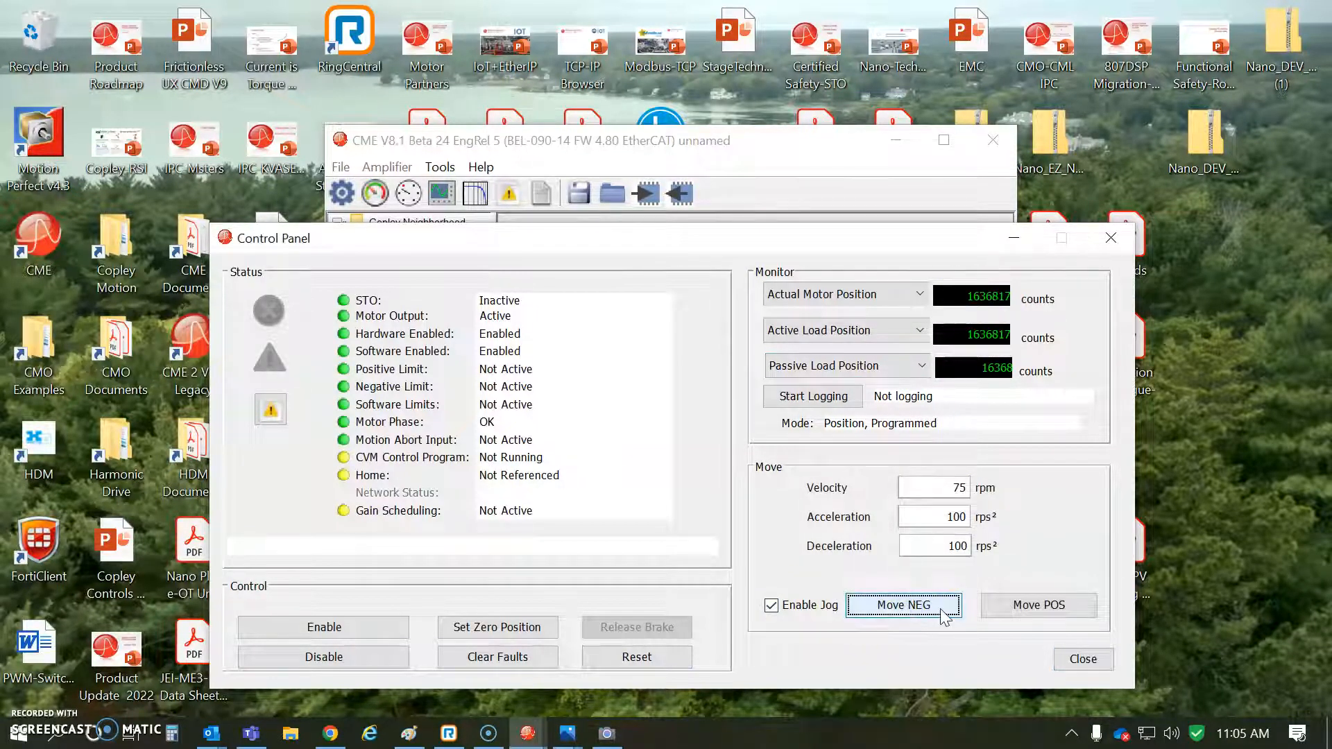
left_click(1038, 605)
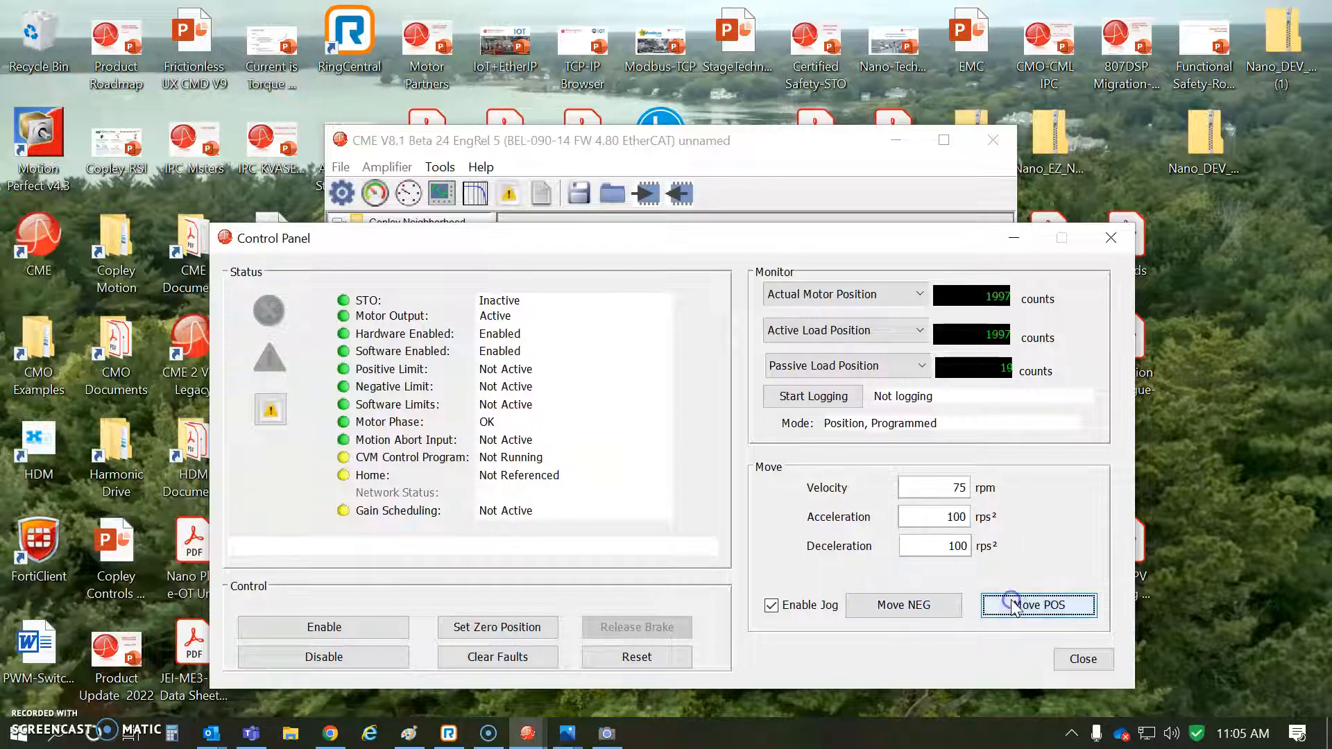
left_click(1038, 605)
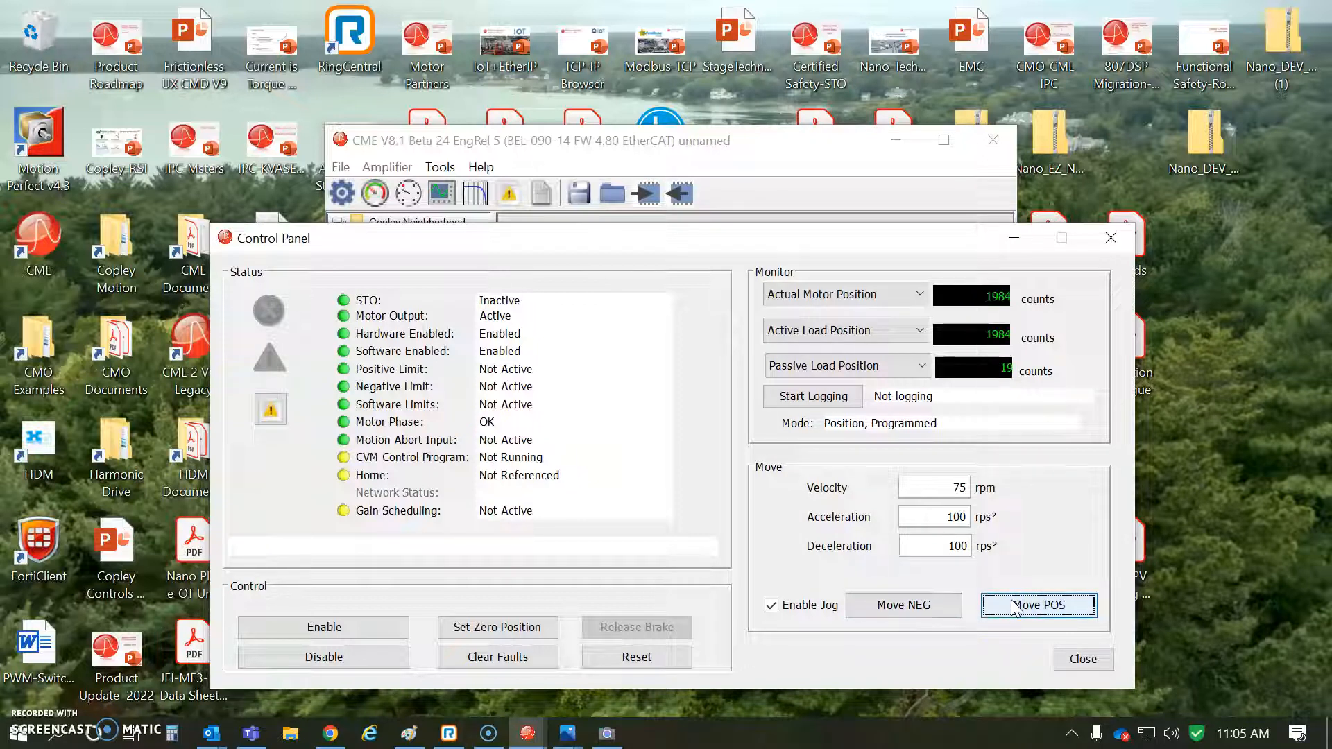
left_click(934, 487)
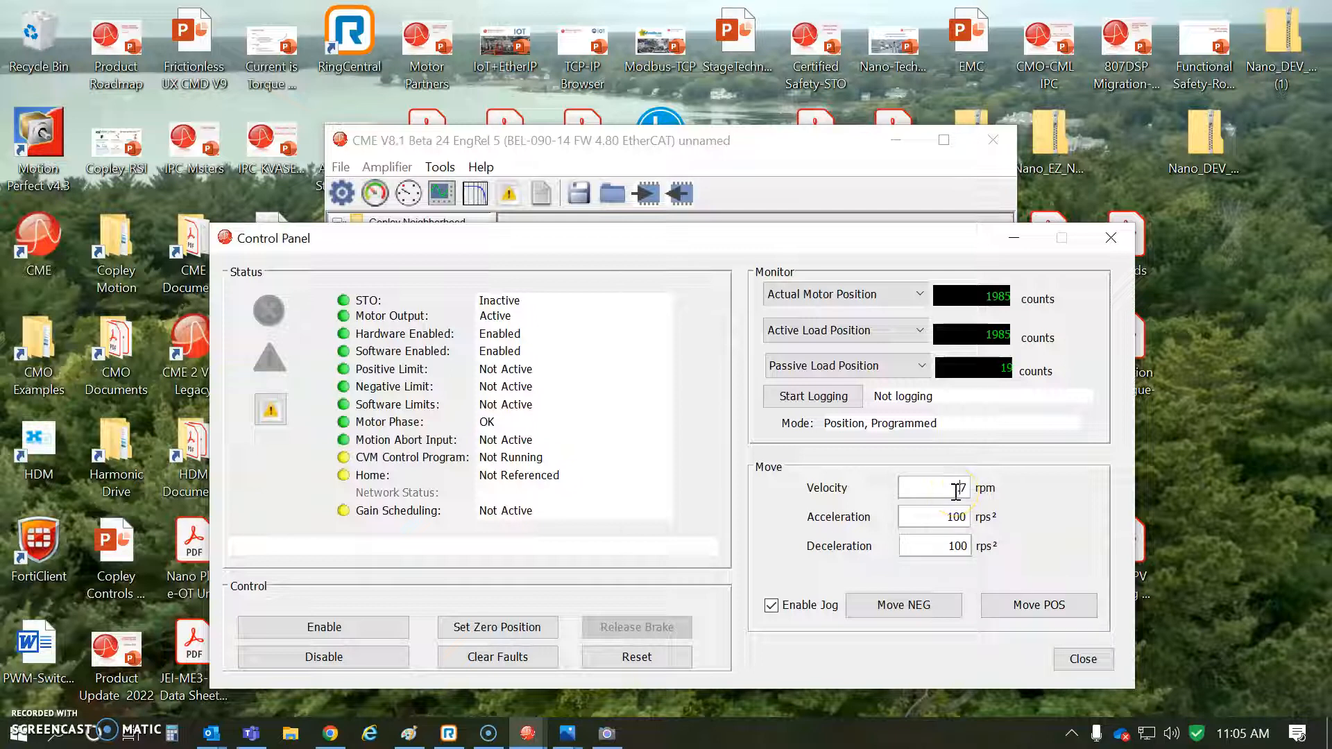
Jog slowly negative until motor and load counts near zero and passive load wraps to 16383, then nudge positive
left_click(903, 605)
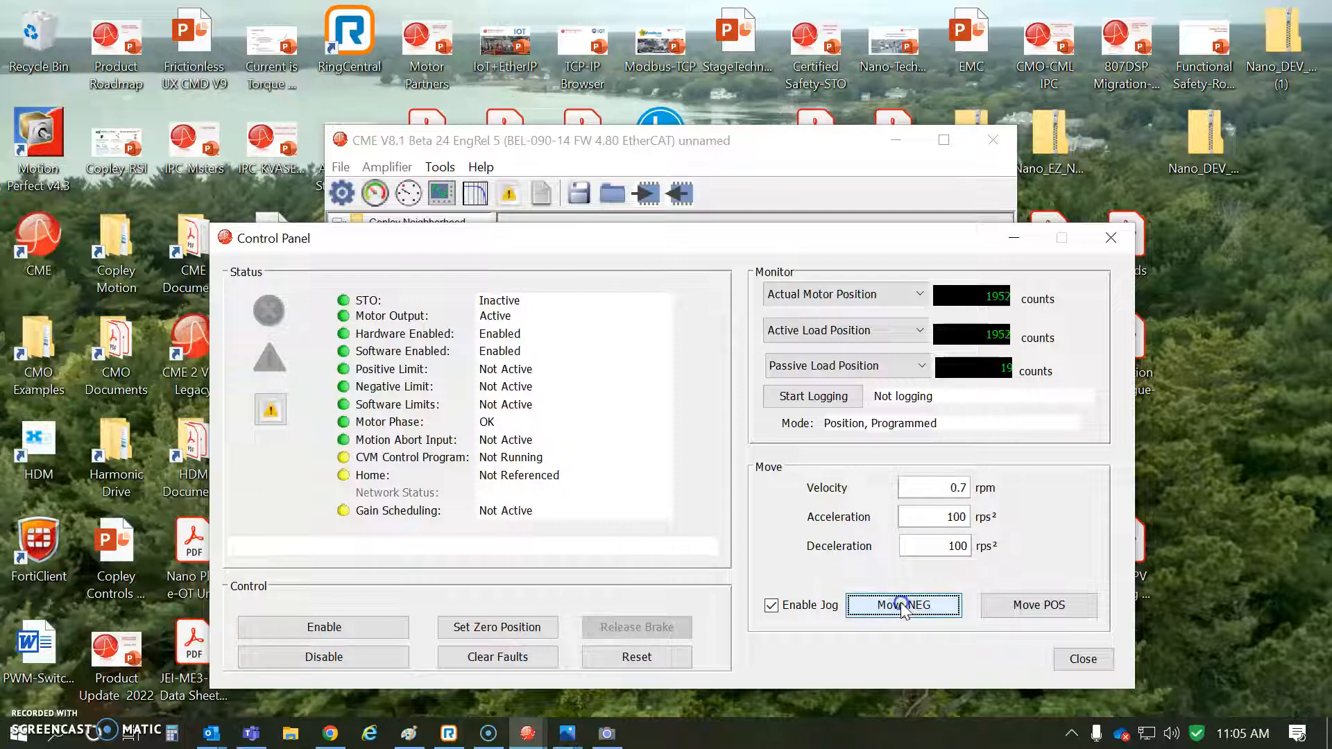
left_click(903, 604)
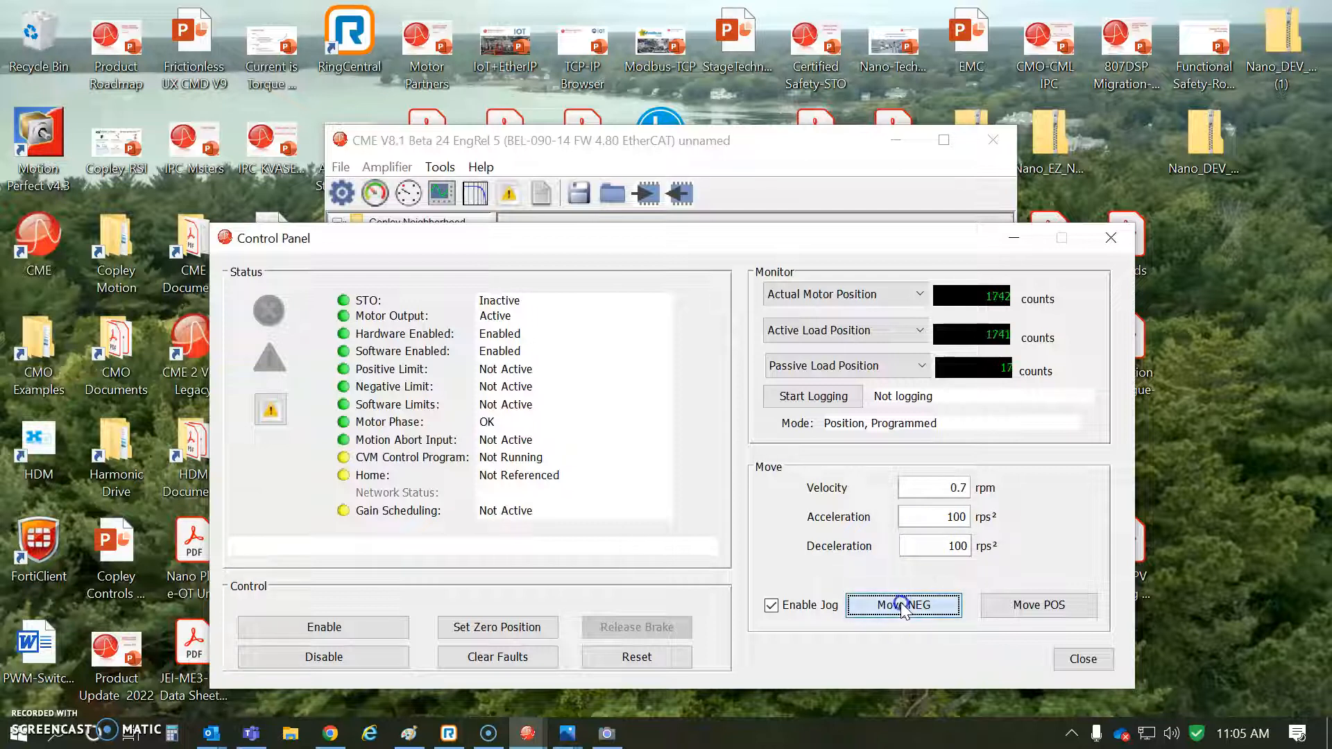
left_click(903, 605)
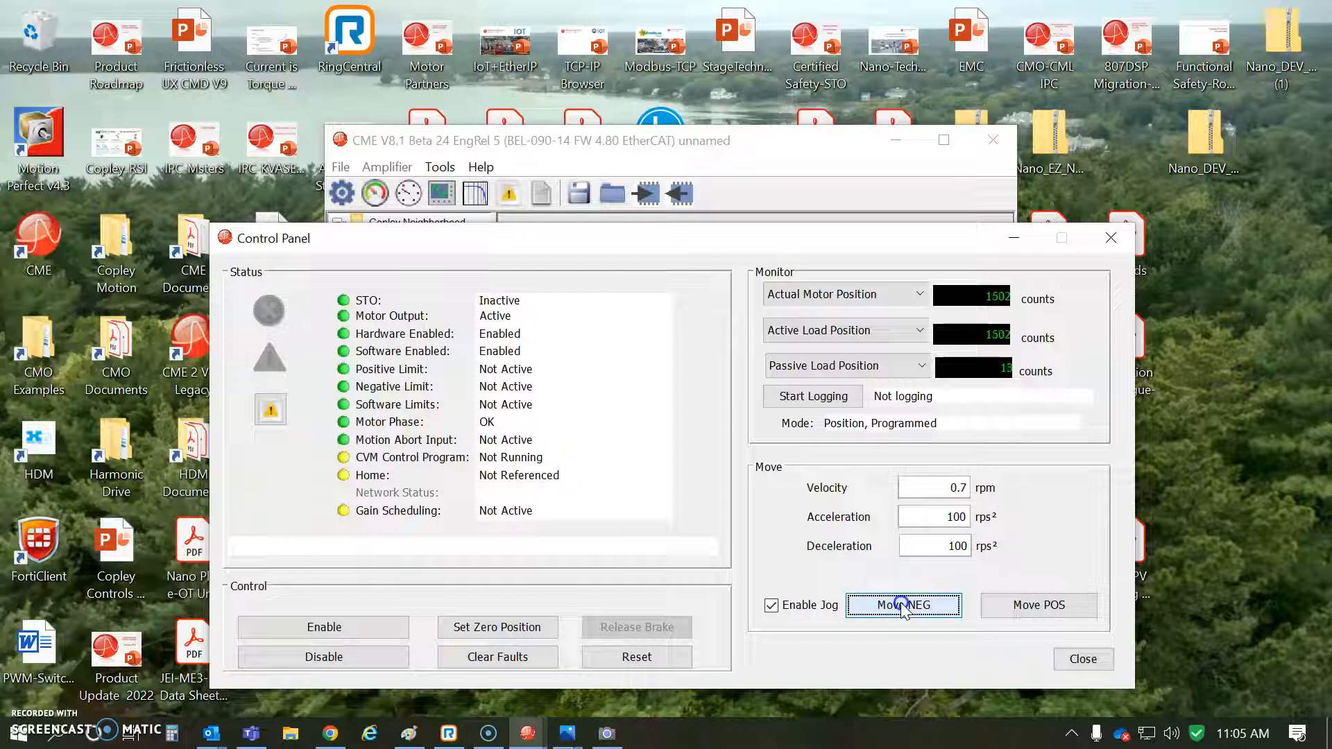
left_click(904, 605)
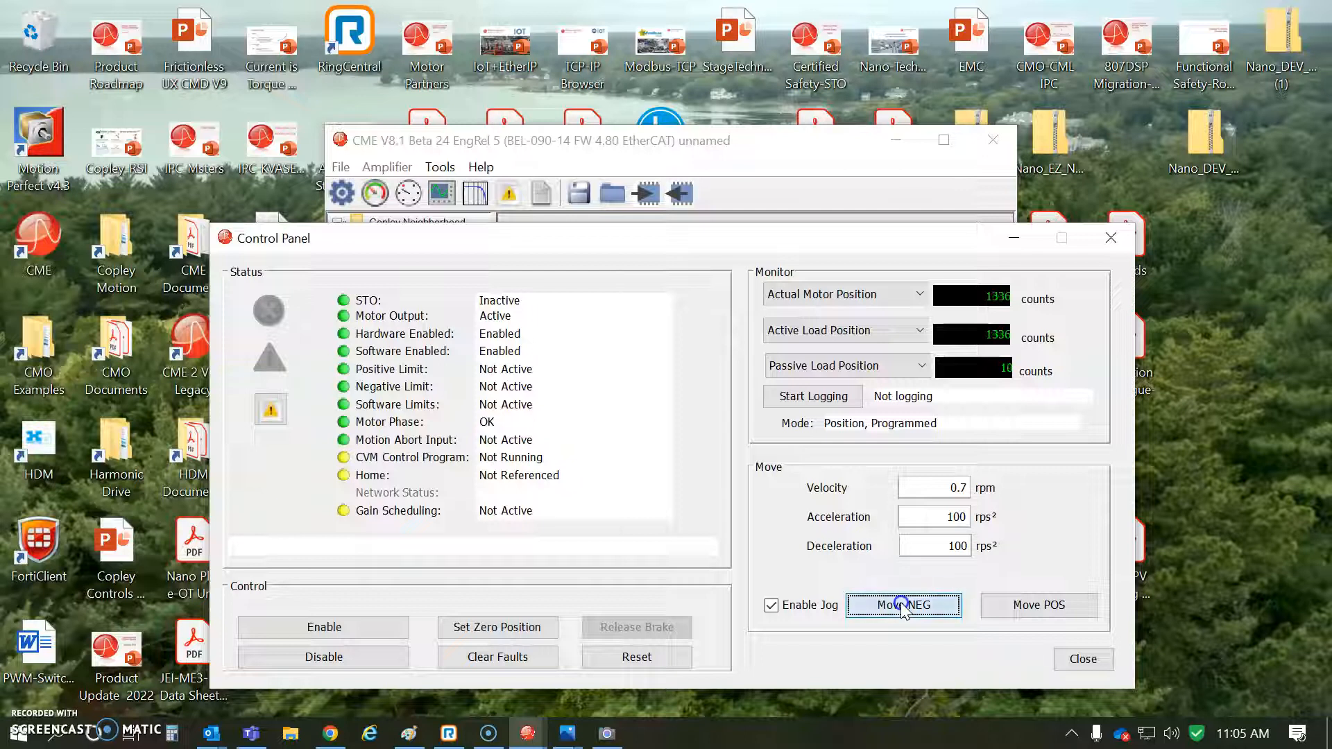
left_click(903, 605)
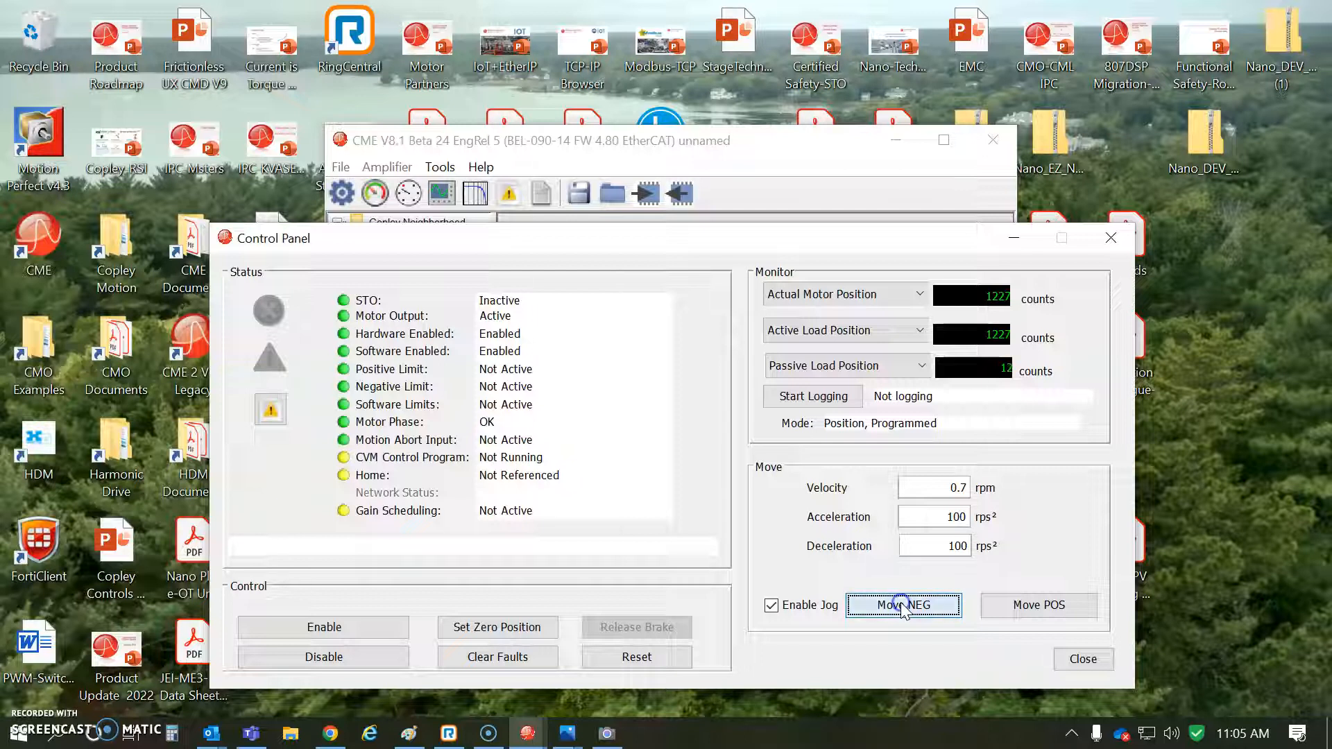
left_click(903, 605)
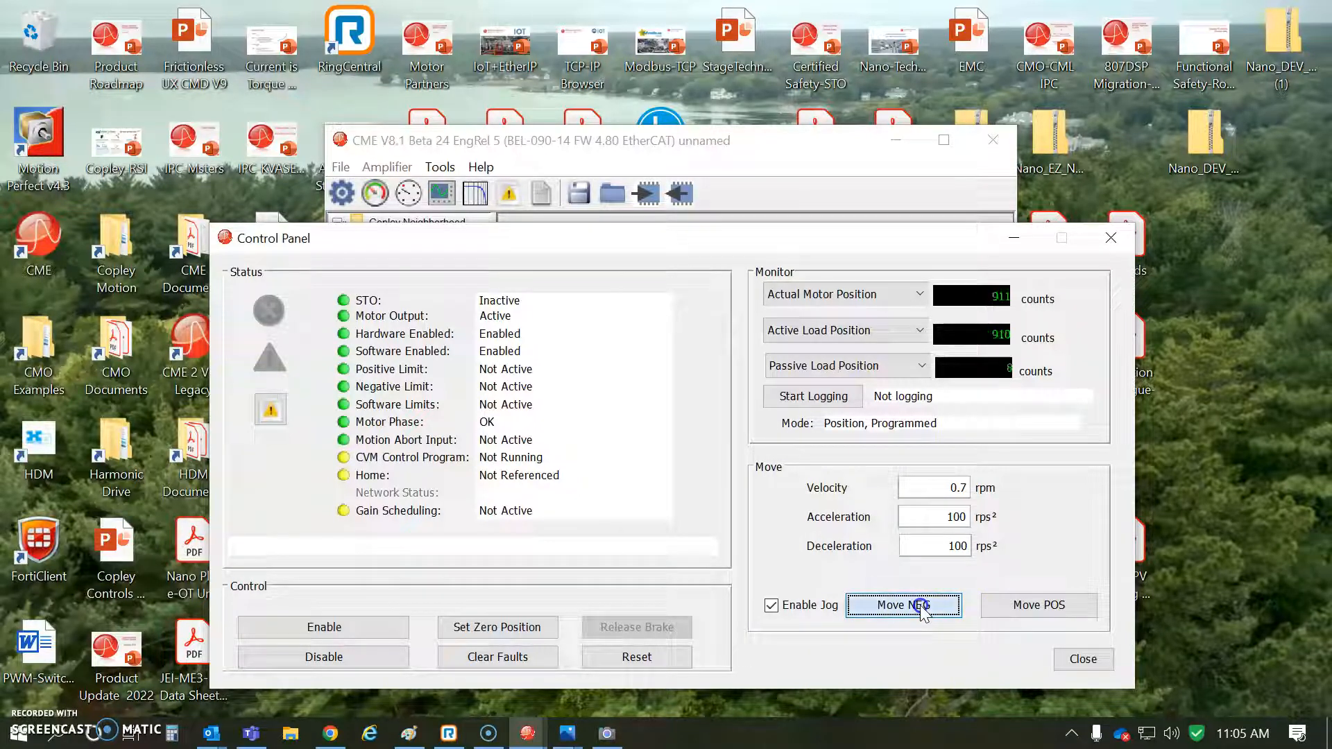
left_click(903, 605)
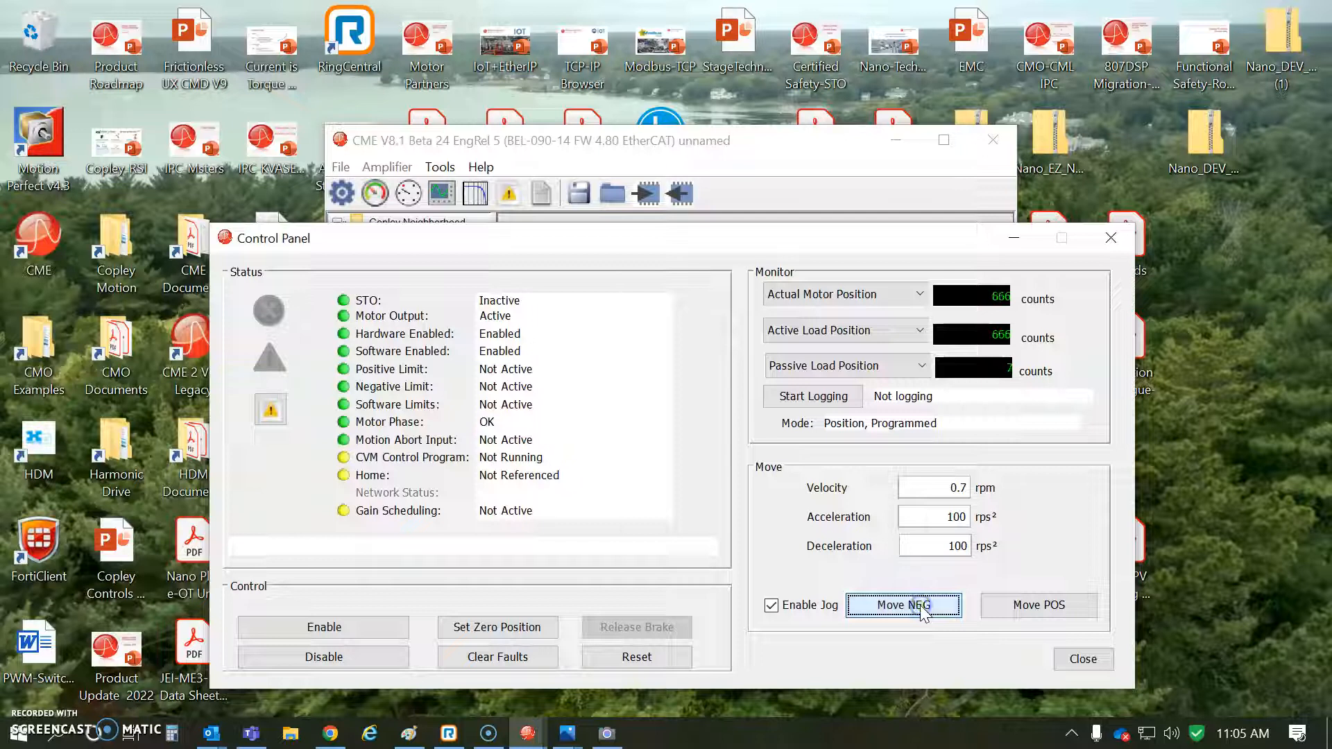
left_click(901, 605)
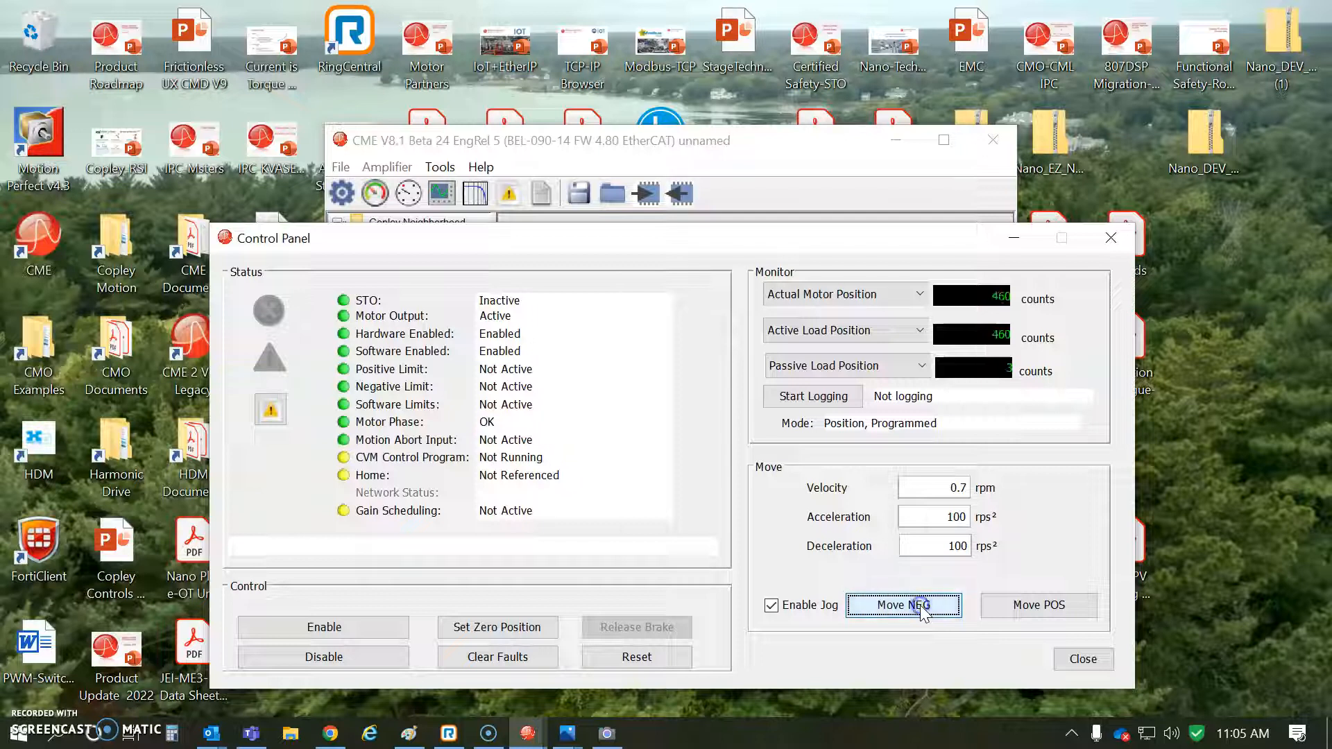
left_click(903, 605)
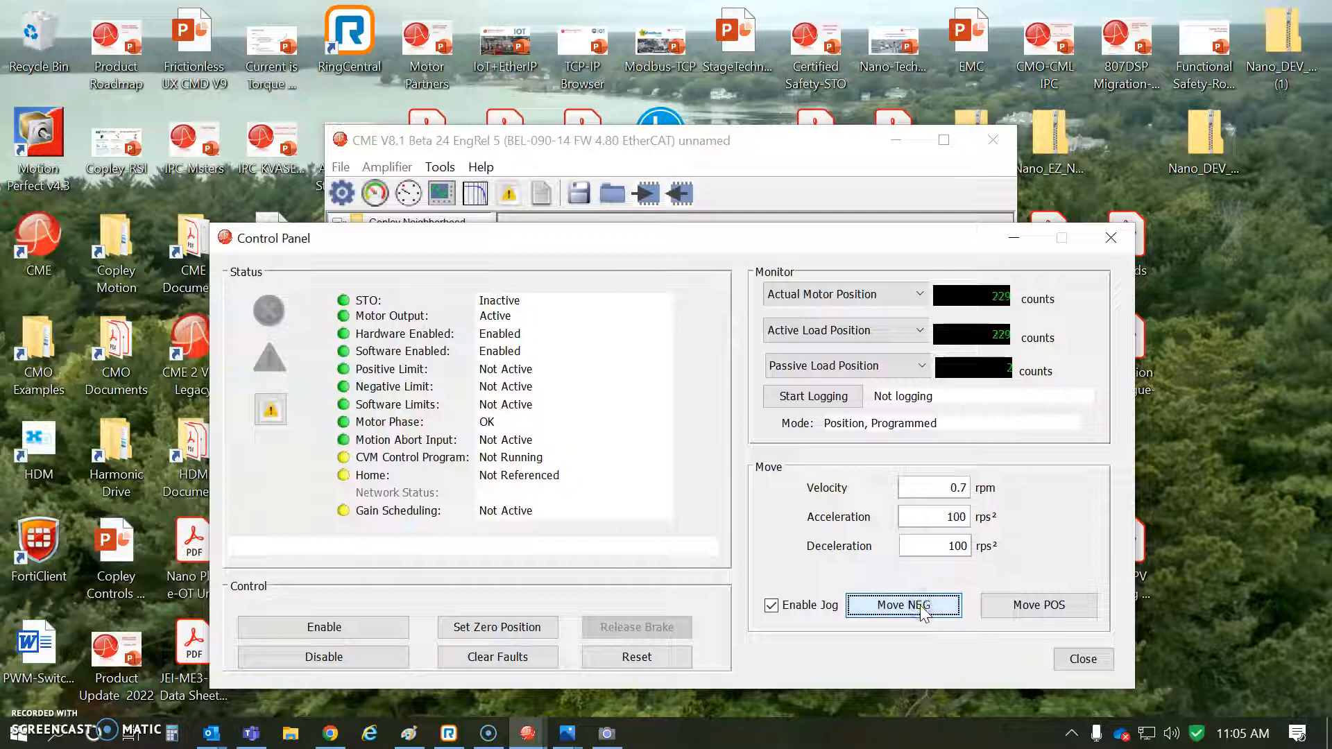
left_click(902, 605)
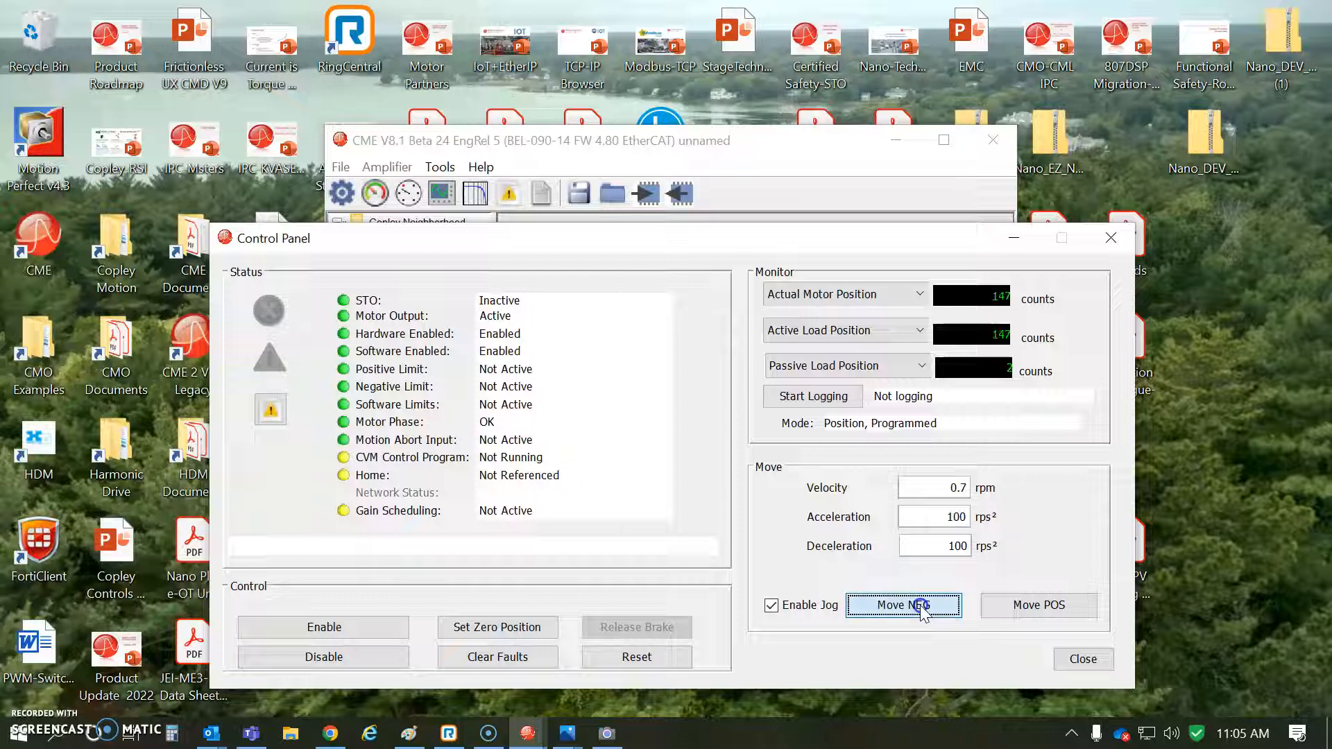
left_click(903, 605)
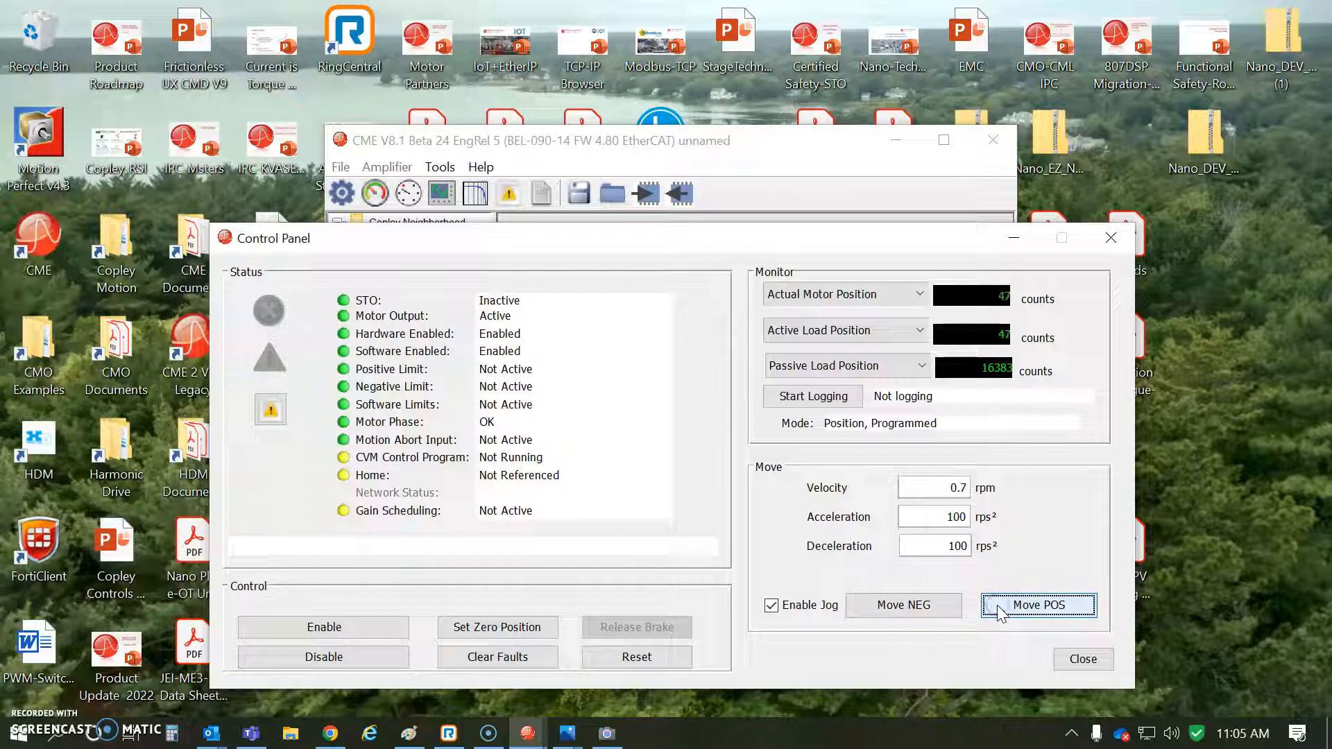
left_click(1038, 605)
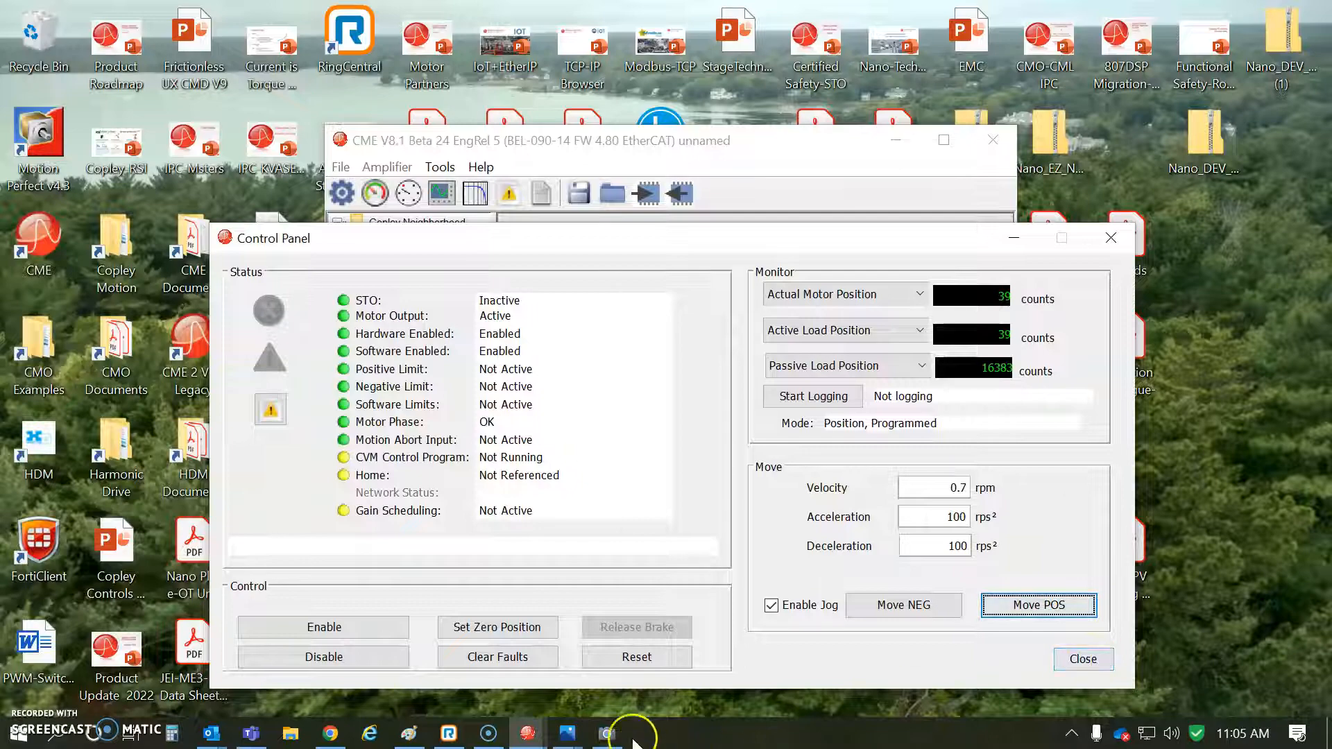
Show the live camera view of the actuator wired to the servo drive on the desk
left_click(606, 733)
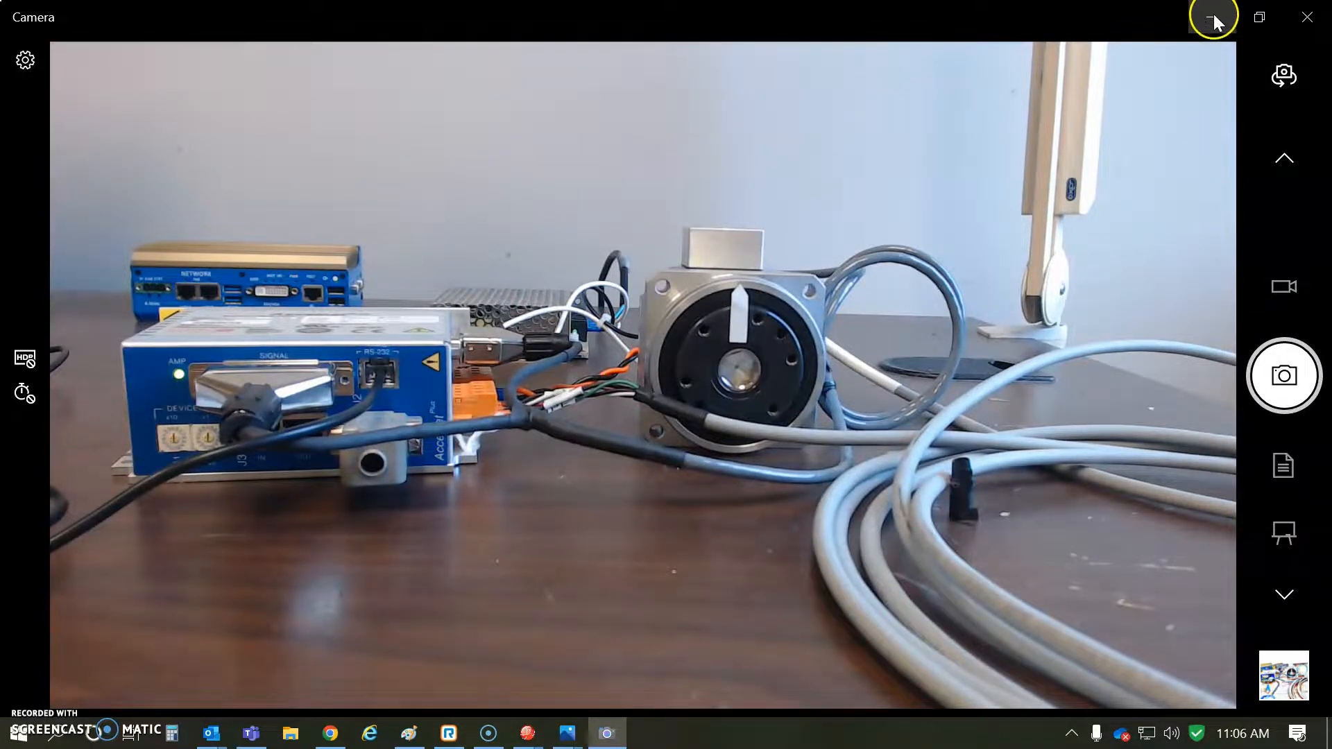
Start Change Settings, keep motor feedback on the primary input, and review the advanced BiSS motor encoder settings
left_click(1214, 16)
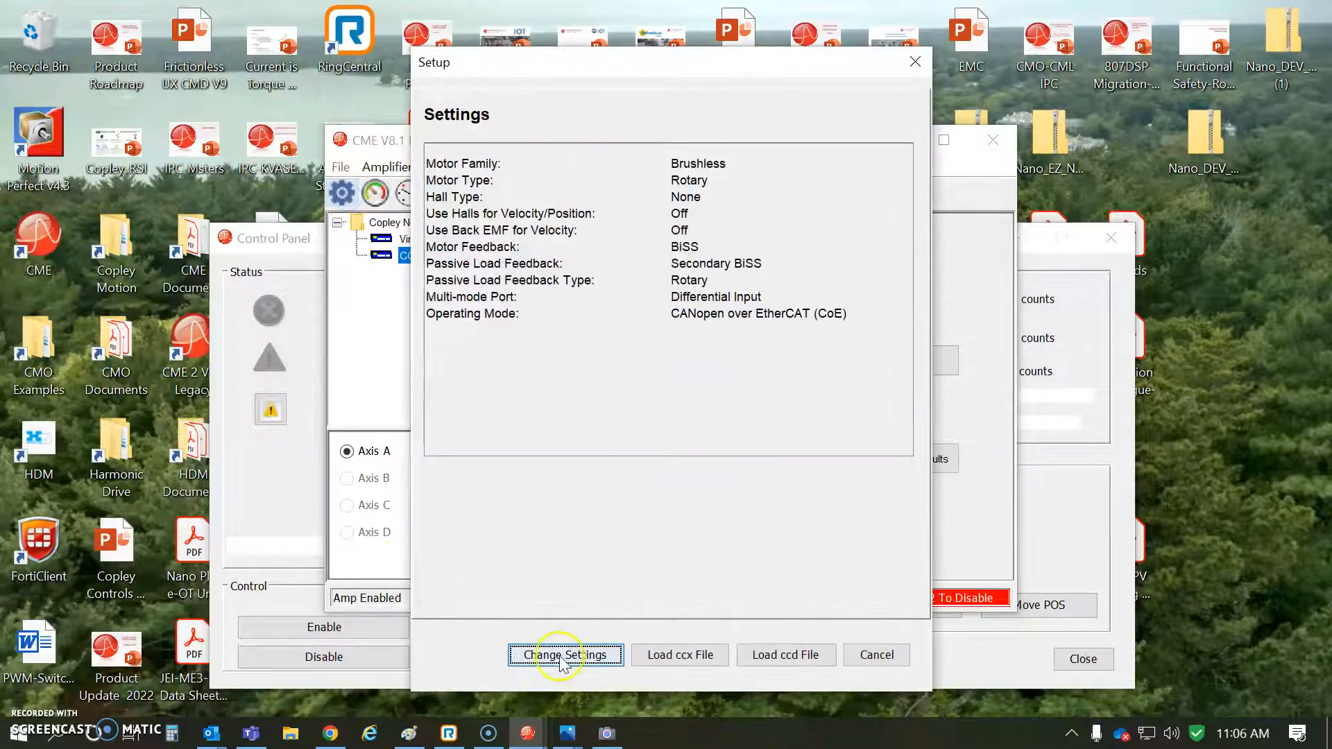
left_click(564, 654)
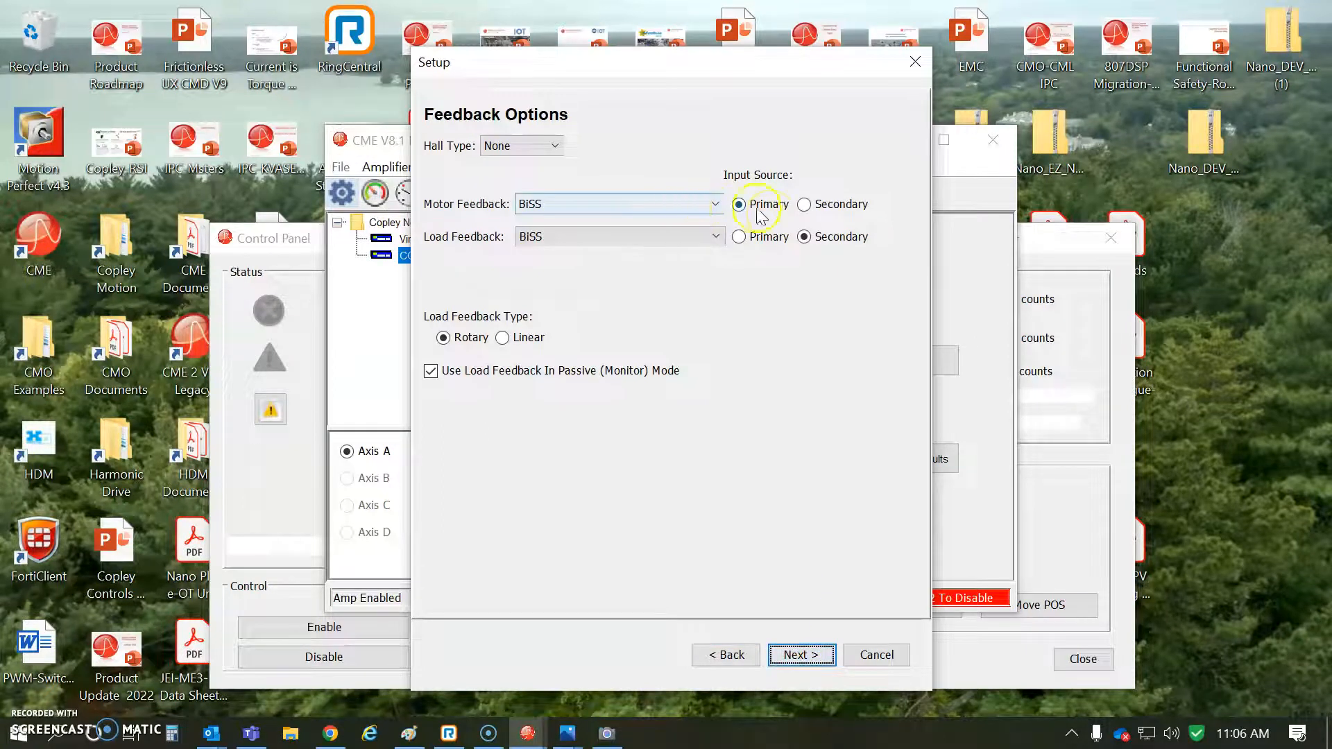
left_click(803, 236)
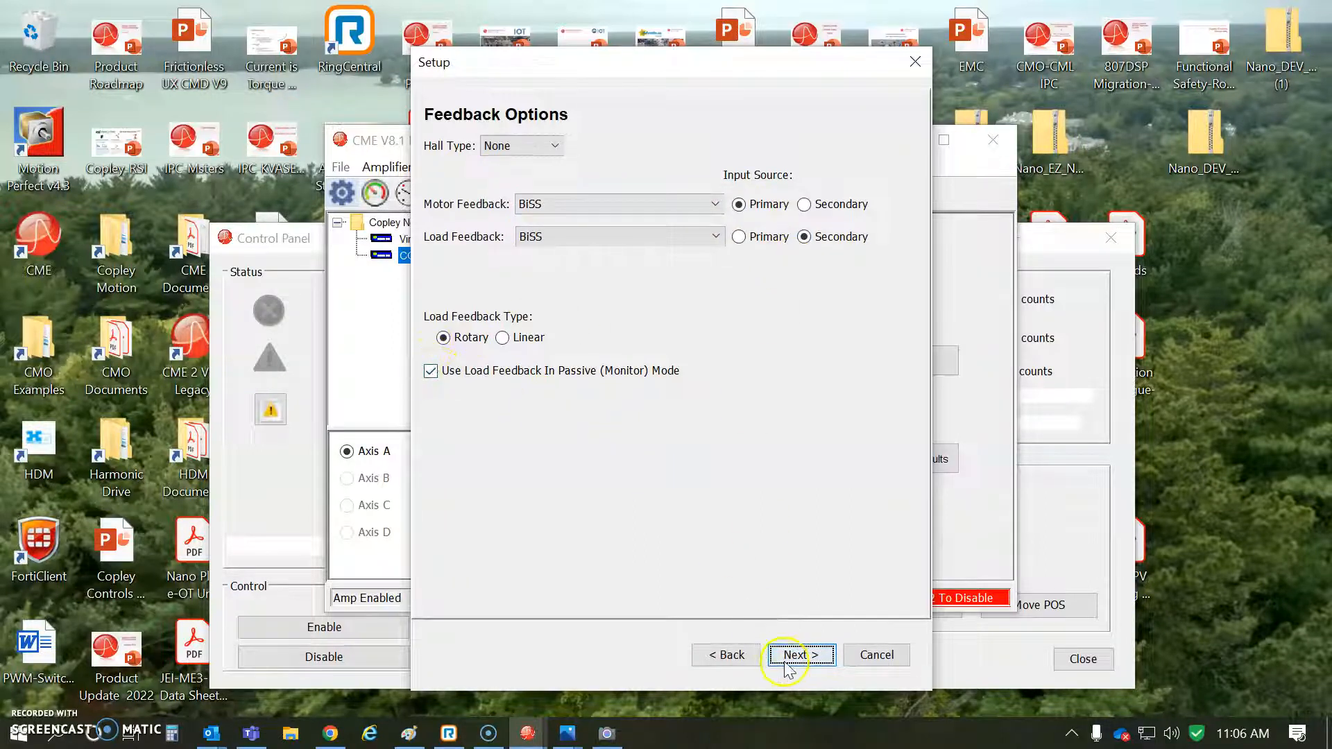
left_click(796, 655)
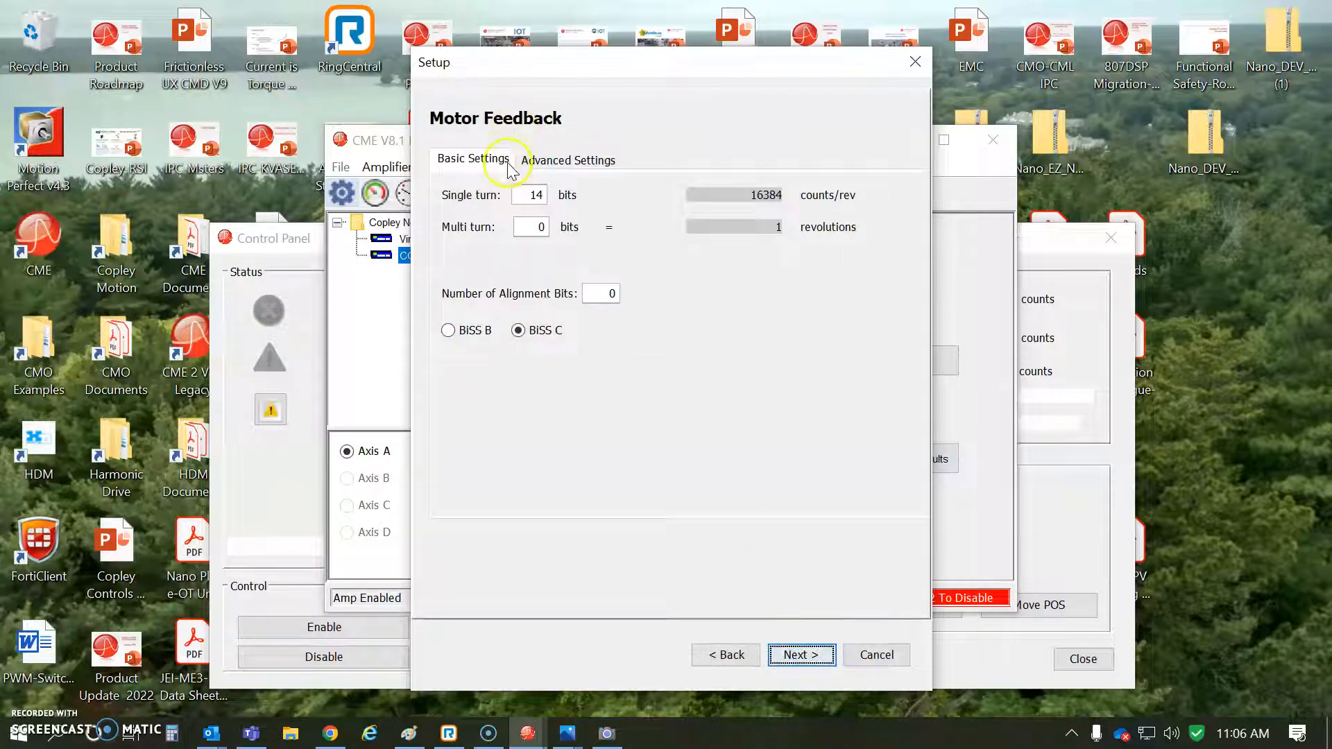
left_click(568, 160)
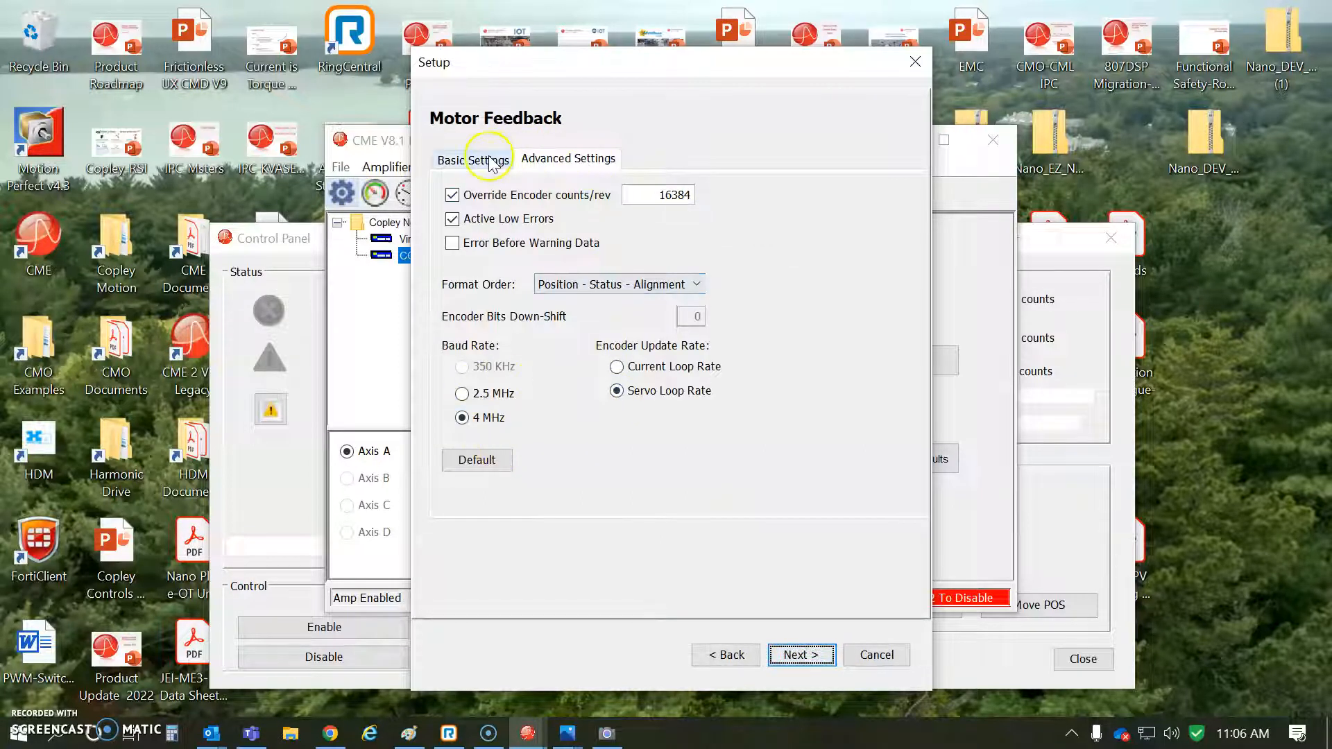
left_click(799, 654)
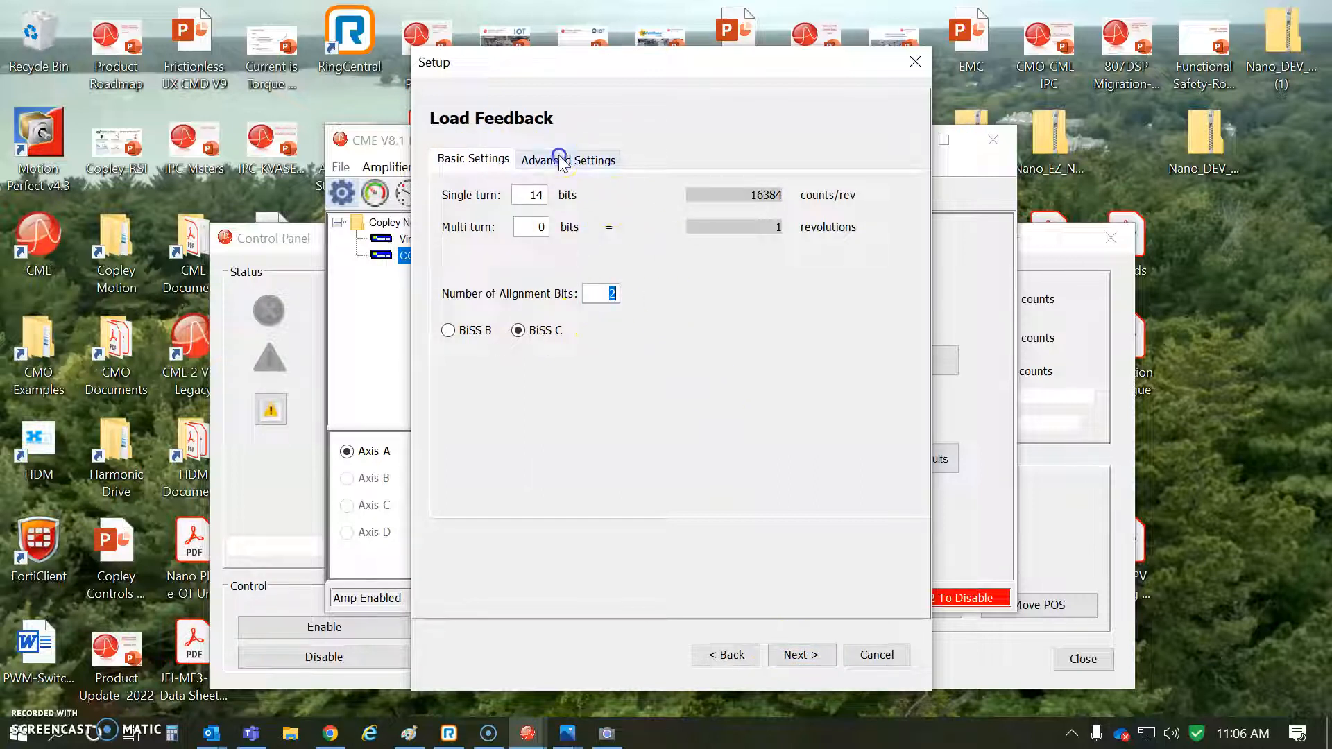
Review the passive load encoder settings, pass Operating Mode and Miscellaneous, and finish to the save-to-flash disable notice
left_click(567, 160)
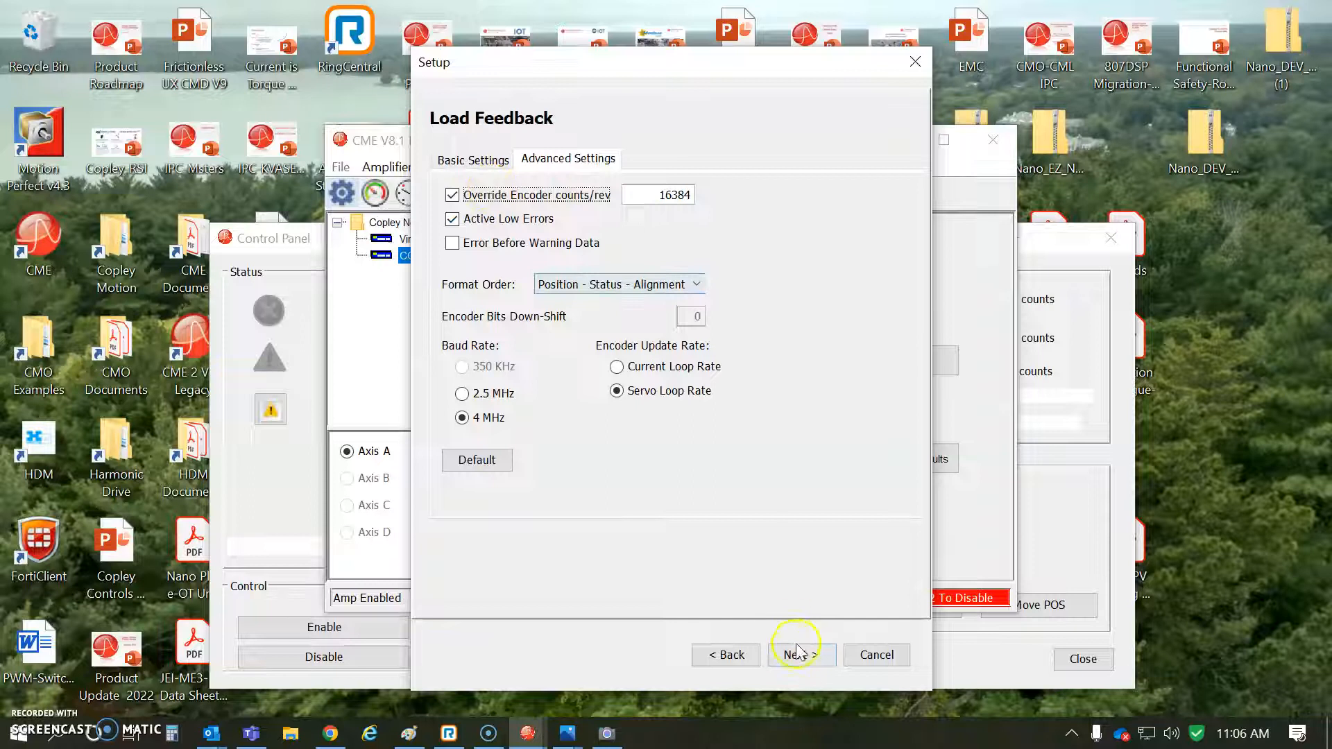
left_click(800, 655)
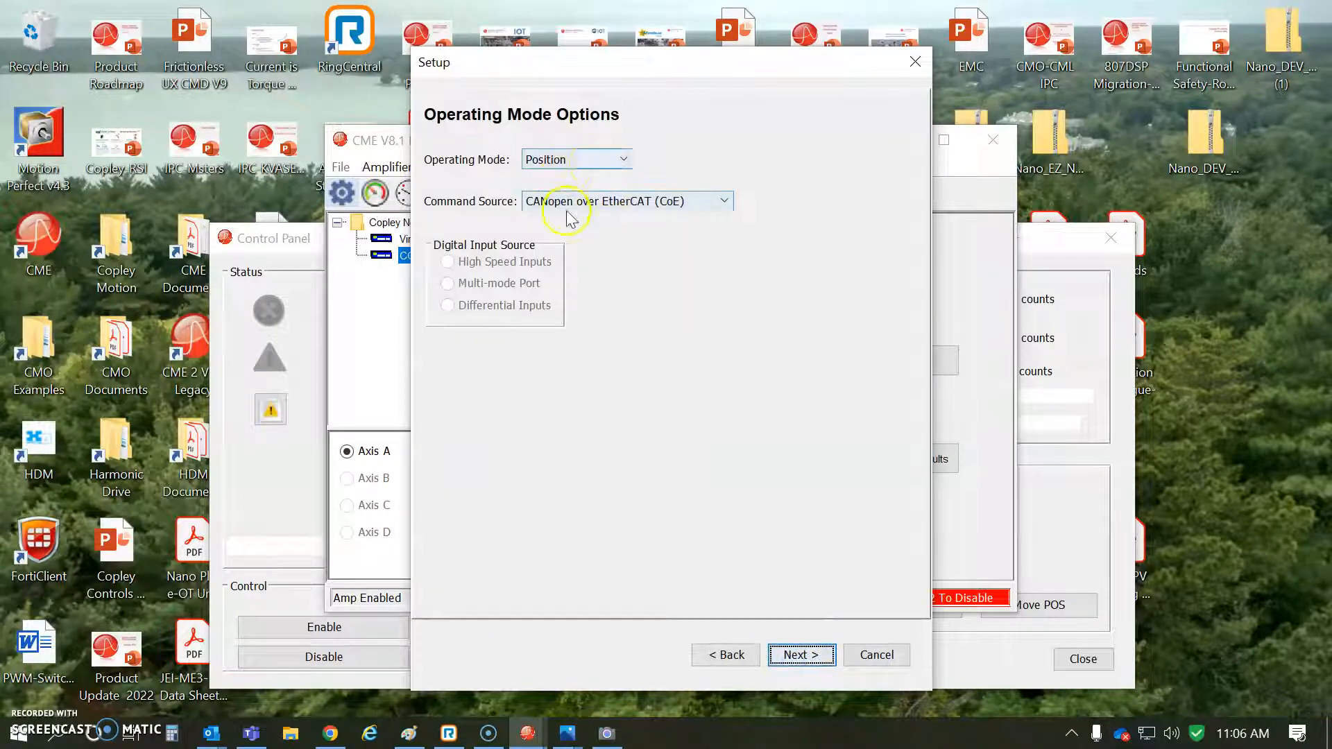
left_click(800, 654)
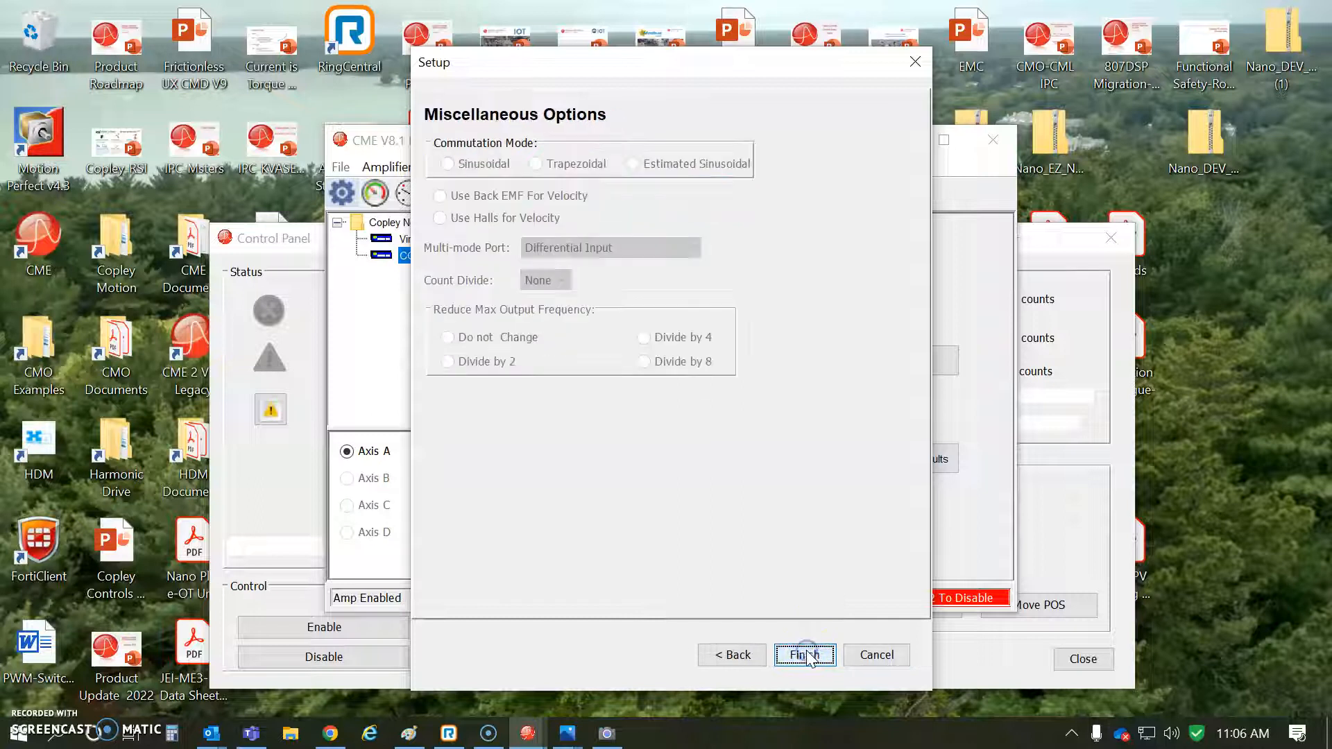
left_click(804, 655)
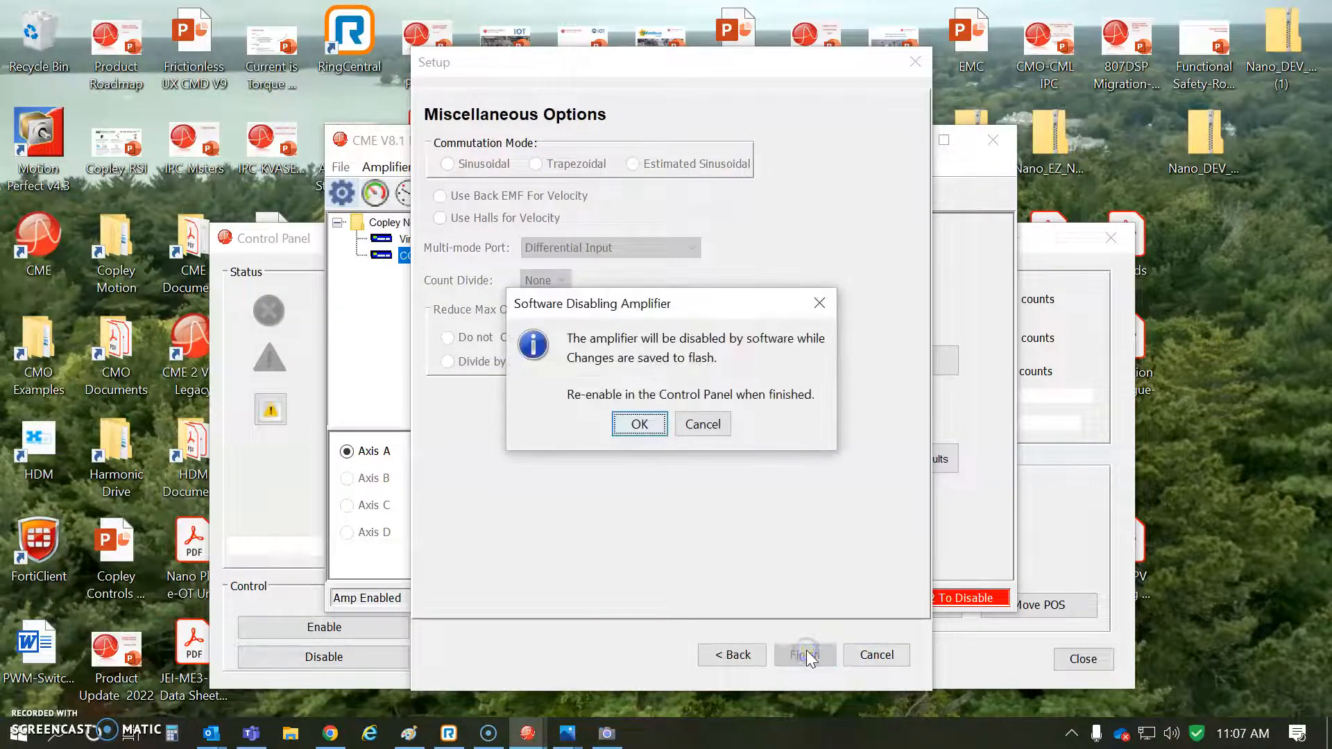
Accept disabling the amplifier and inspect the position wrap: motor 1,638,400 and load 16,384 counts
left_click(639, 424)
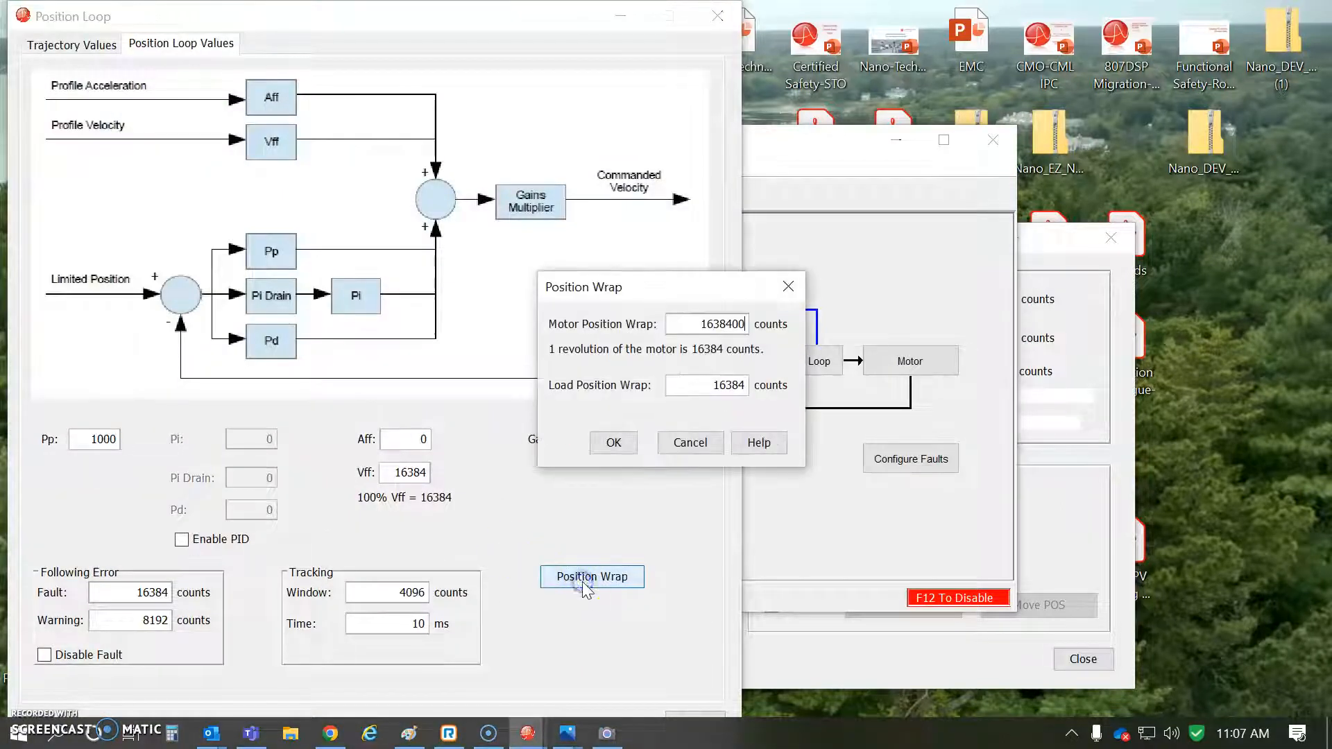
triple_click(708, 385)
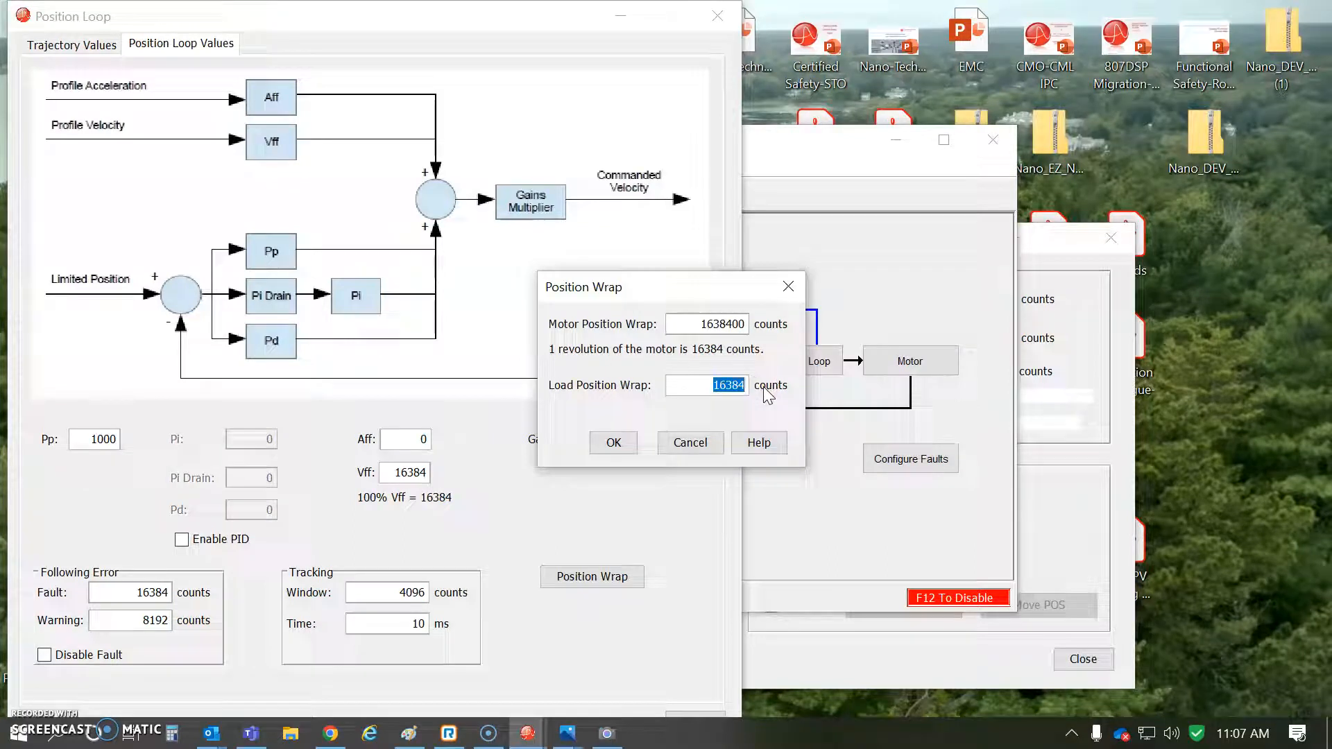
mouse_move(726, 368)
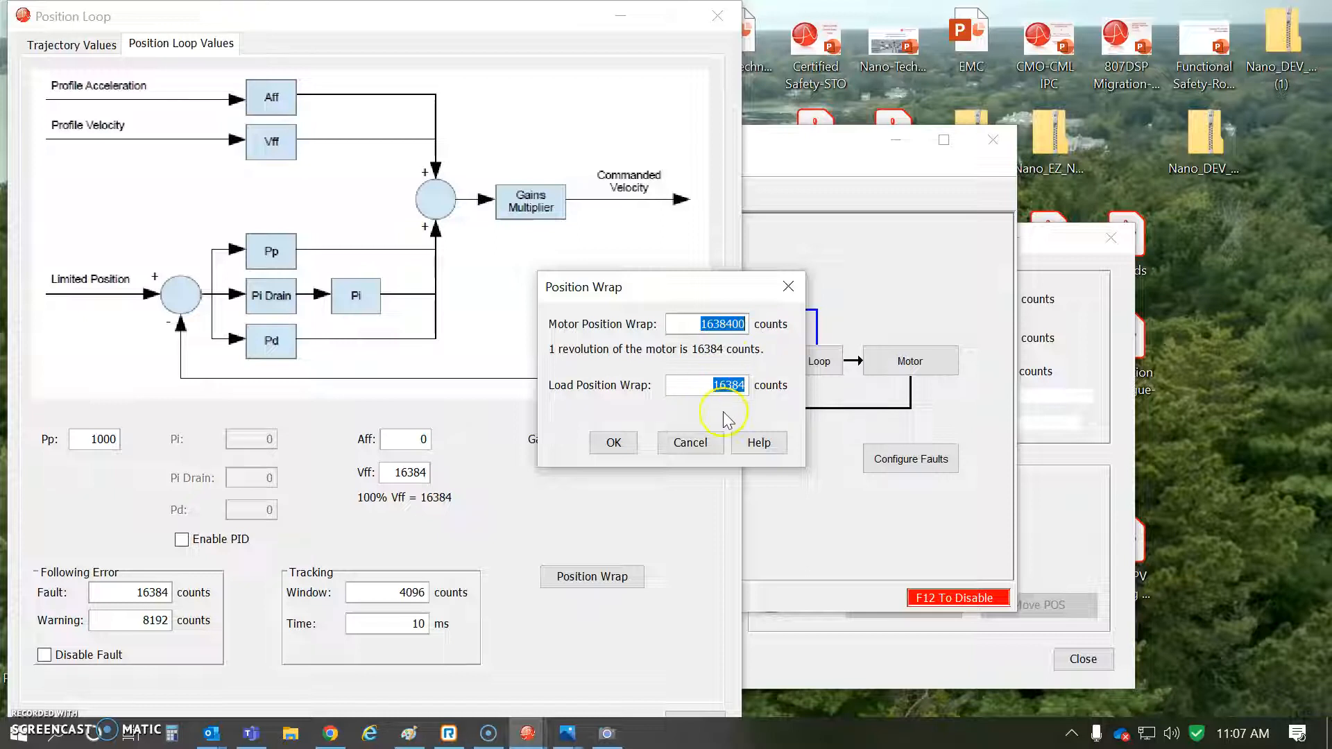
left_click(690, 443)
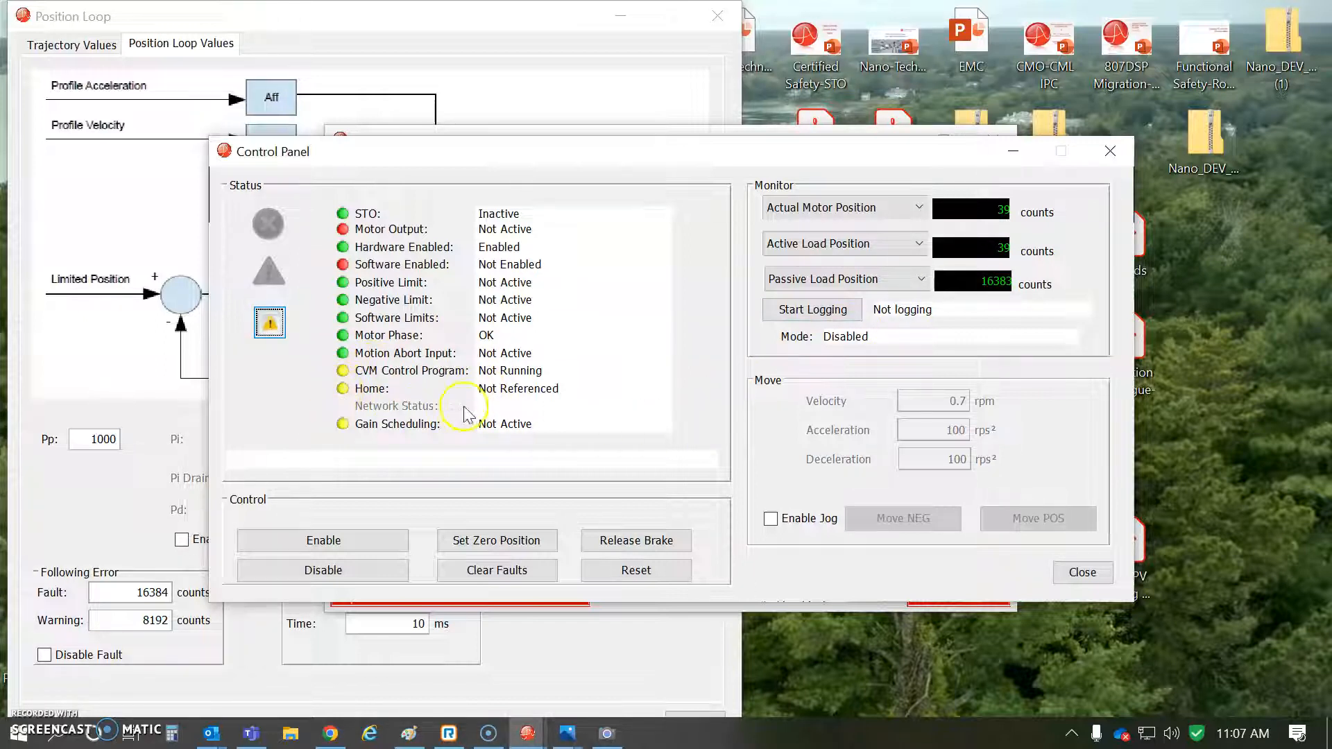
mouse_move(994, 560)
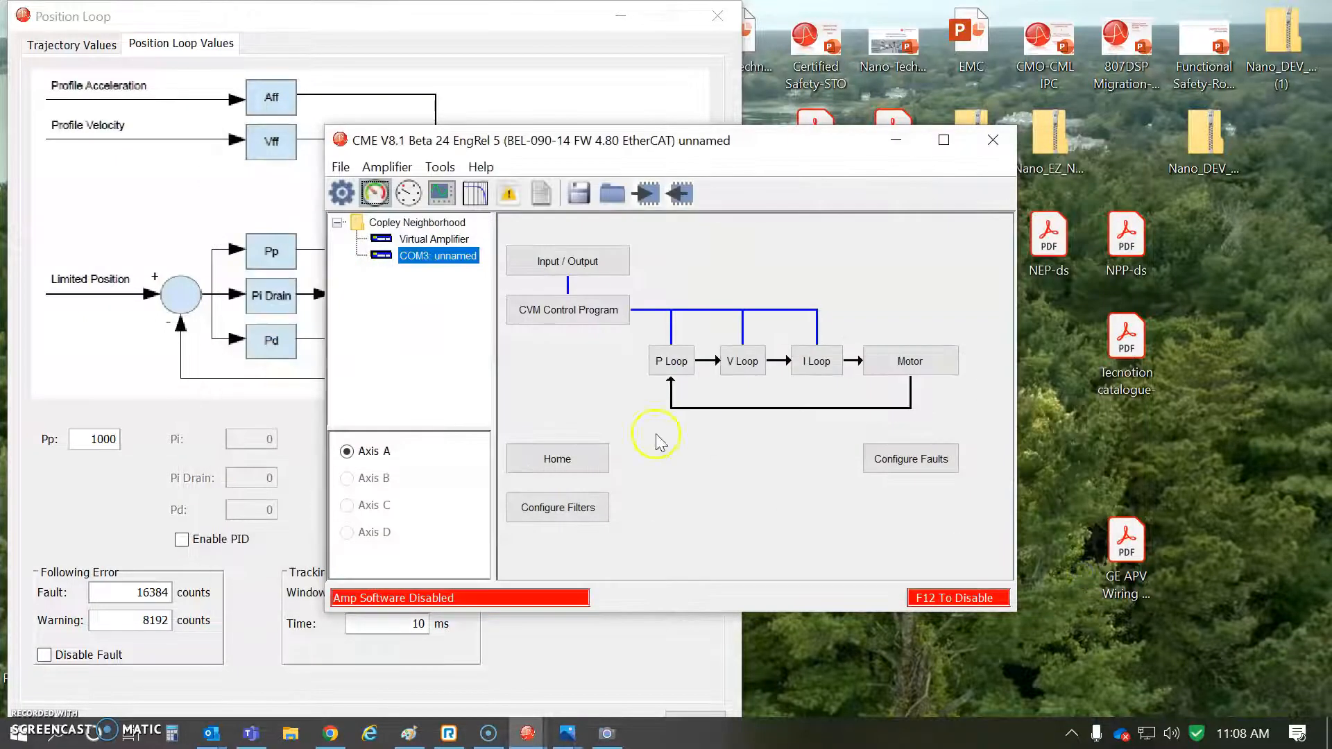
Set the Home method to Absolute Load Passive Immediate Home with a 100/1 motor-to-load encoder ratio
left_click(557, 459)
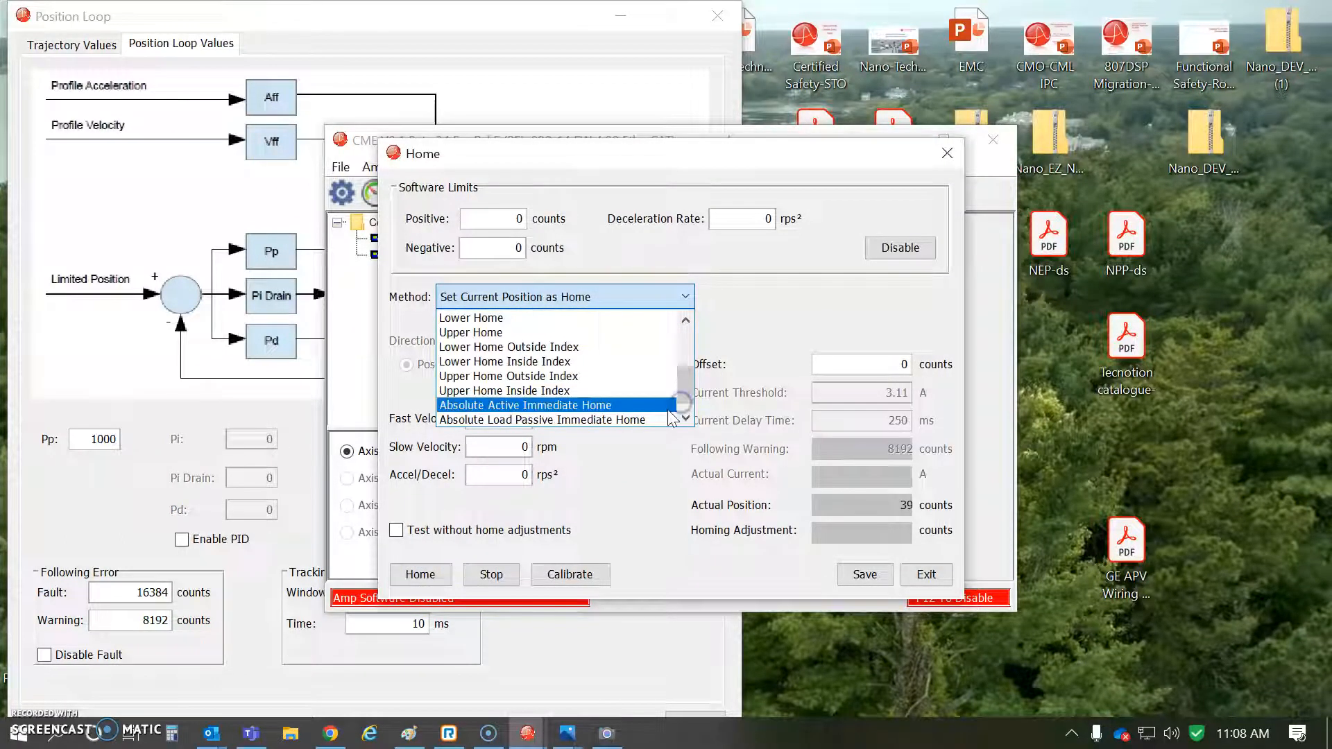
mouse_move(658, 412)
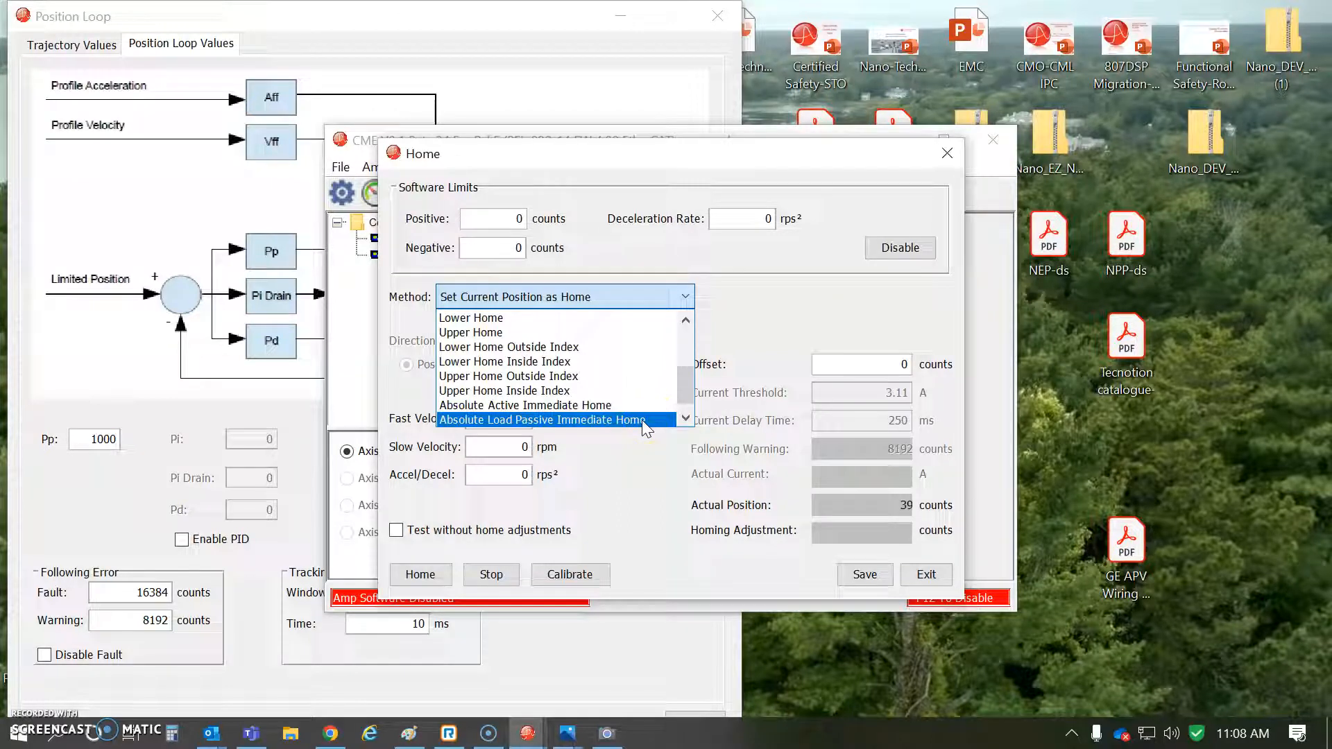
left_click(541, 419)
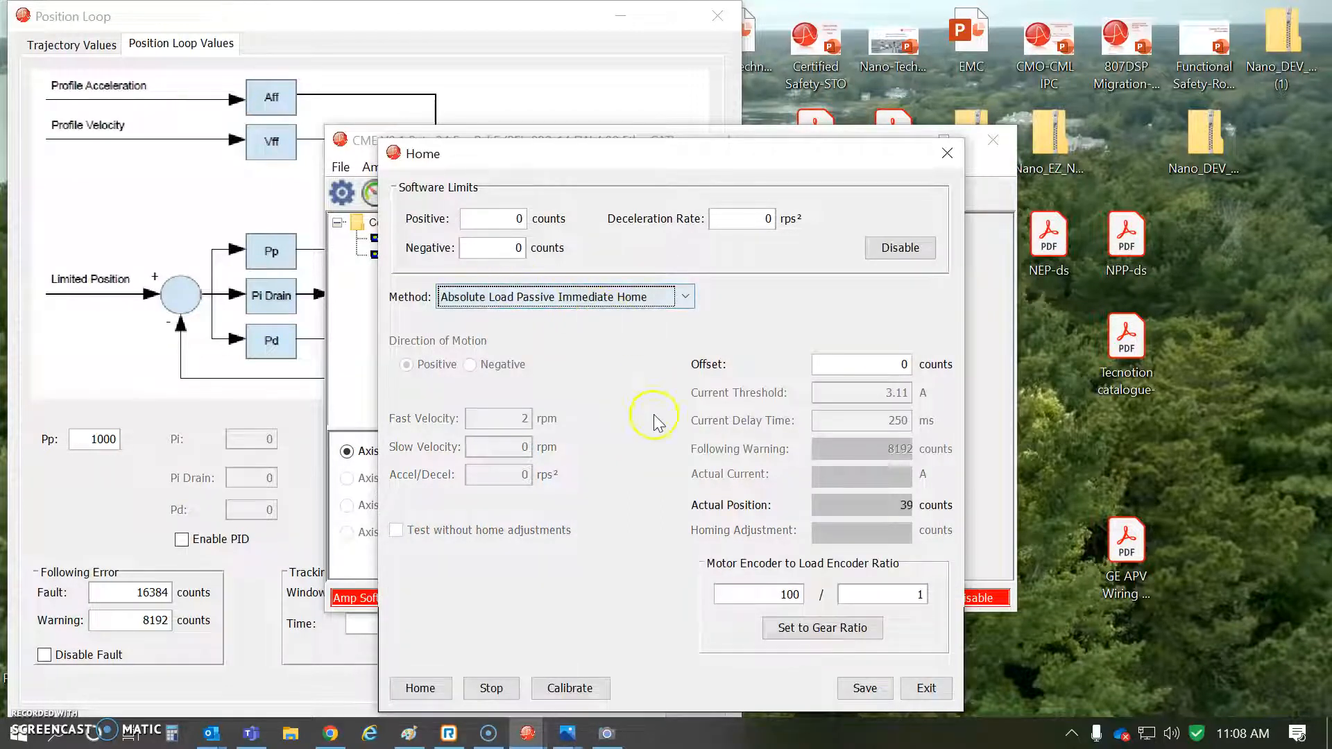
left_click_drag(654, 154, 769, 136)
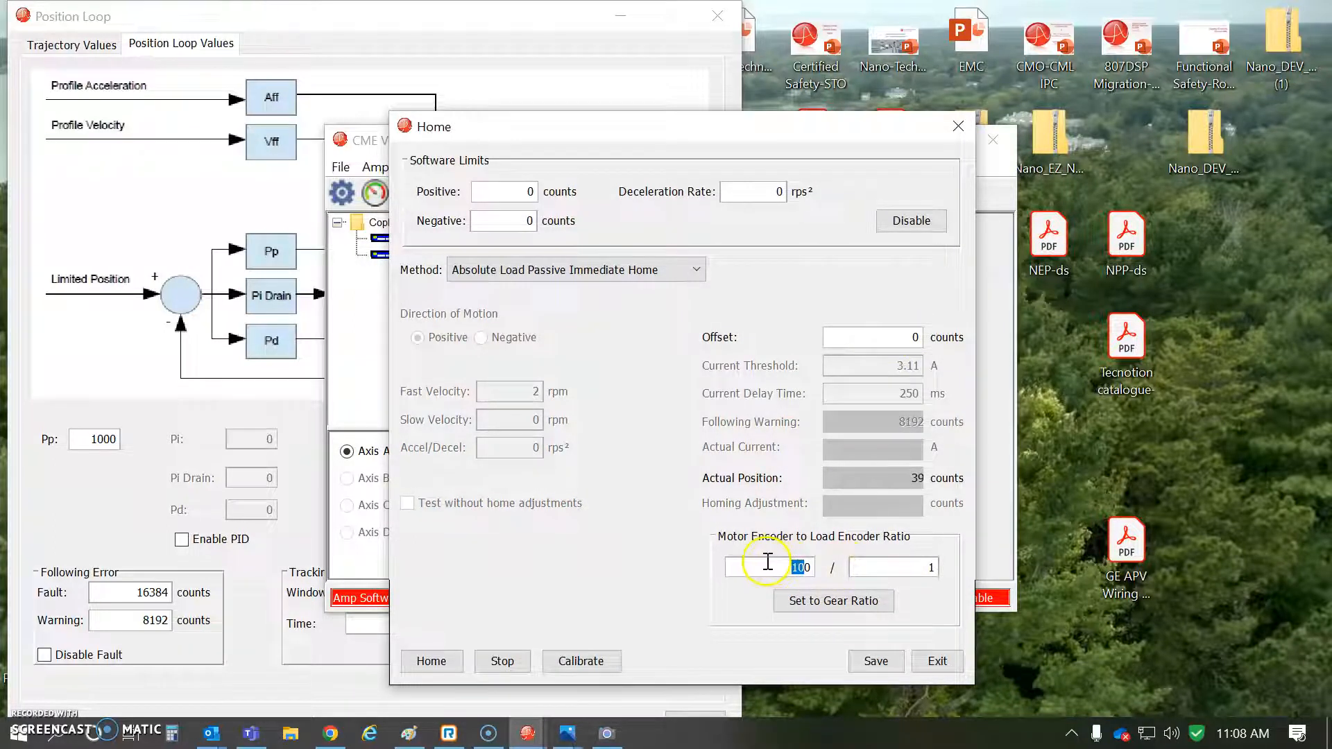
left_click(892, 566)
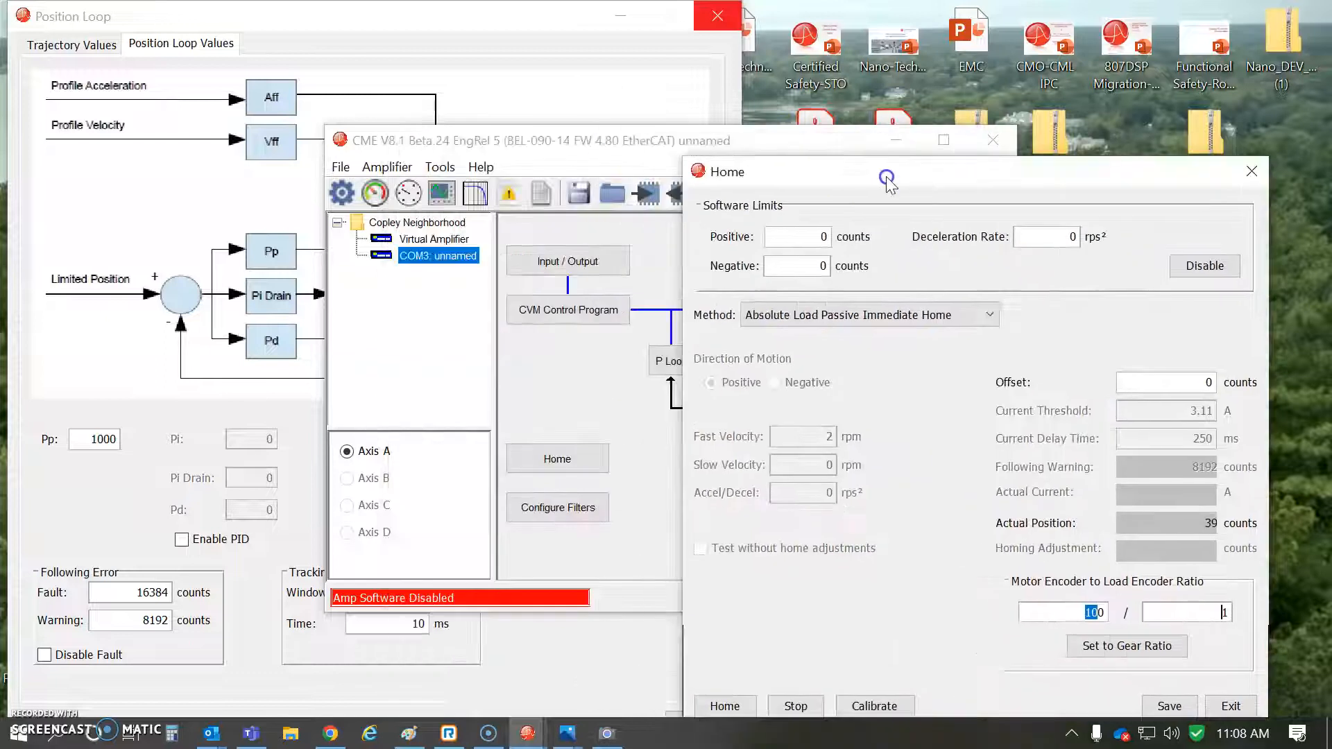
Enable jog motion and bring up the camera view alongside the drive status panel
left_click(716, 15)
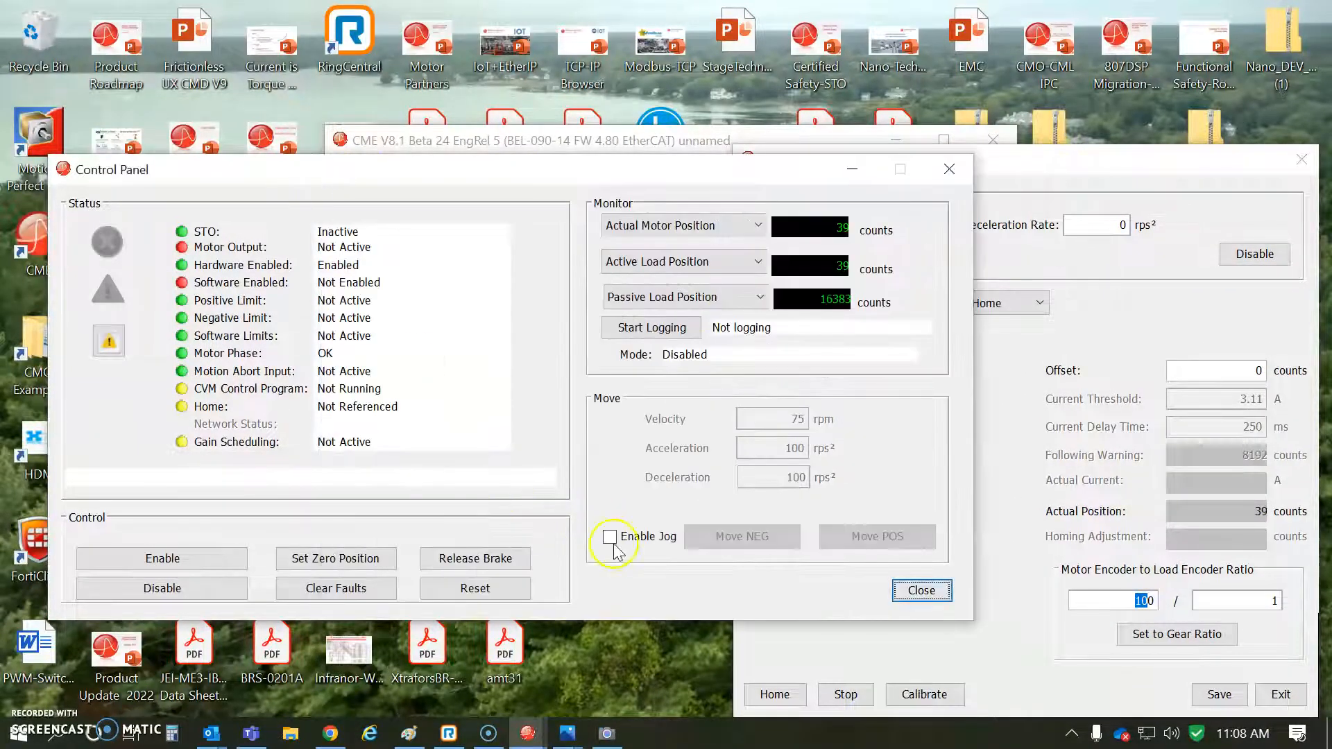
left_click(610, 536)
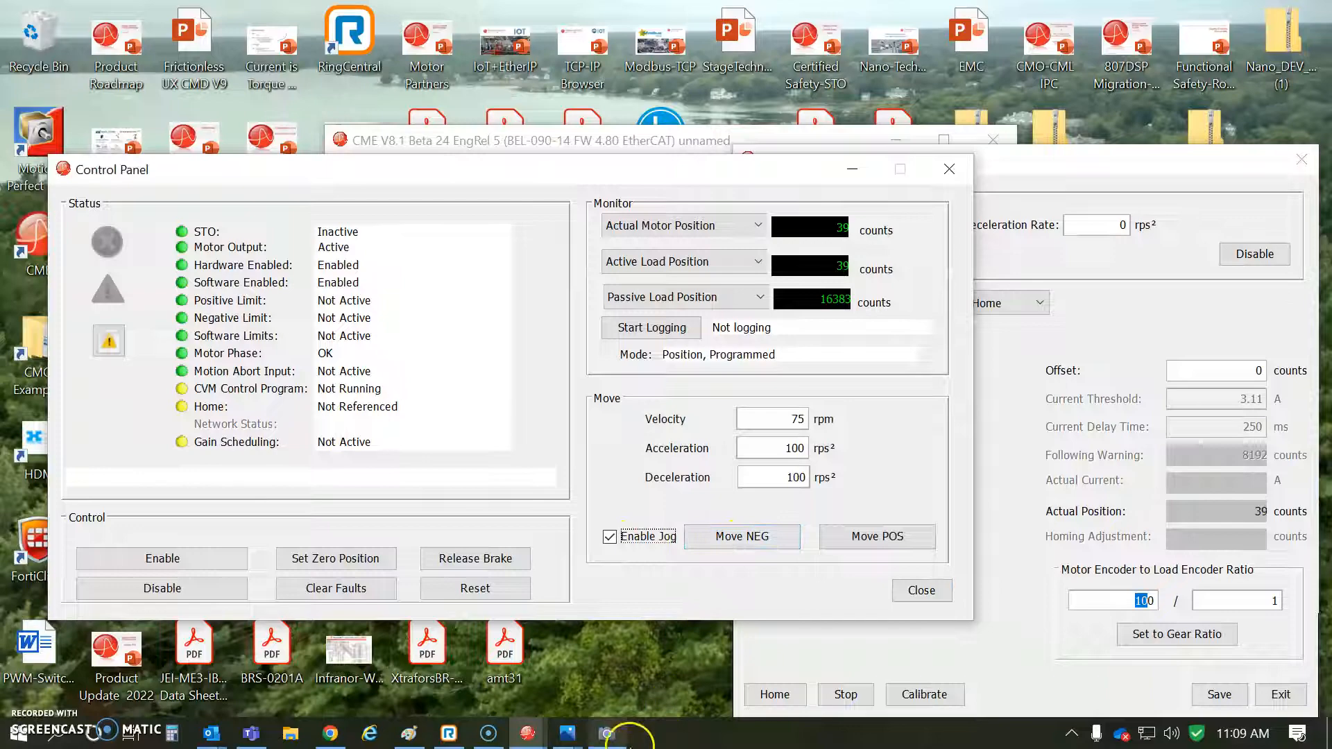
left_click(605, 732)
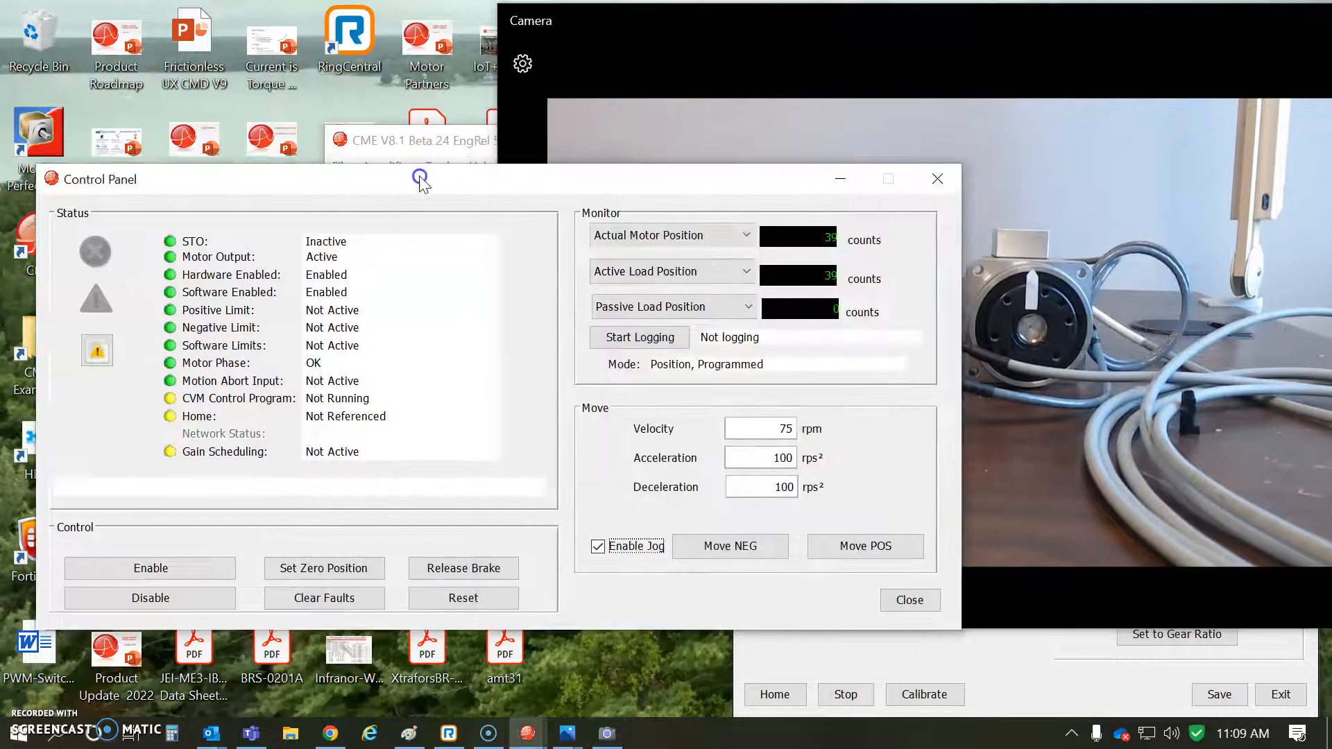
left_click(696, 584)
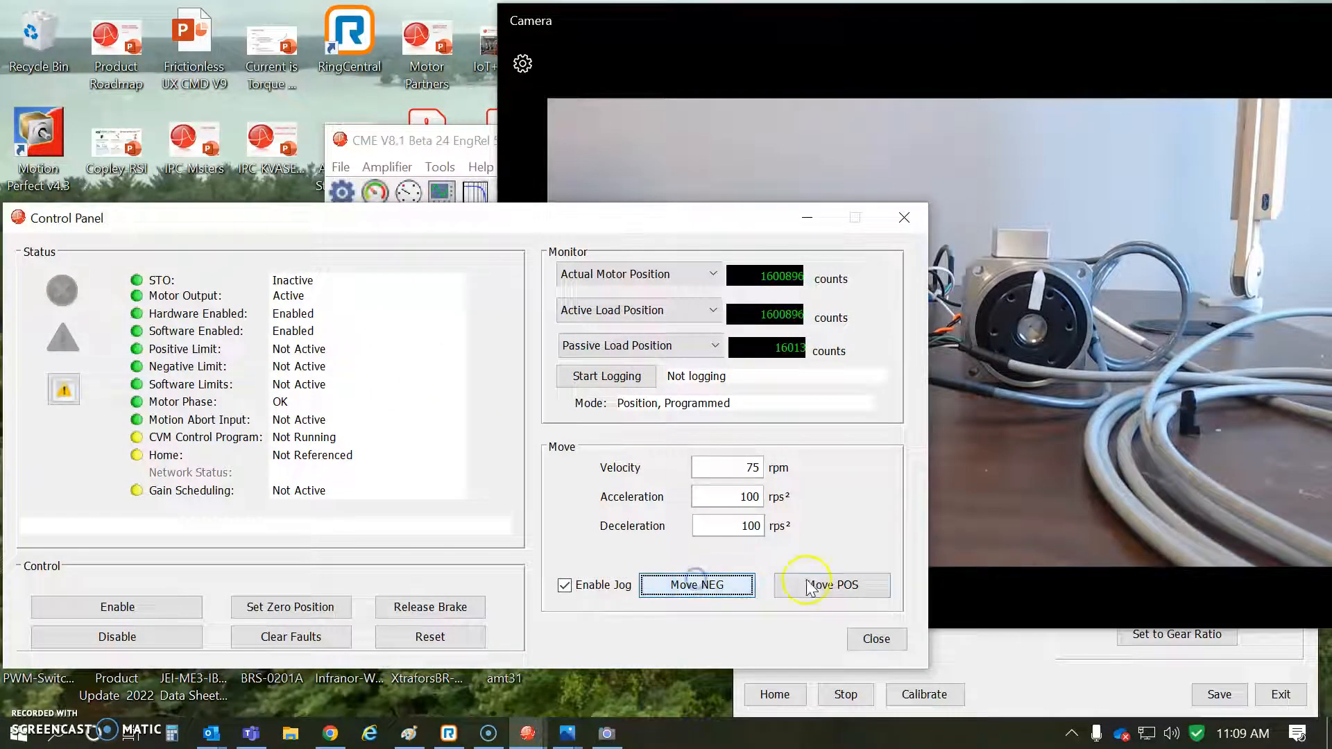
Jog the enabled actuator repeatedly in the positive direction at 750 rpm
left_click(831, 584)
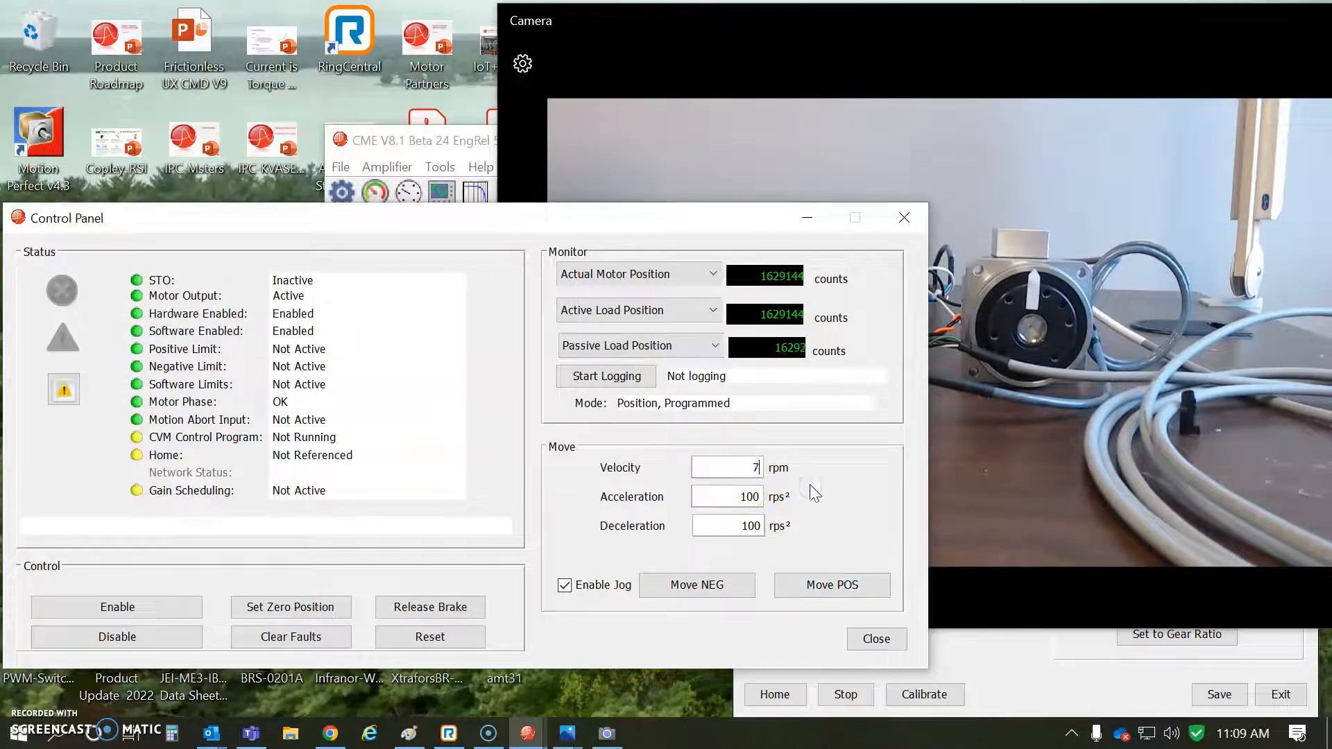
left_click(831, 586)
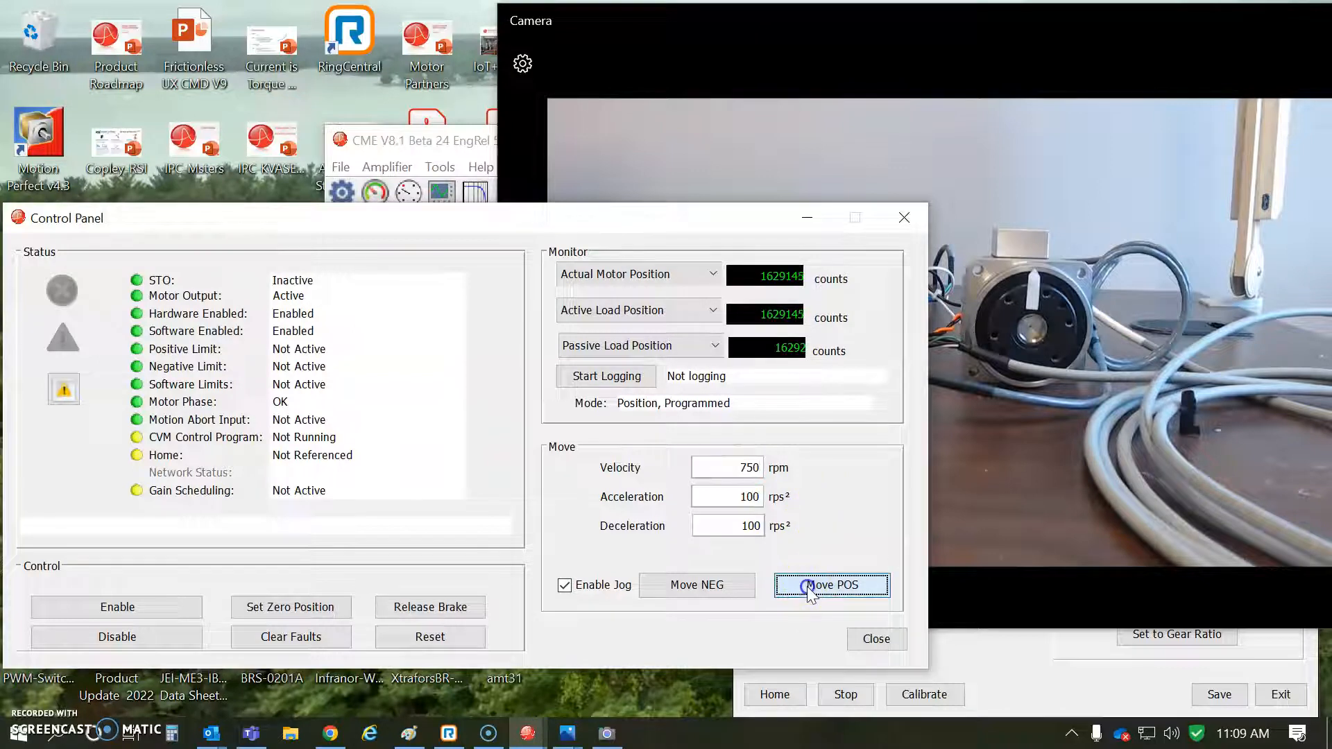
left_click(831, 585)
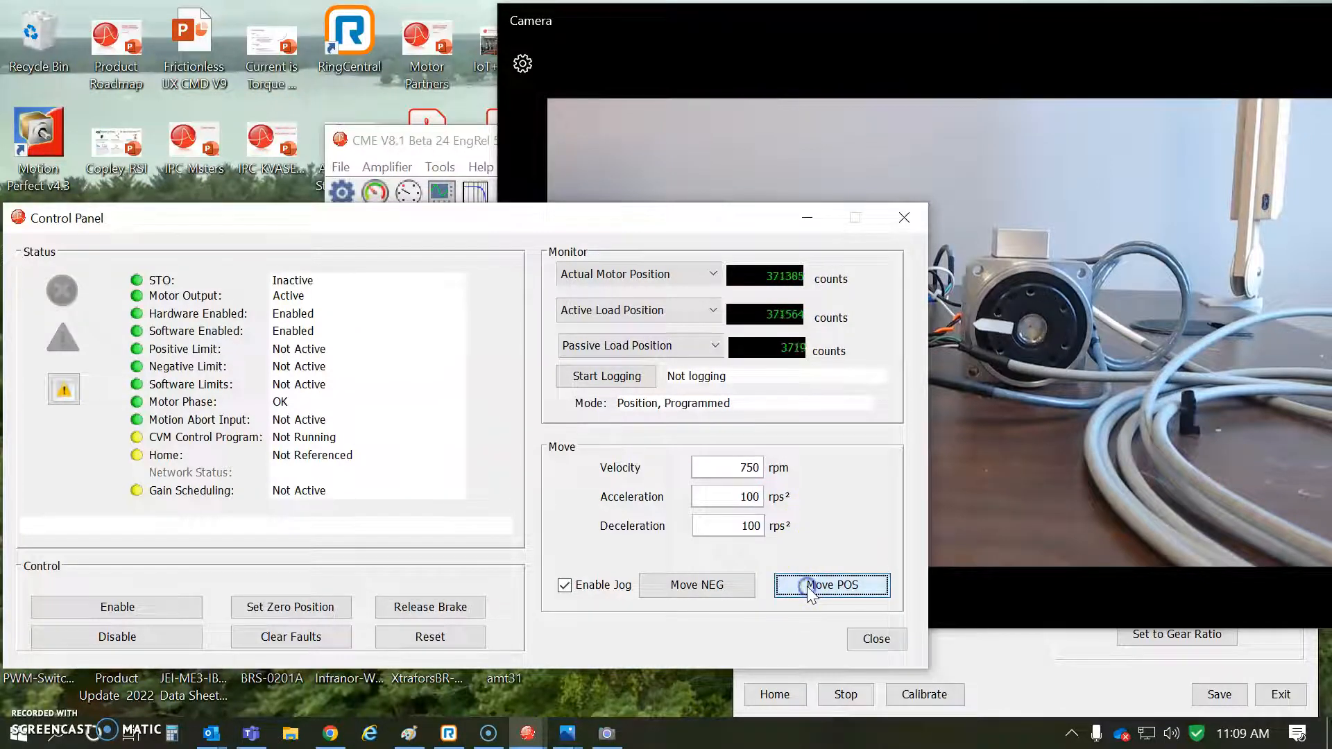
left_click(832, 585)
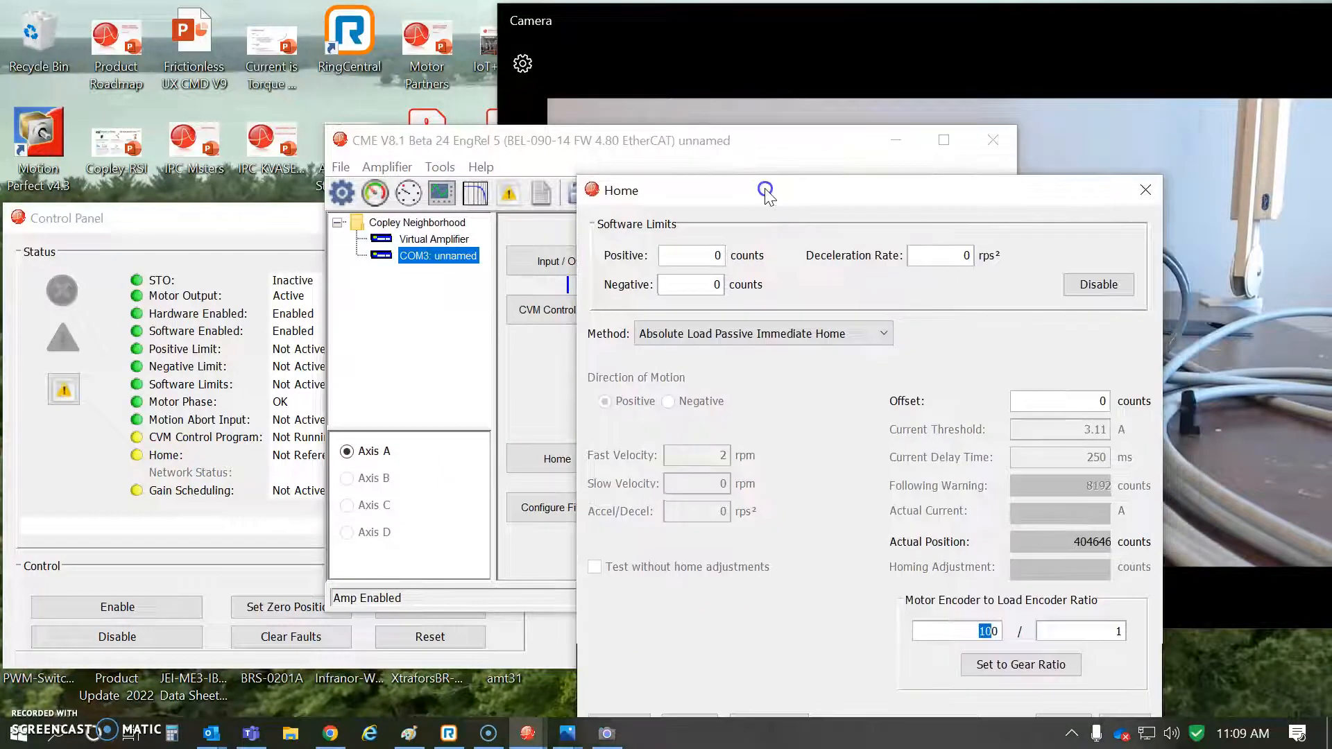
mouse_move(998, 574)
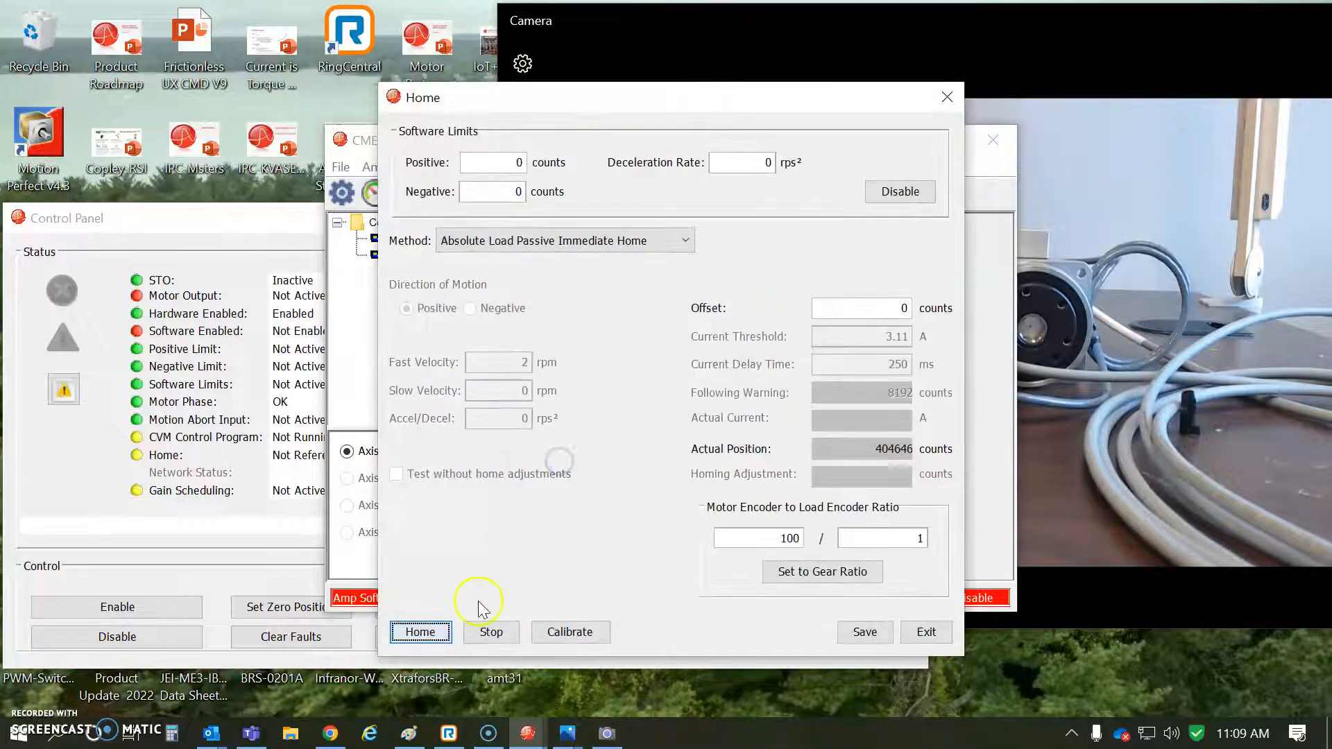
Run Home so the reference calibrates, acknowledging the confirmation message
left_click(419, 631)
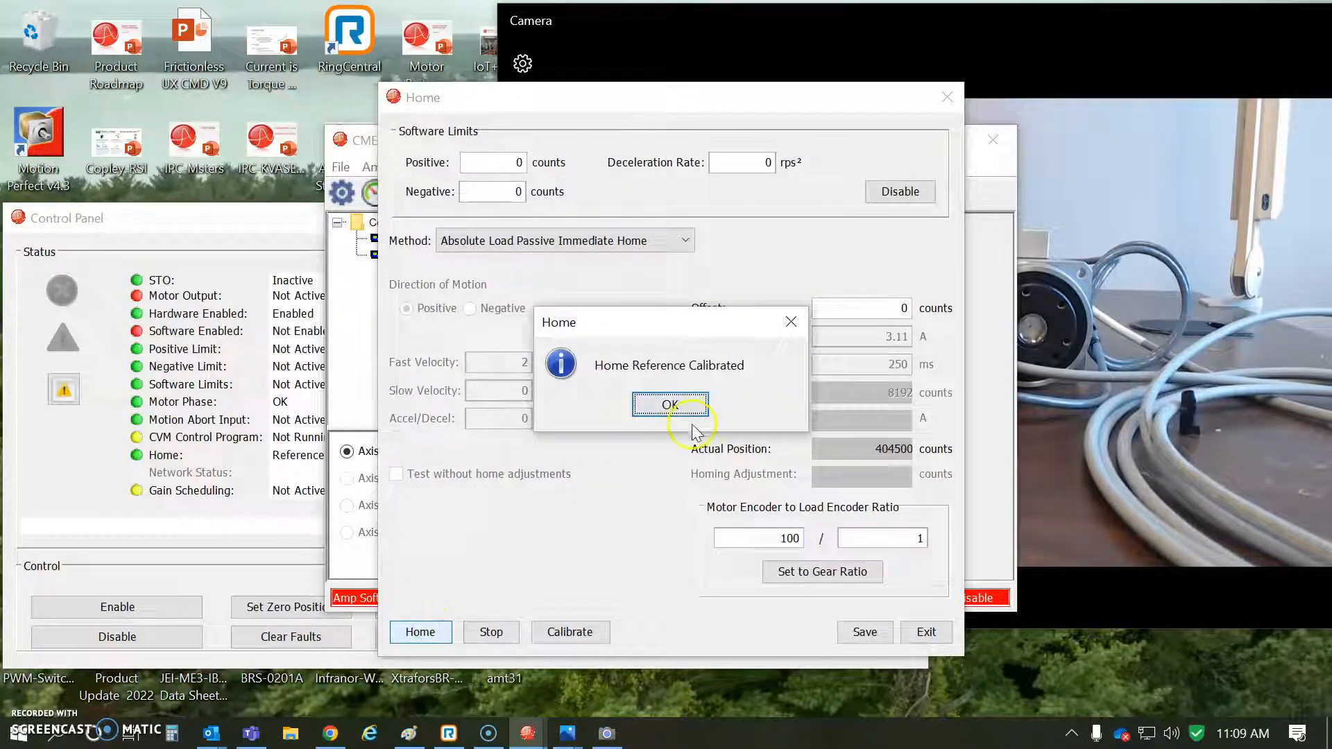
left_click(669, 404)
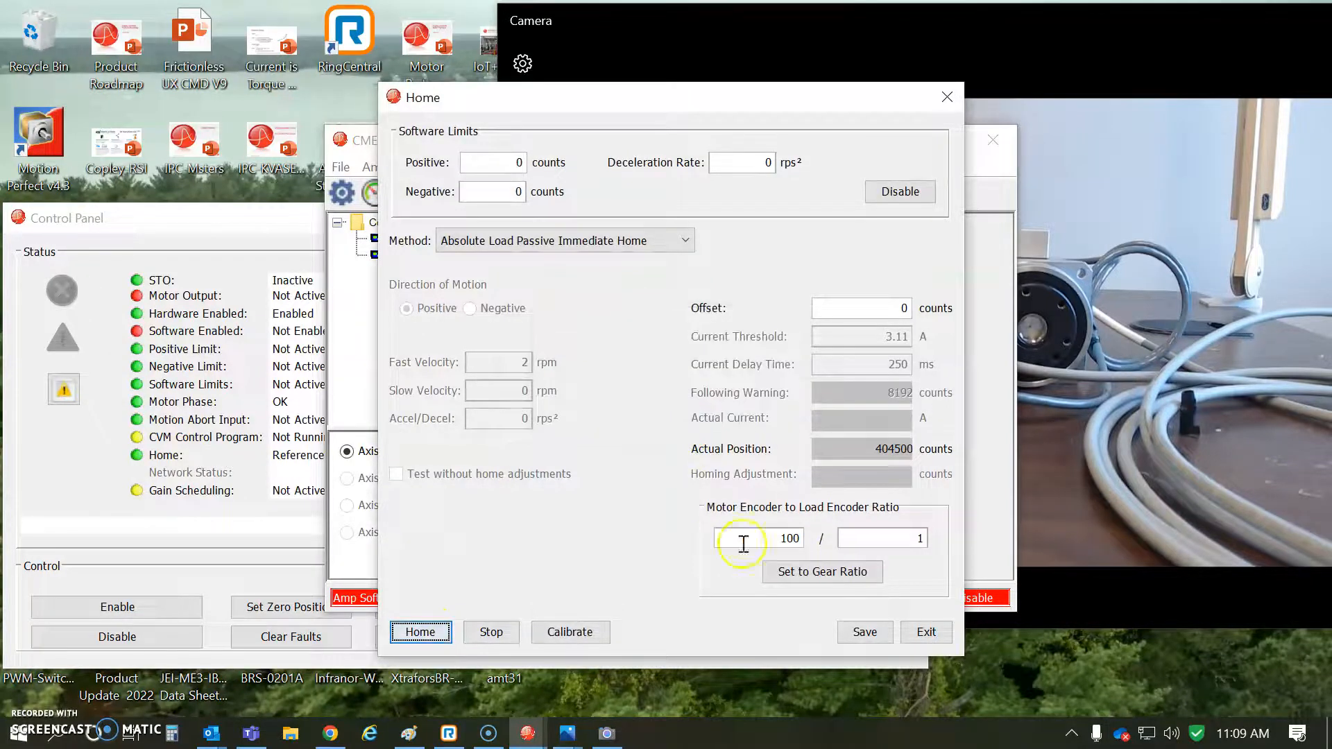
left_click(864, 632)
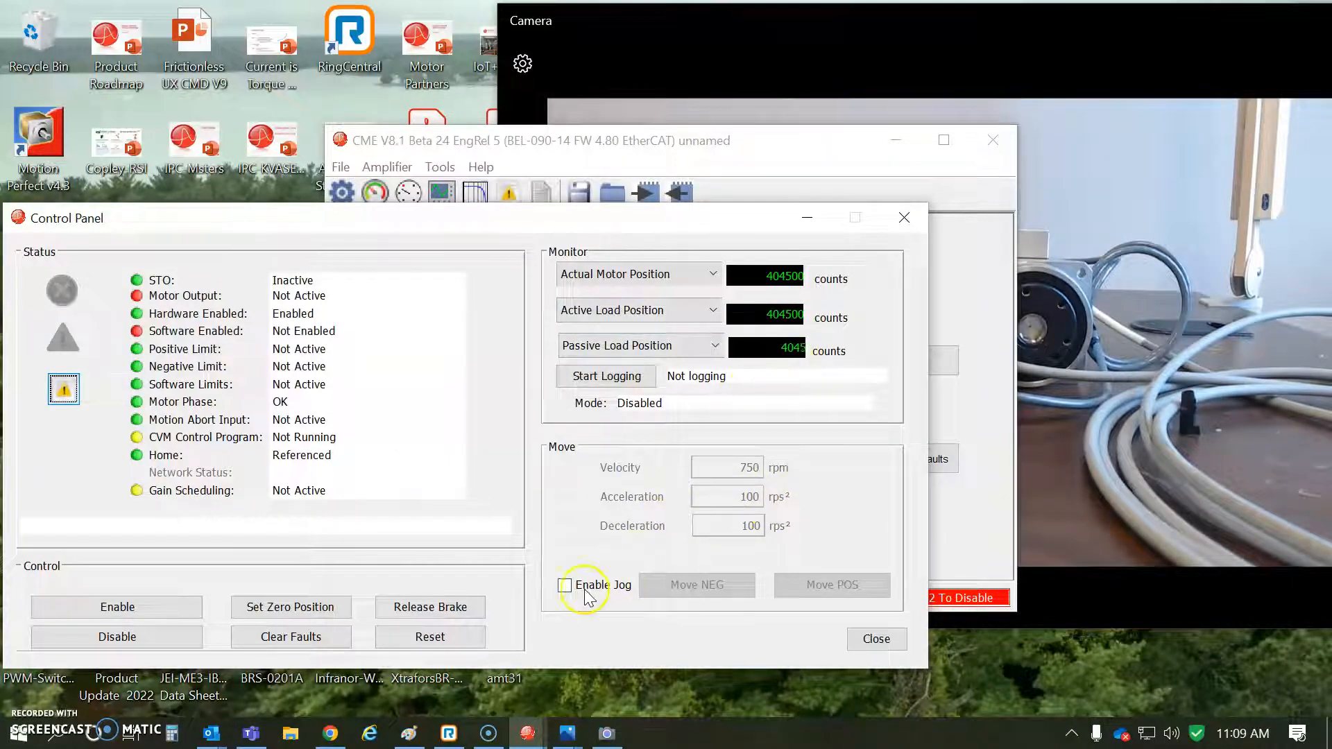
Enable jogging and move the actuator negative and positive at the default speed
left_click(565, 586)
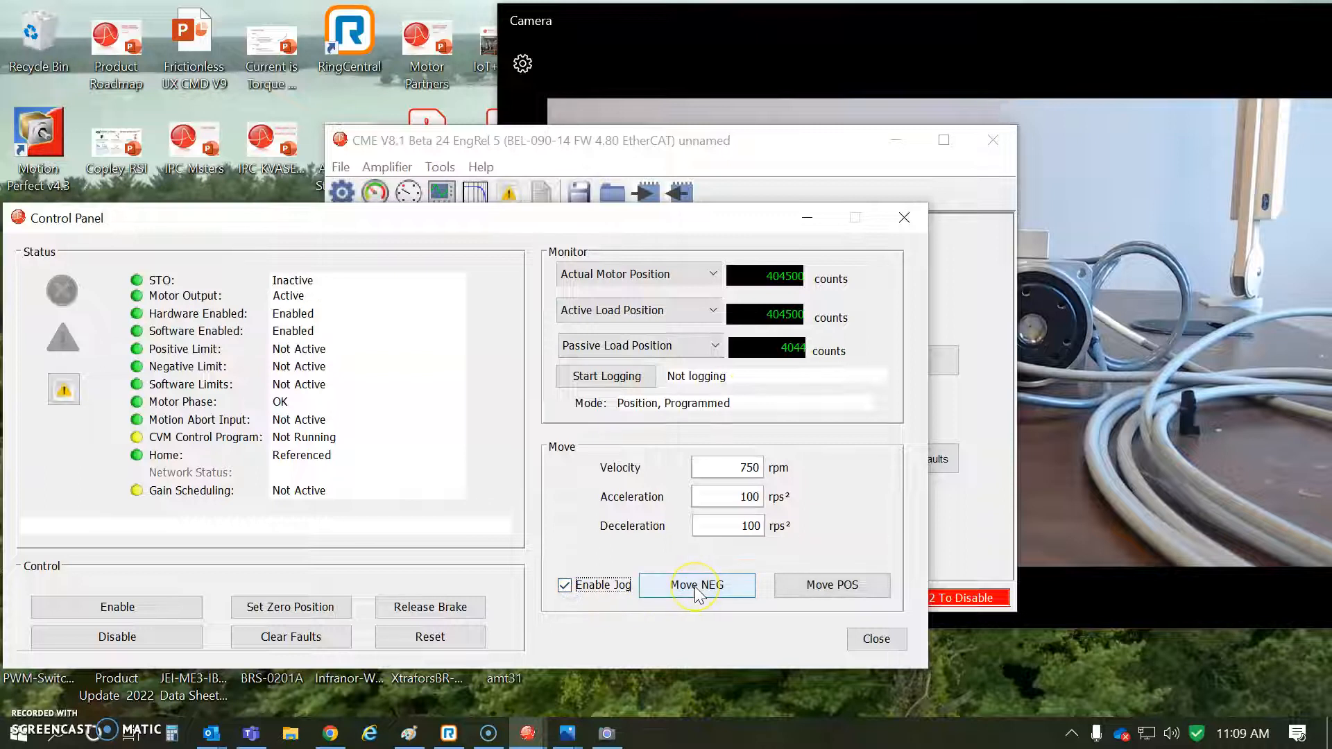
left_click(696, 585)
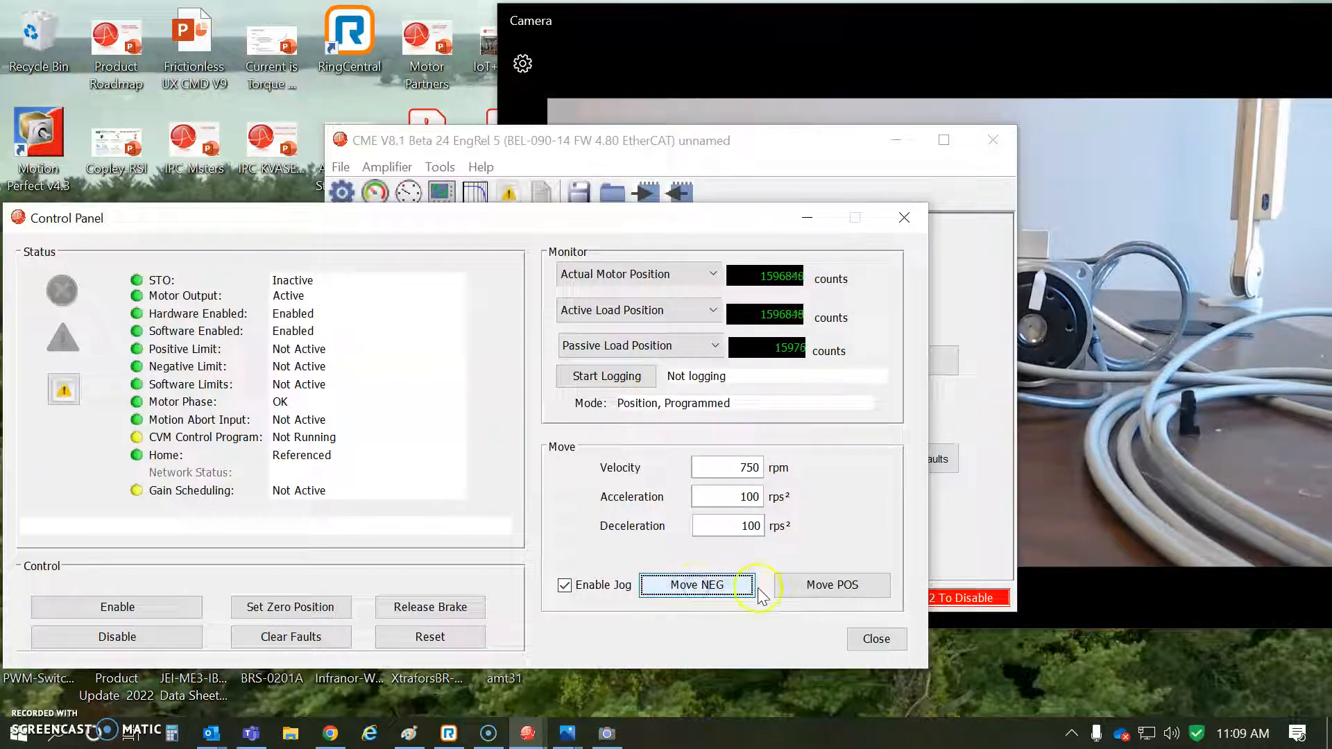
left_click(831, 586)
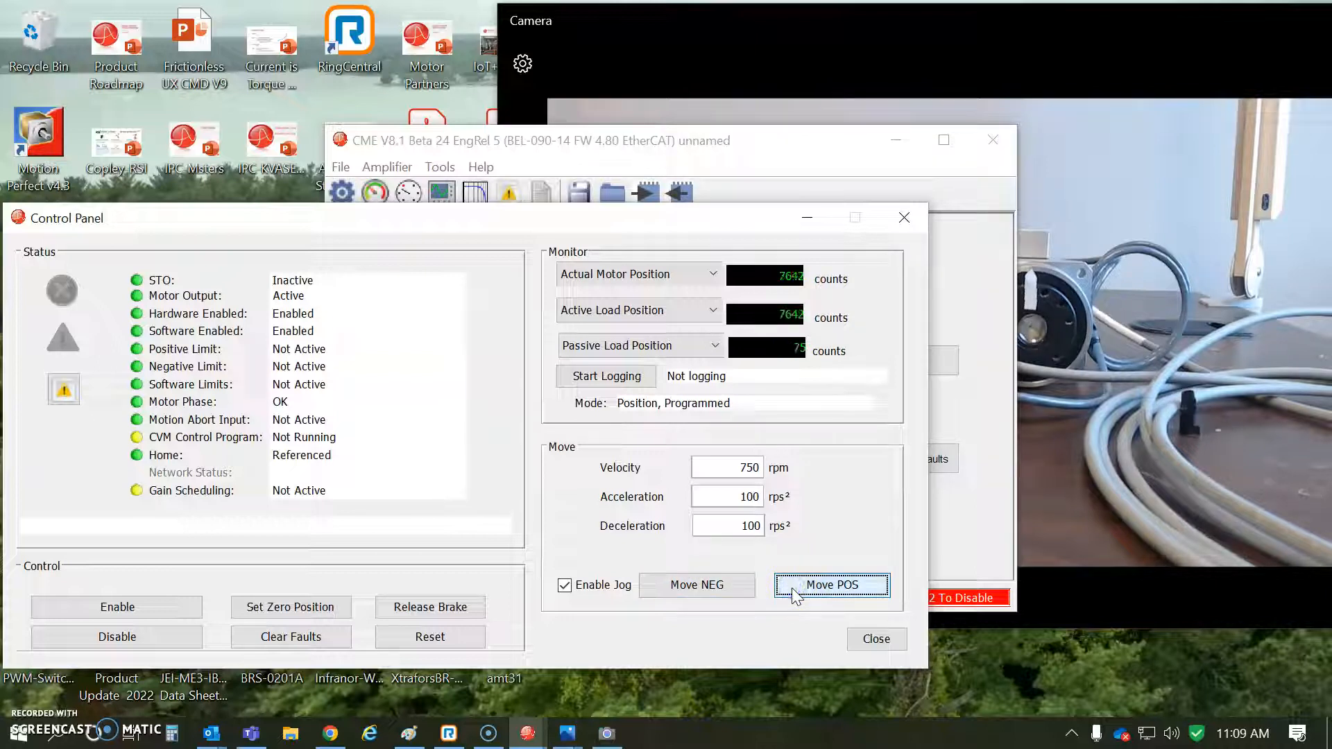
left_click(831, 584)
type(".7")
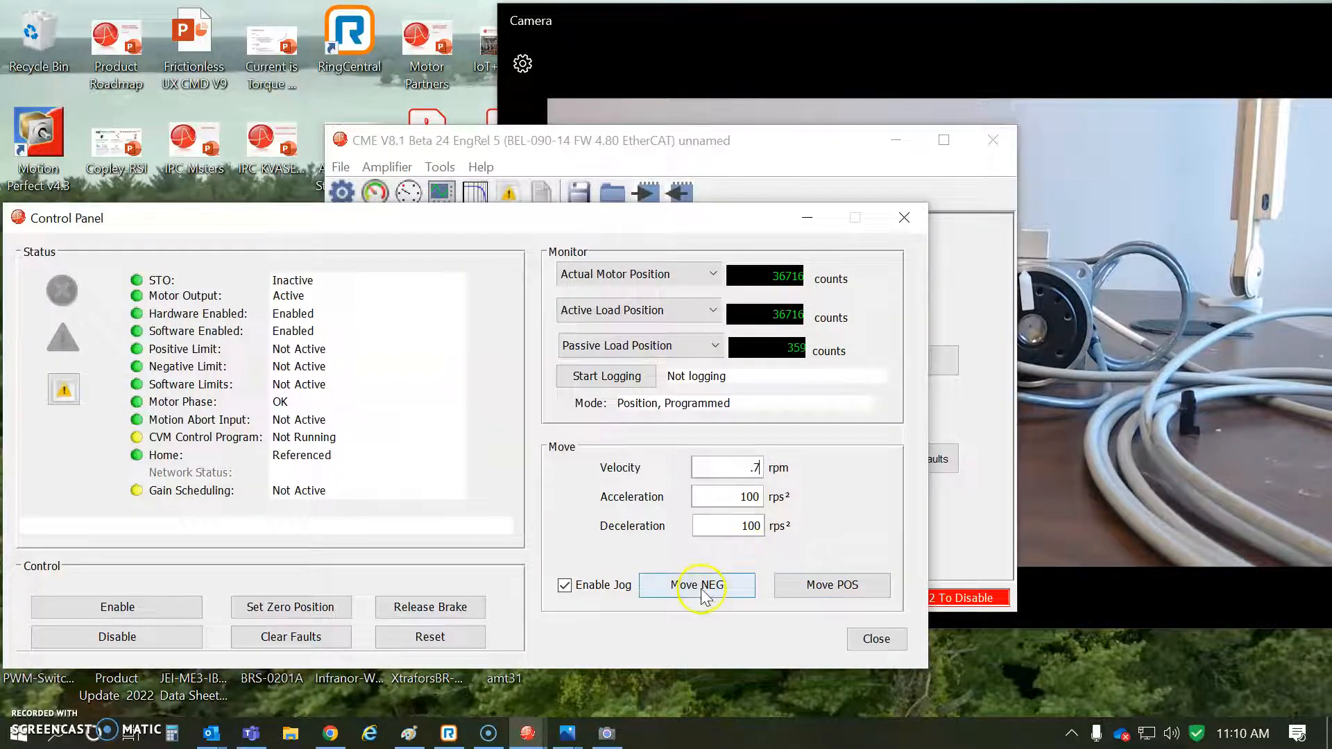
left_click(831, 584)
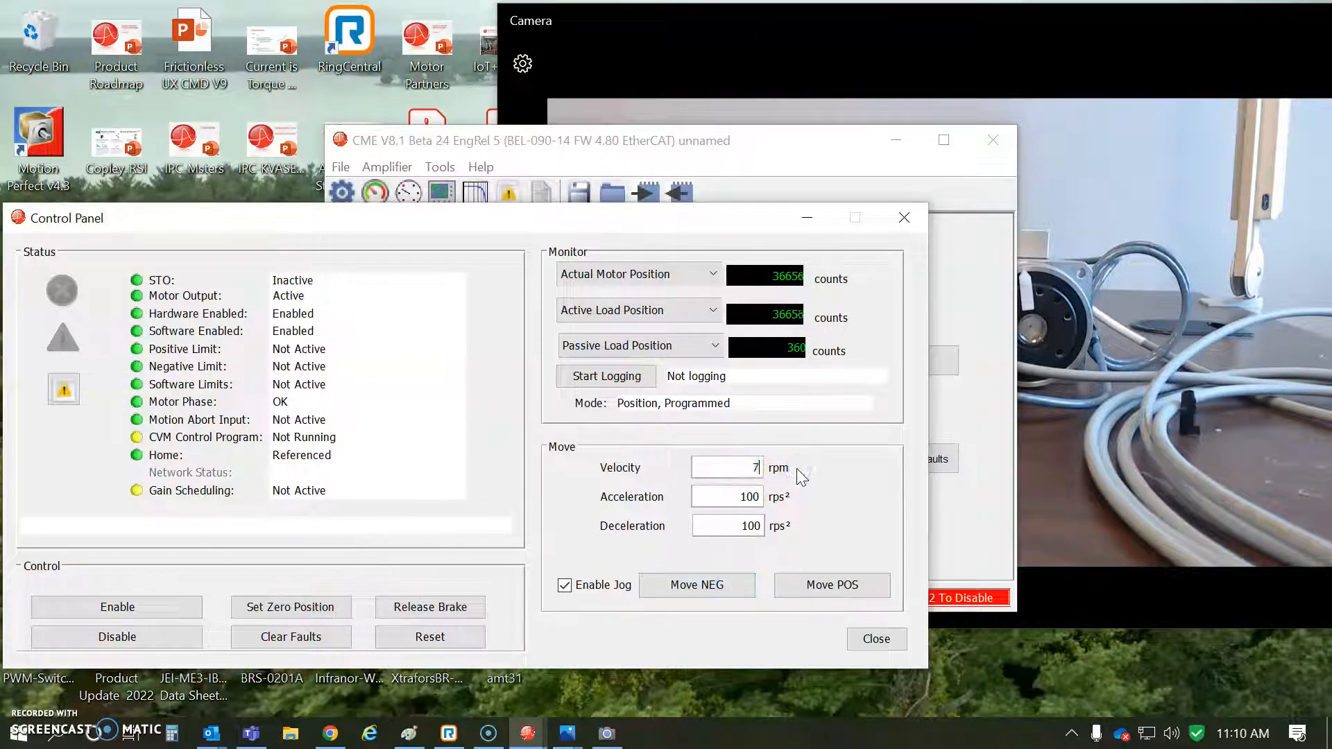
Lower the jog velocity to 75 rpm and jog negative and positive at that speed
left_click(695, 584)
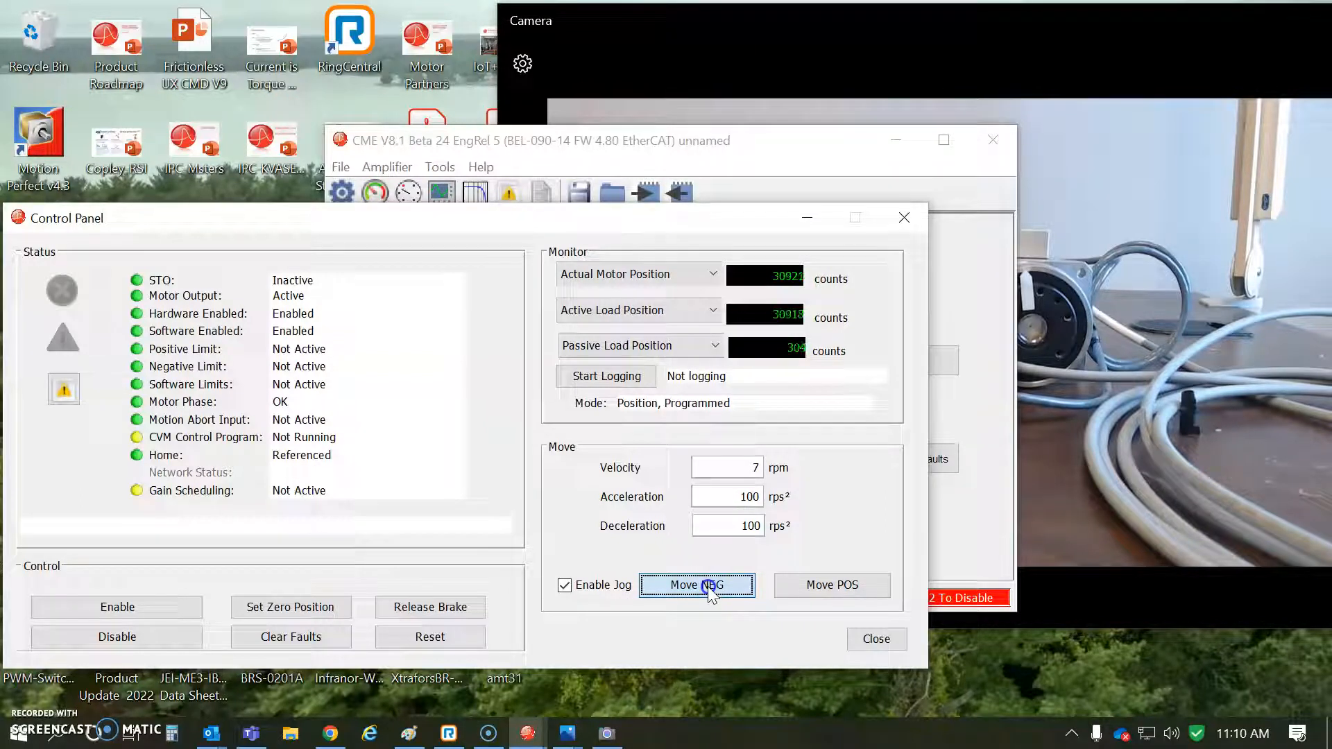
left_click(696, 585)
type("5")
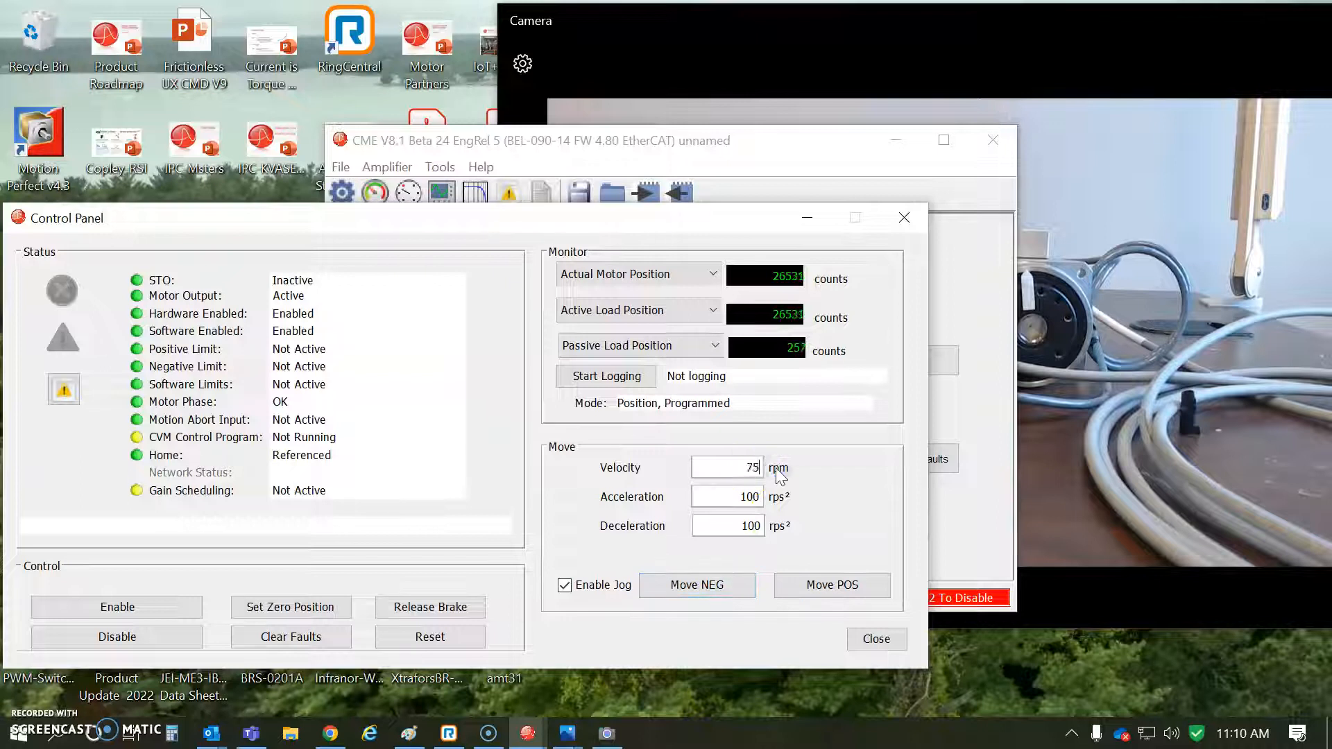
left_click(696, 584)
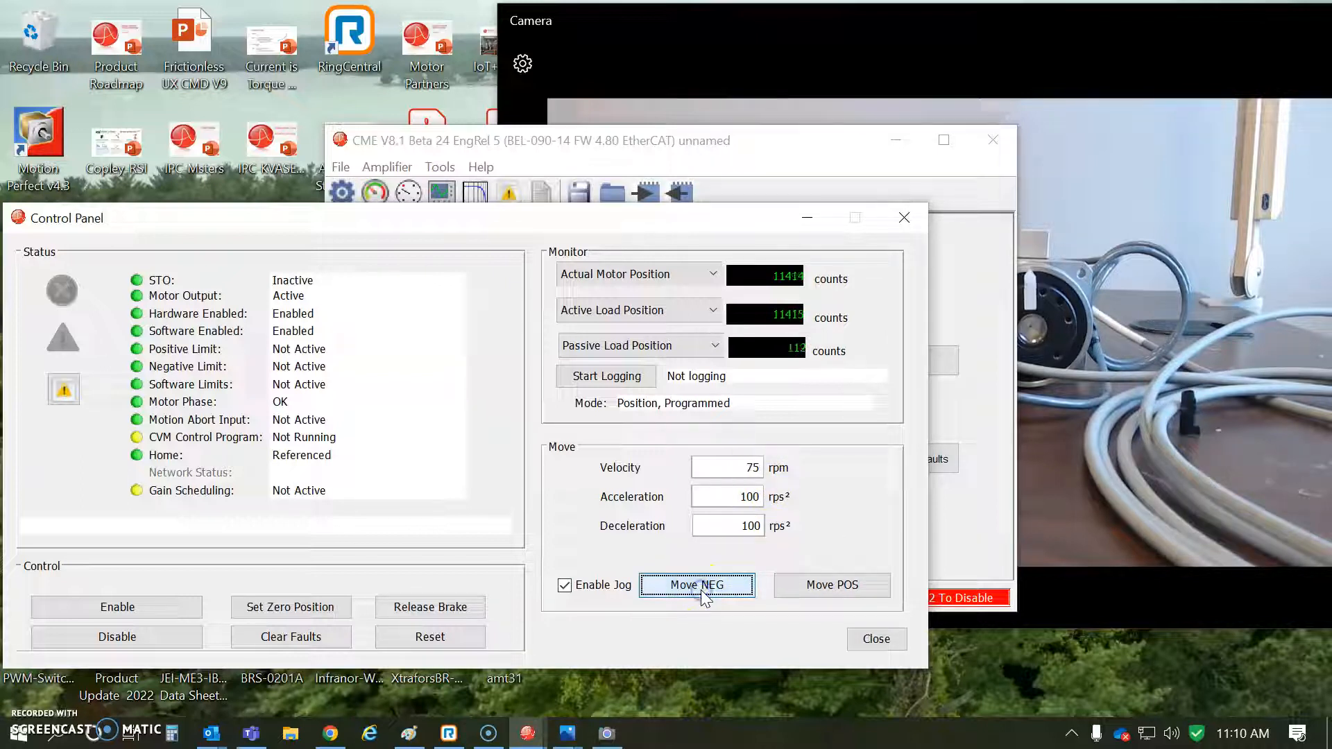
left_click(696, 586)
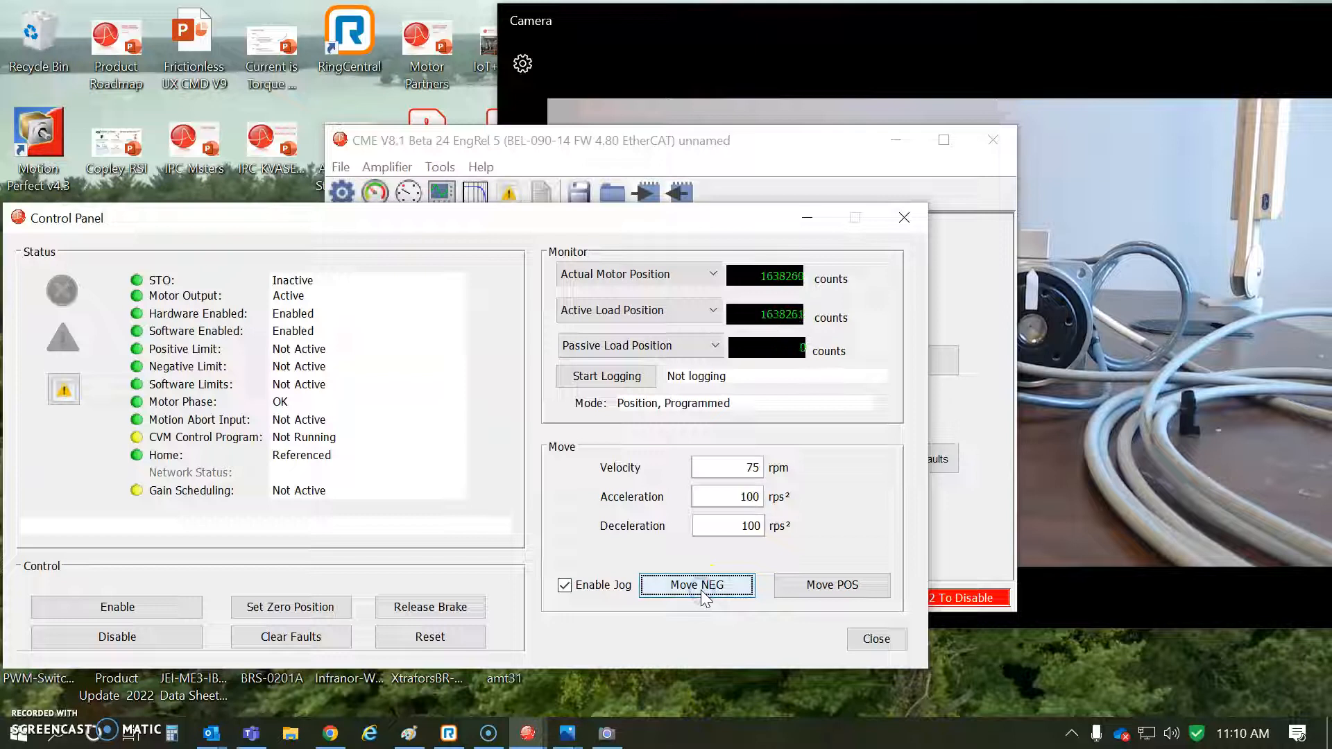
left_click(831, 584)
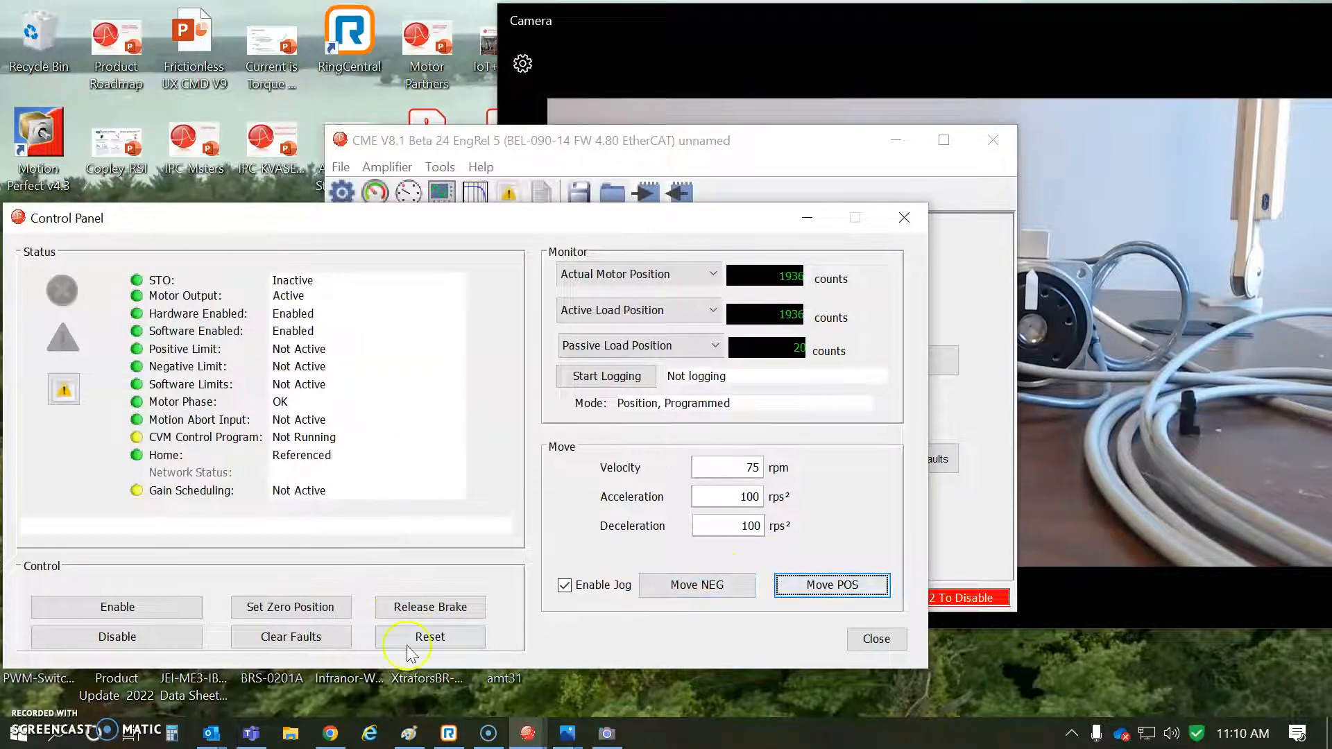
left_click(430, 636)
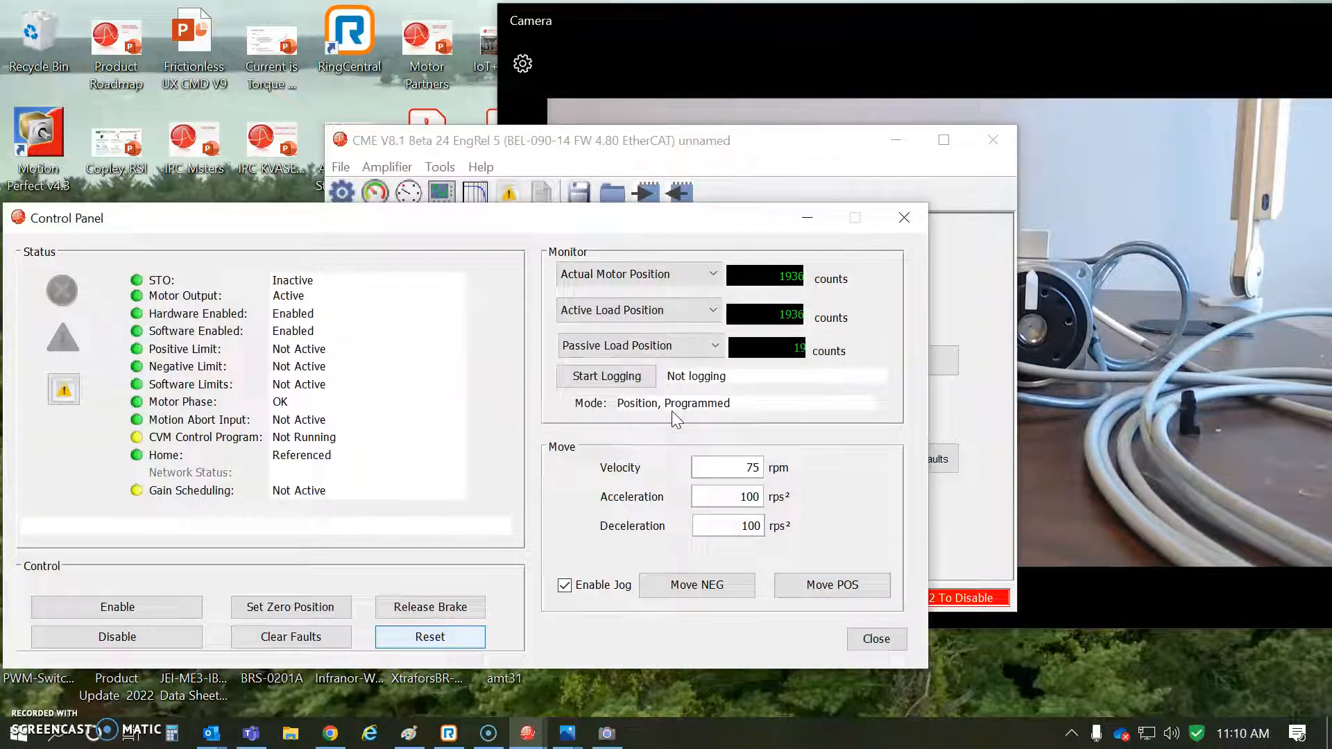
Reset the amplifier, re-enable jogging and move the actuator negative then positive
left_click(430, 637)
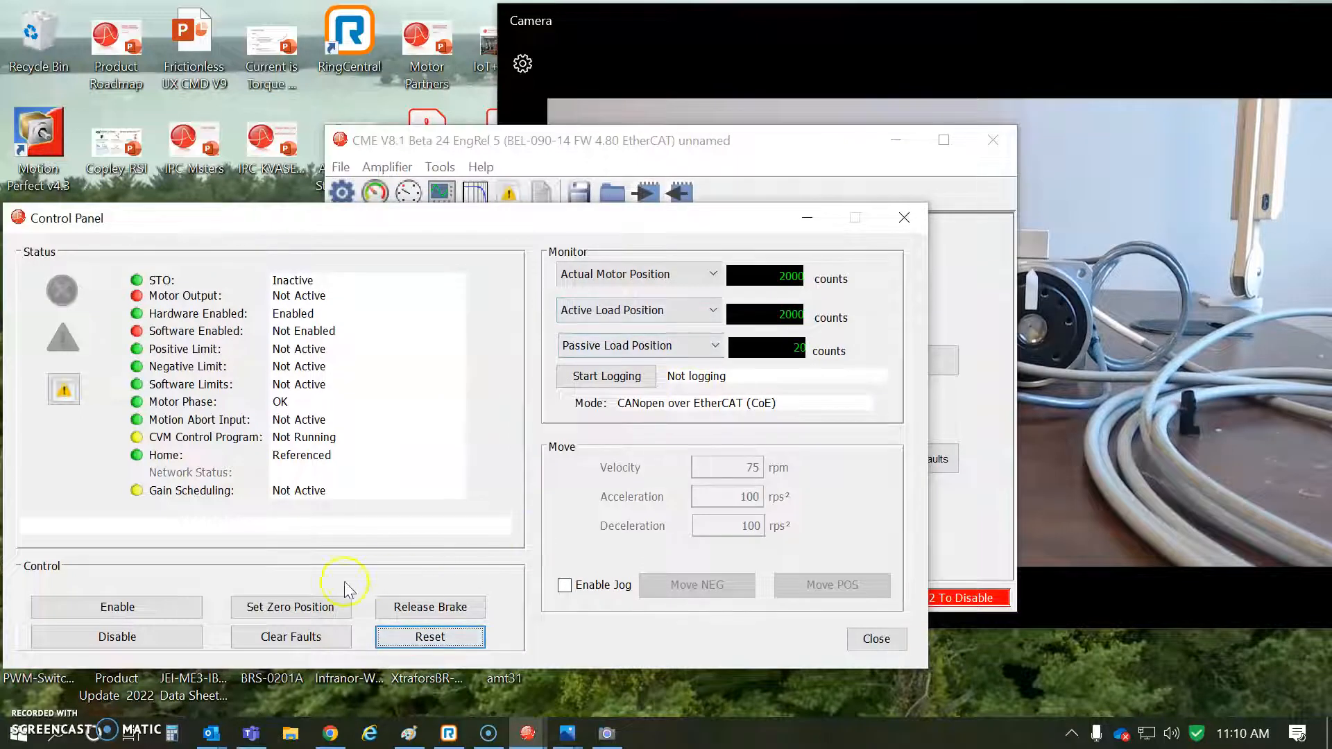
left_click(117, 606)
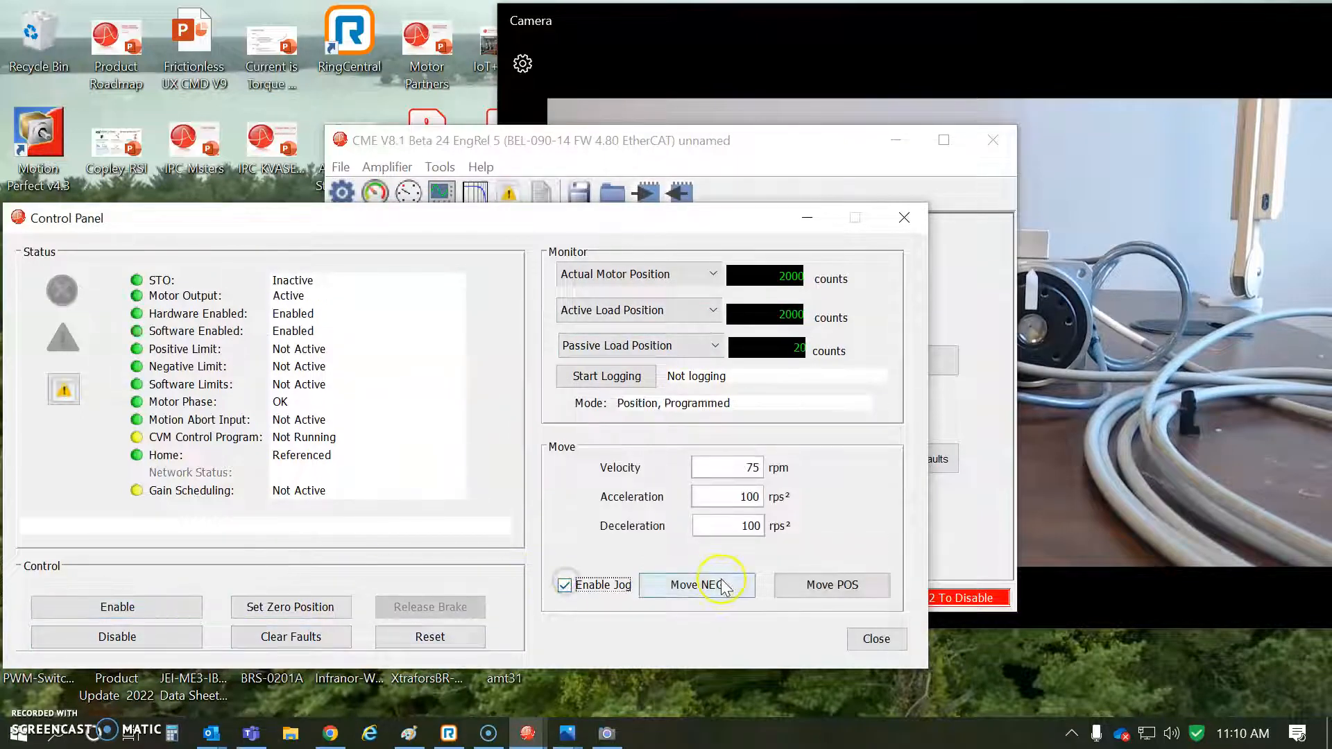
left_click(697, 584)
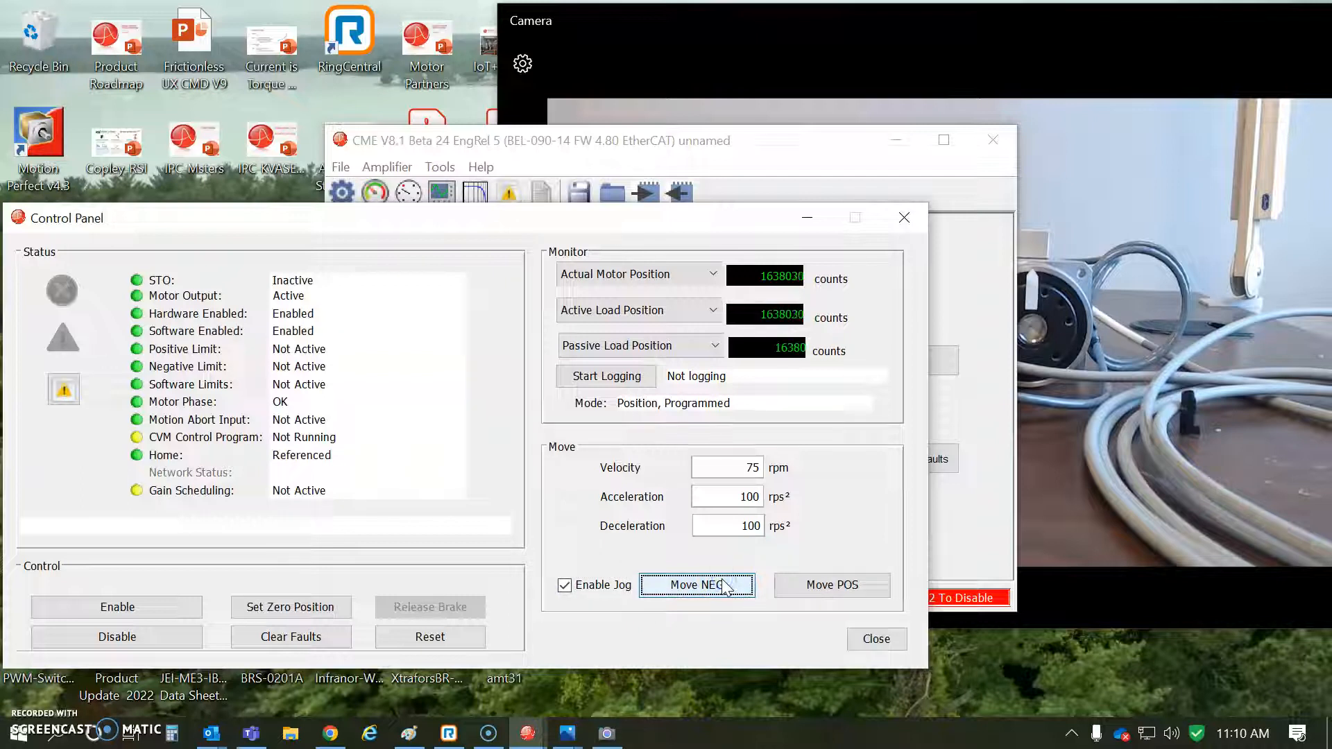
left_click(832, 585)
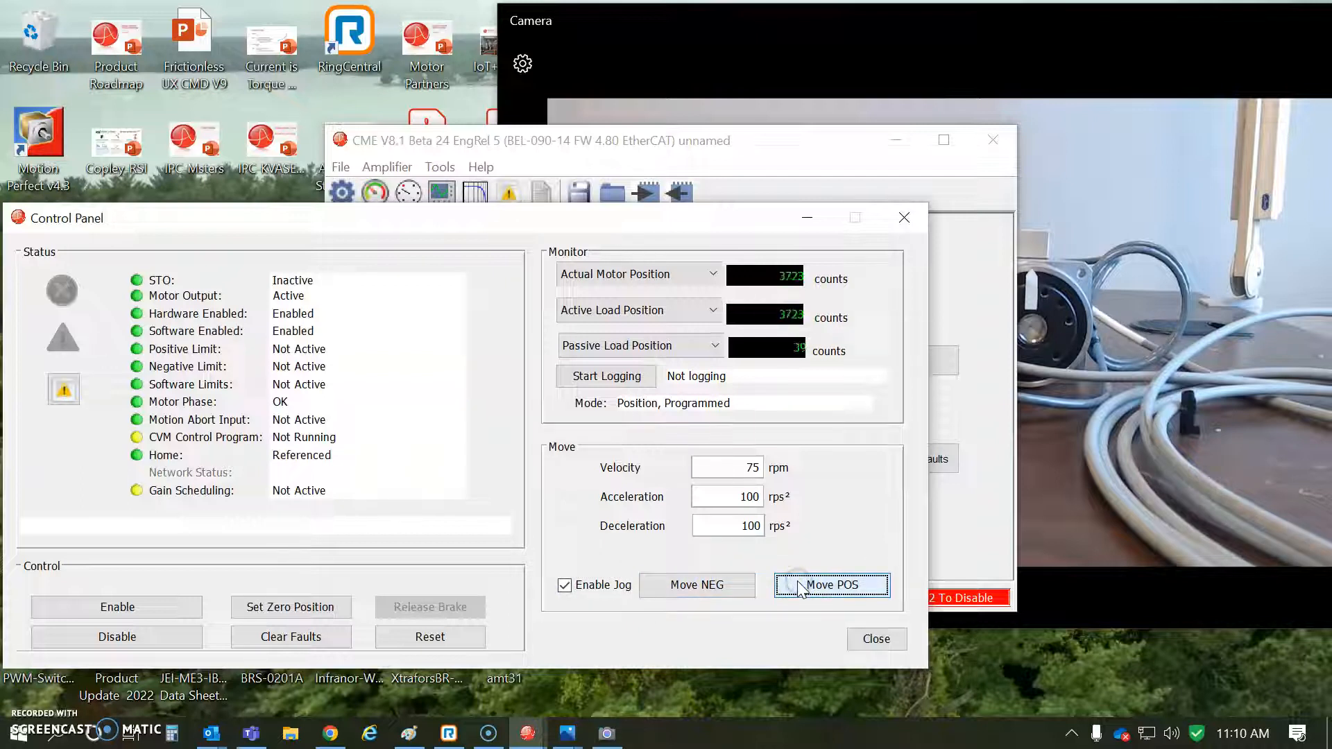
left_click(831, 584)
type("0")
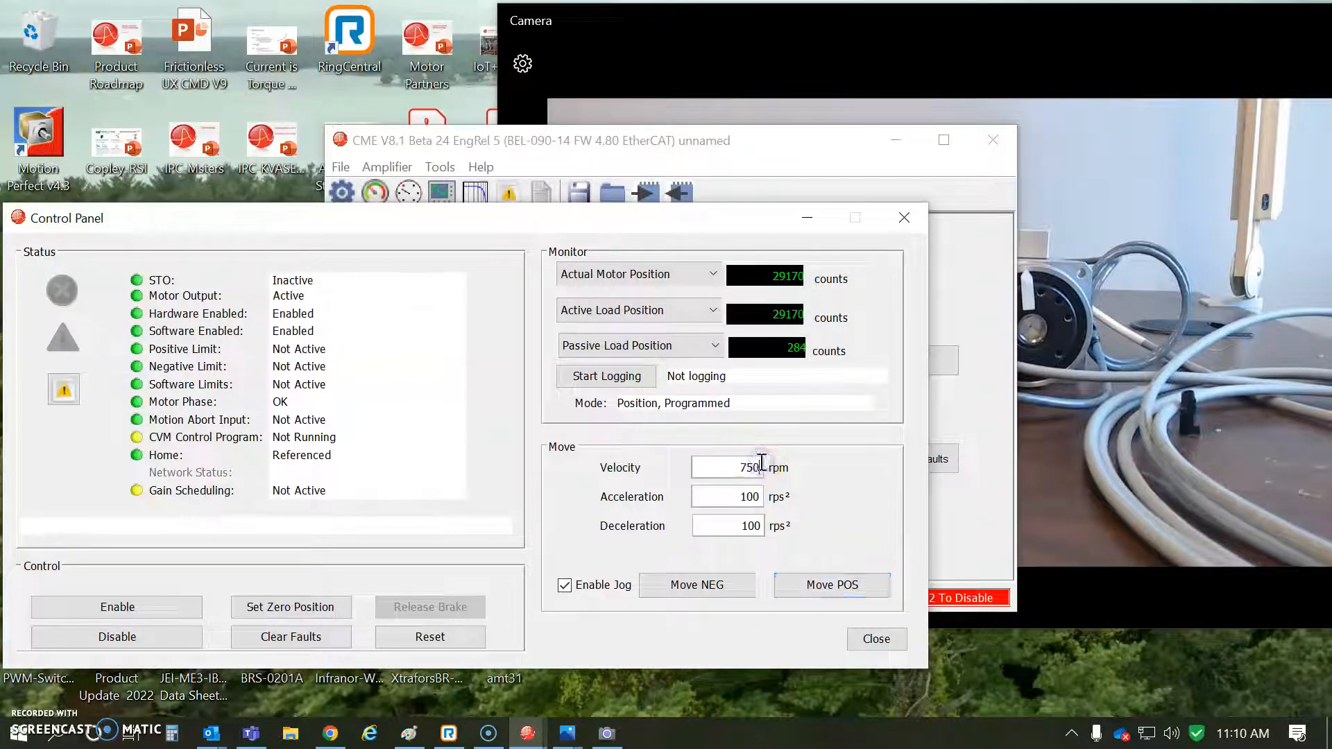
Restore the jog velocity to 750 rpm and jog positive past 412,000 counts
left_click(831, 585)
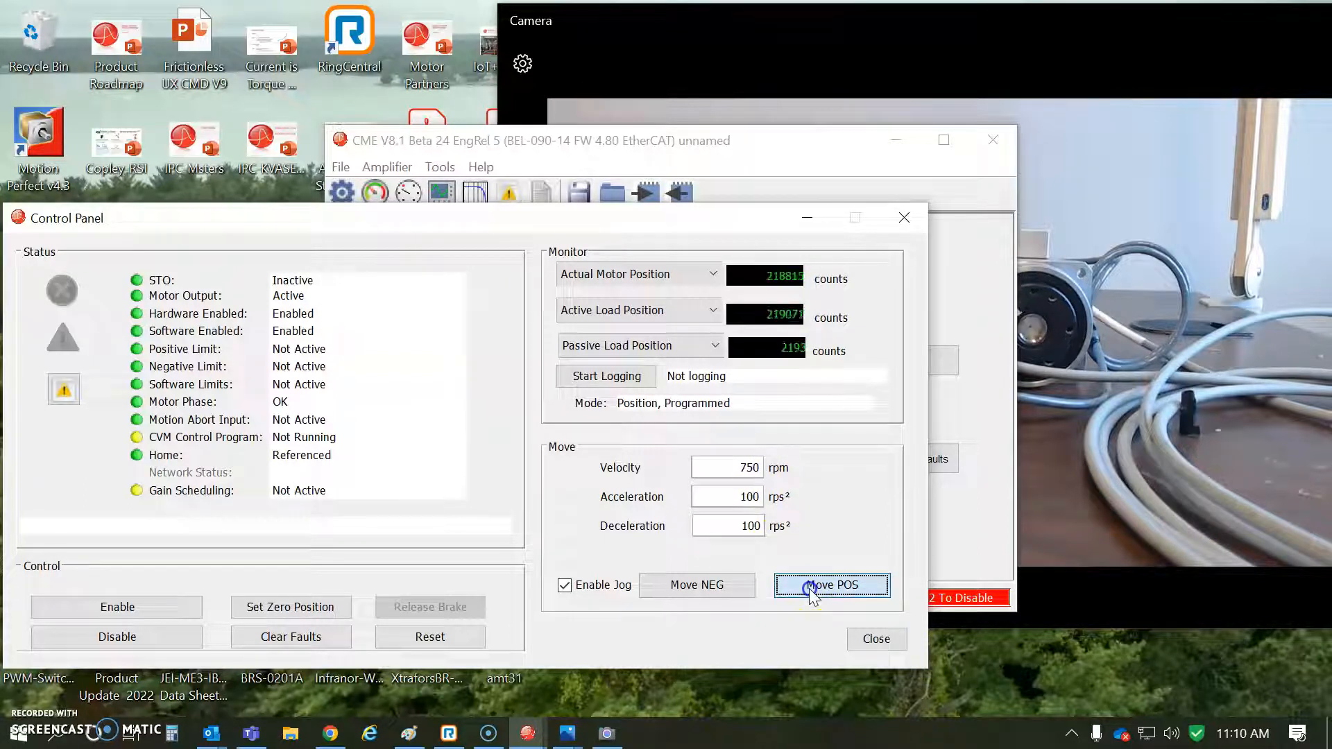
left_click(831, 586)
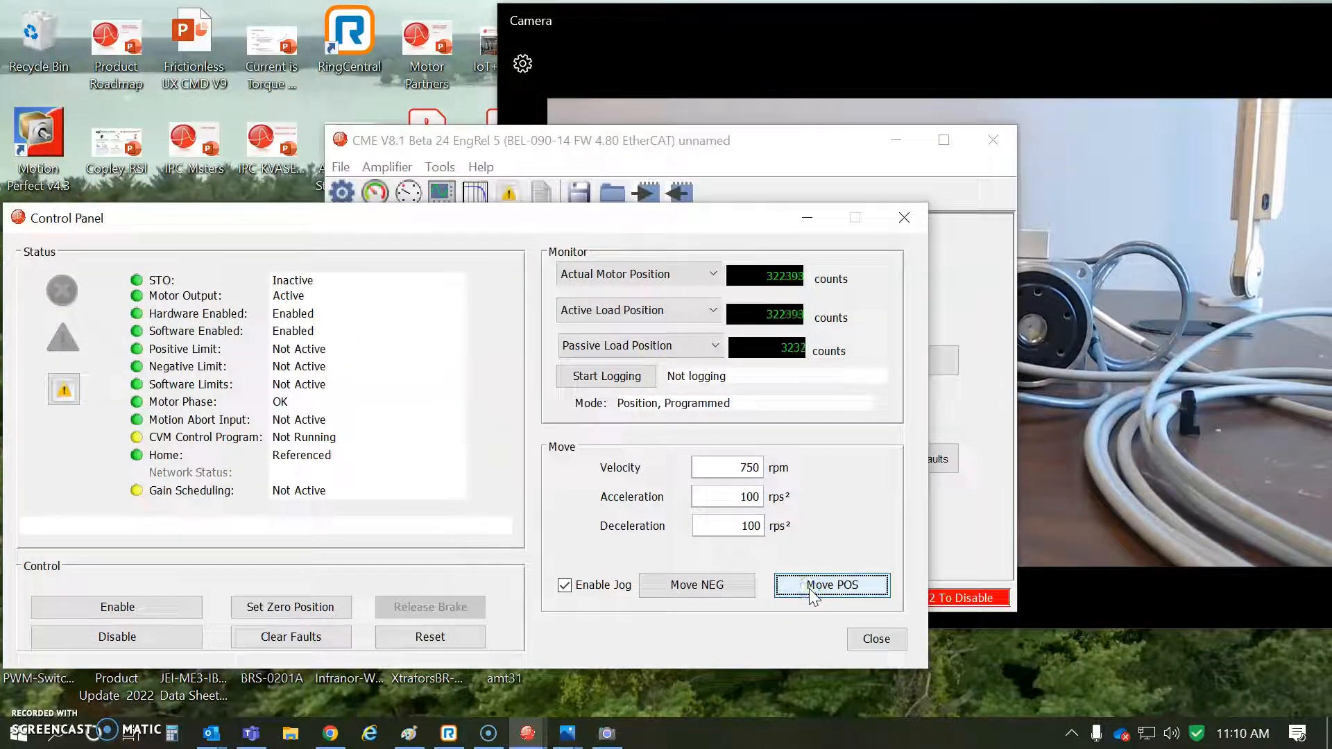
left_click(831, 586)
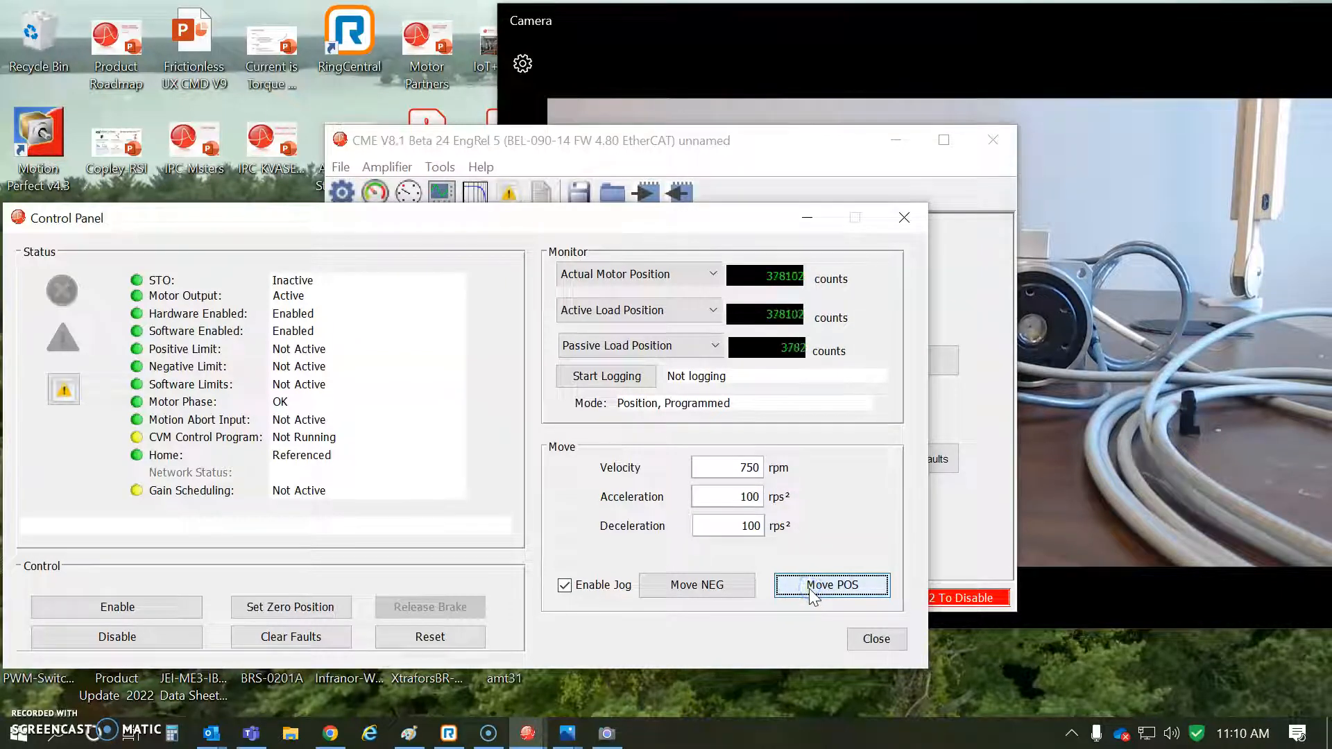
left_click(831, 584)
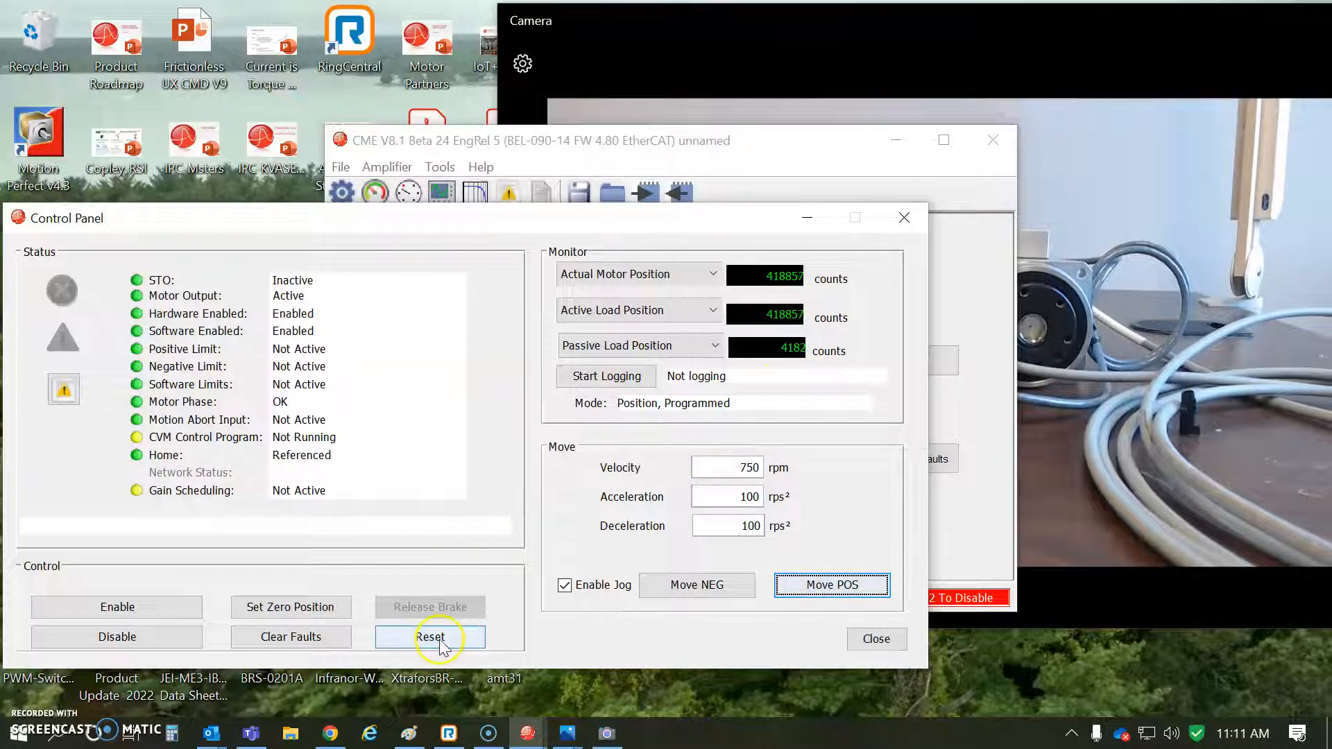
left_click(696, 584)
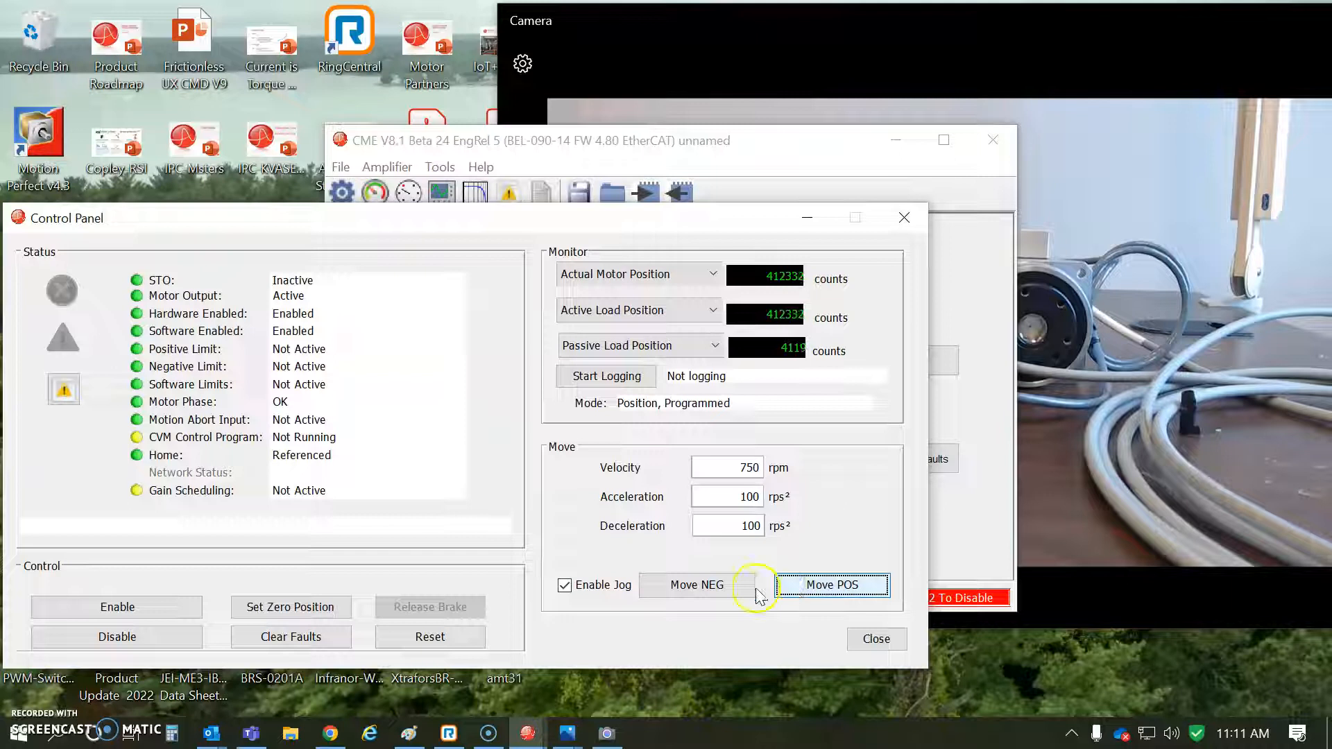
Reset the drive so motor output and software enable turn off, positions holding at 406,700 counts
left_click(430, 636)
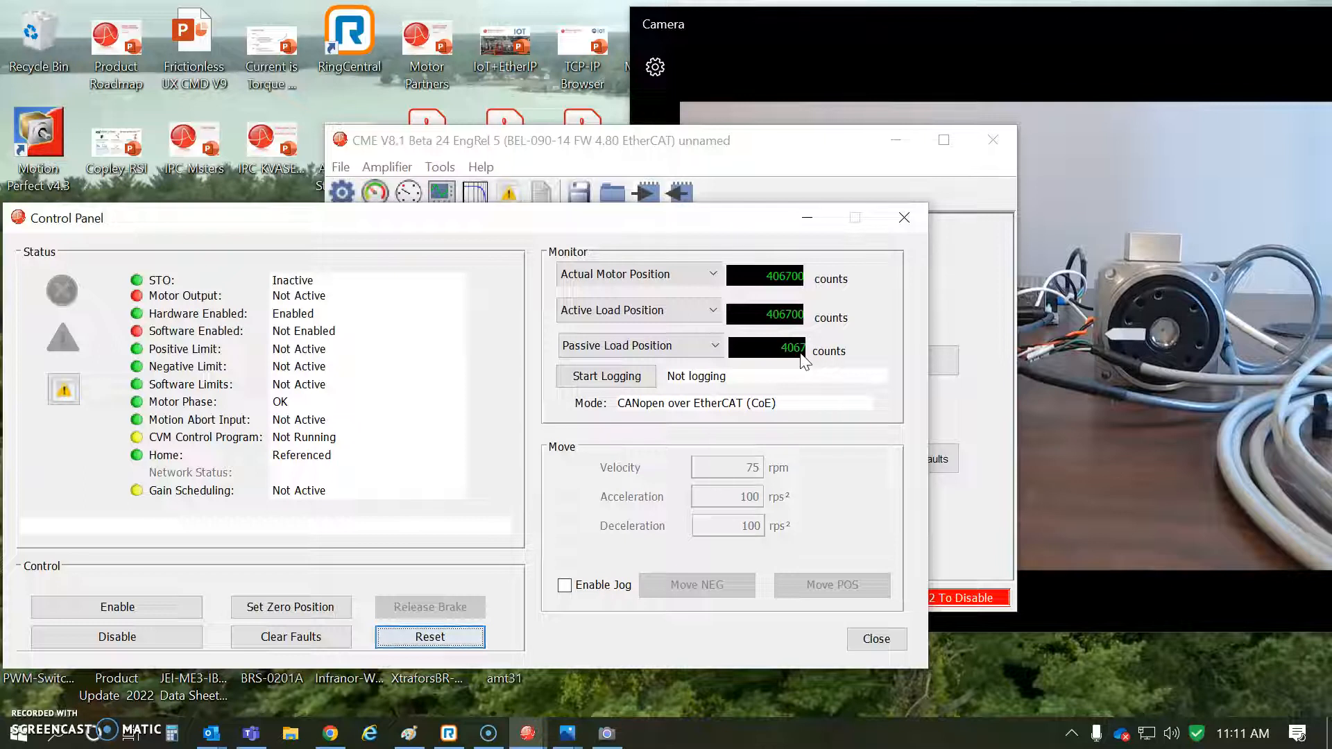
left_click(782, 350)
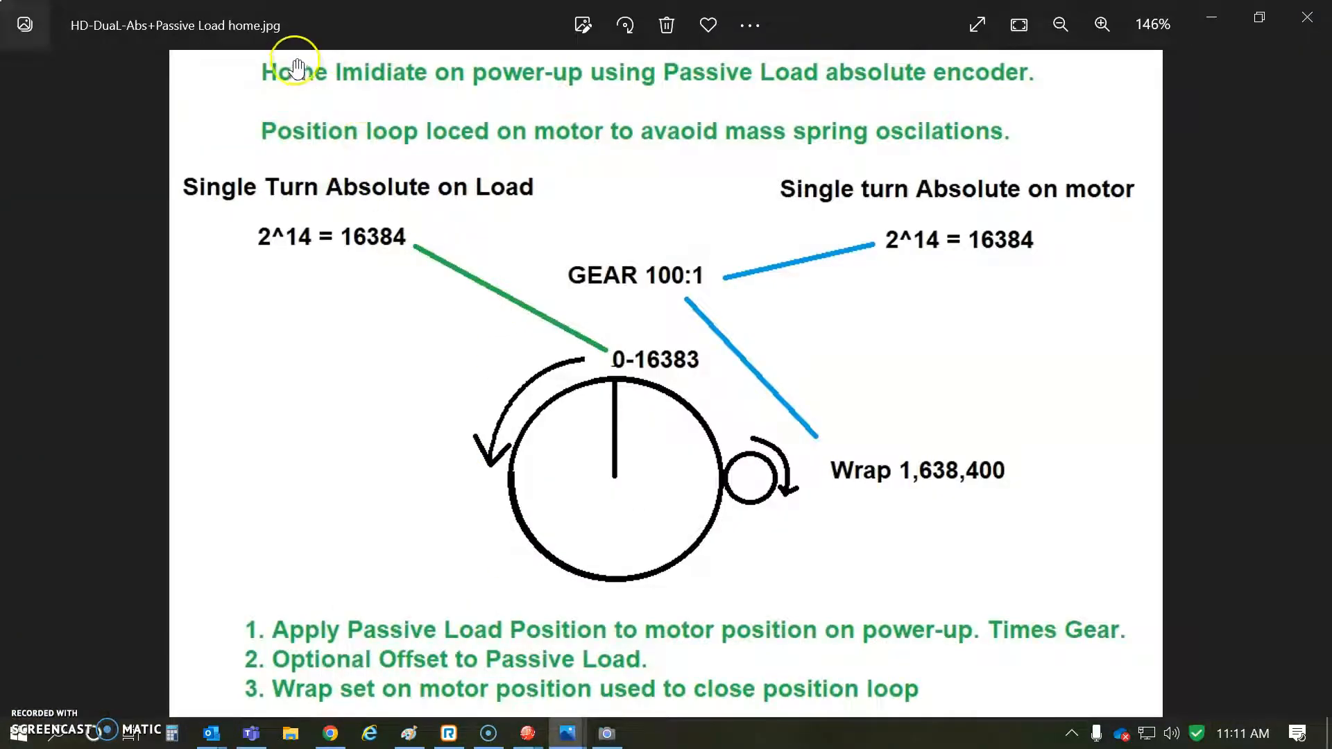
mouse_move(663, 106)
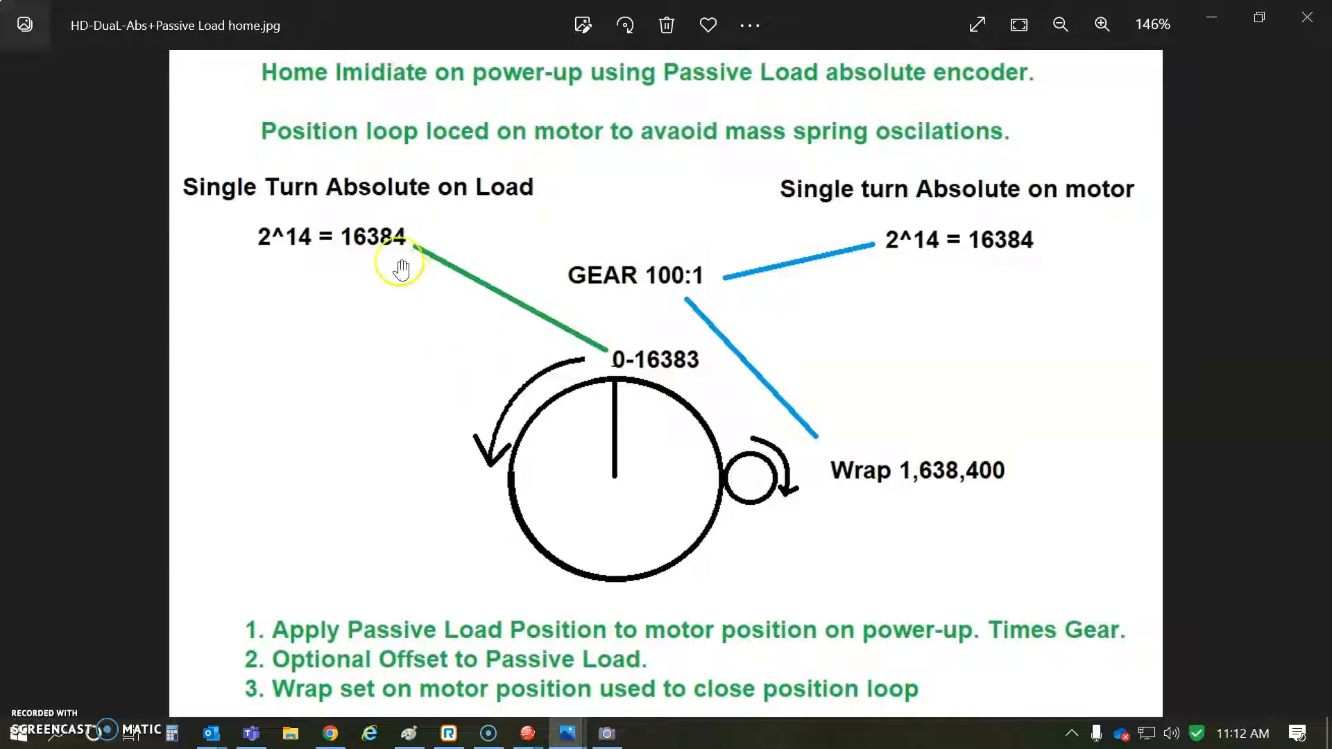
mouse_move(696, 415)
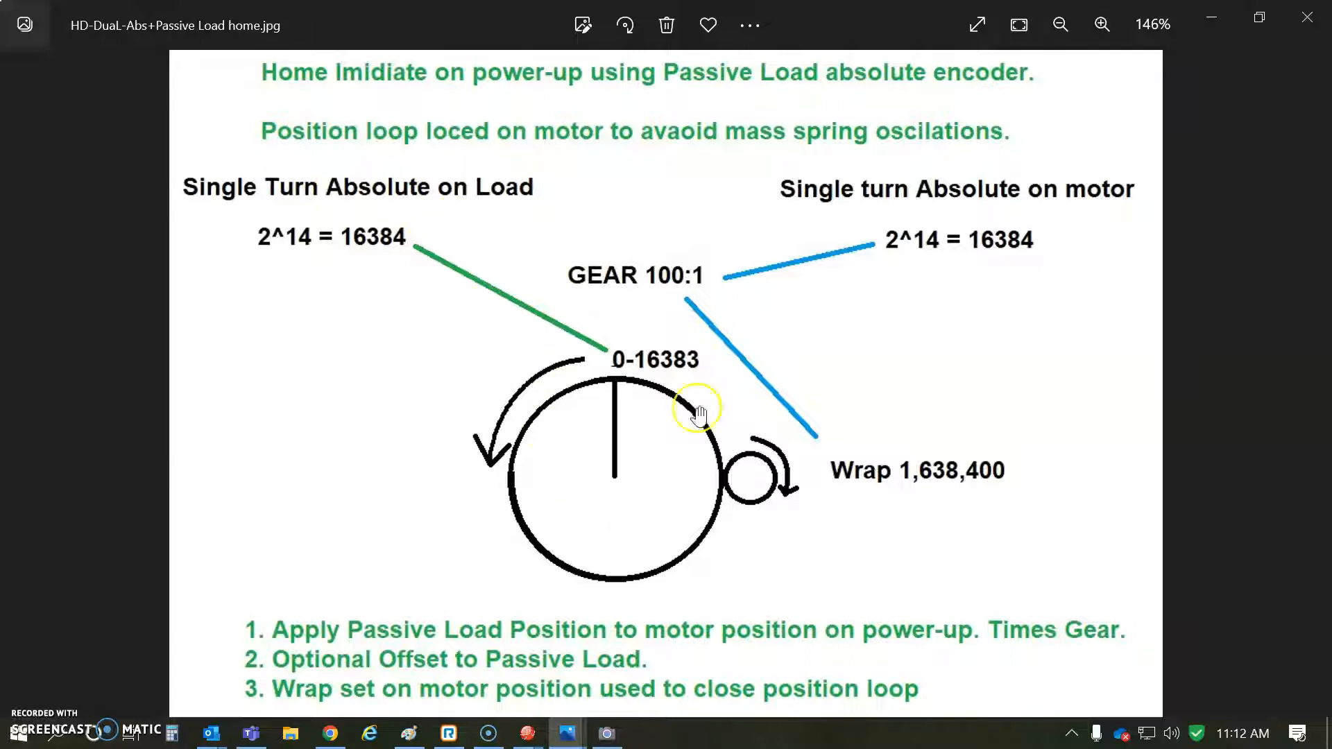
mouse_move(992, 209)
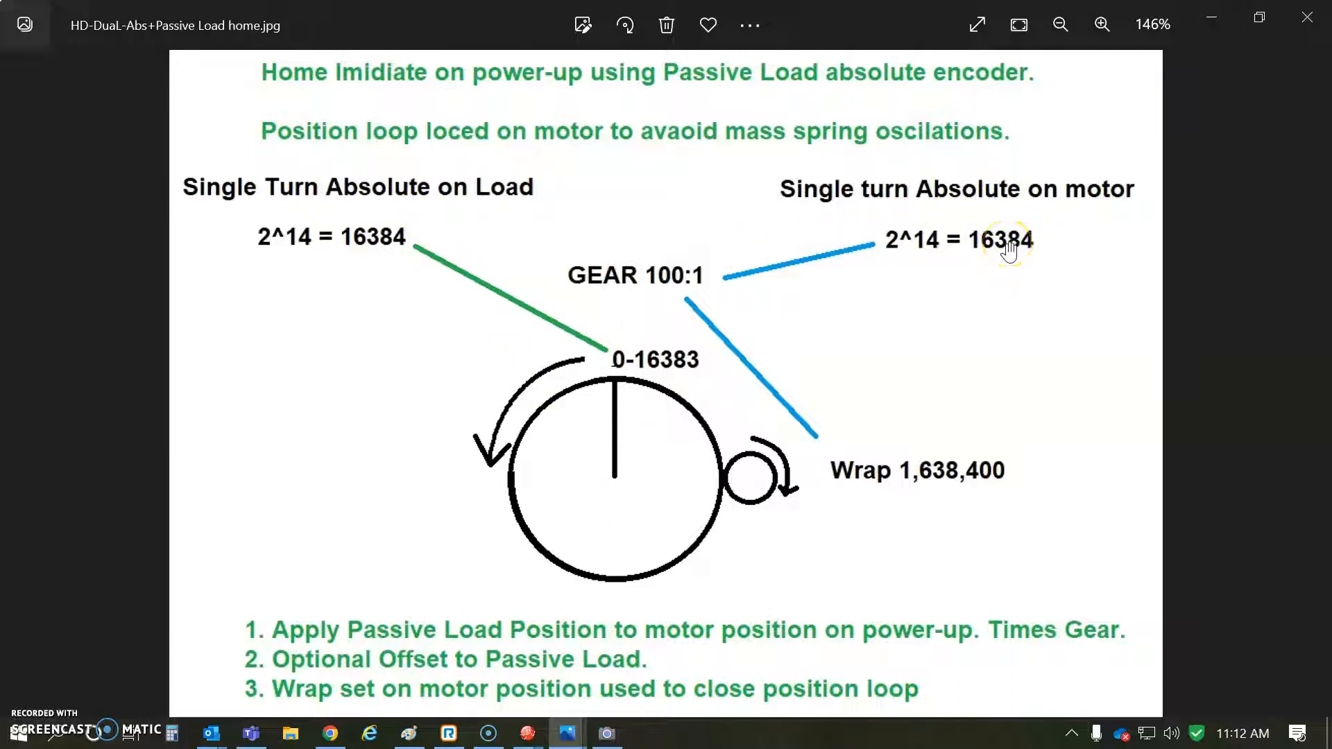
mouse_move(877, 299)
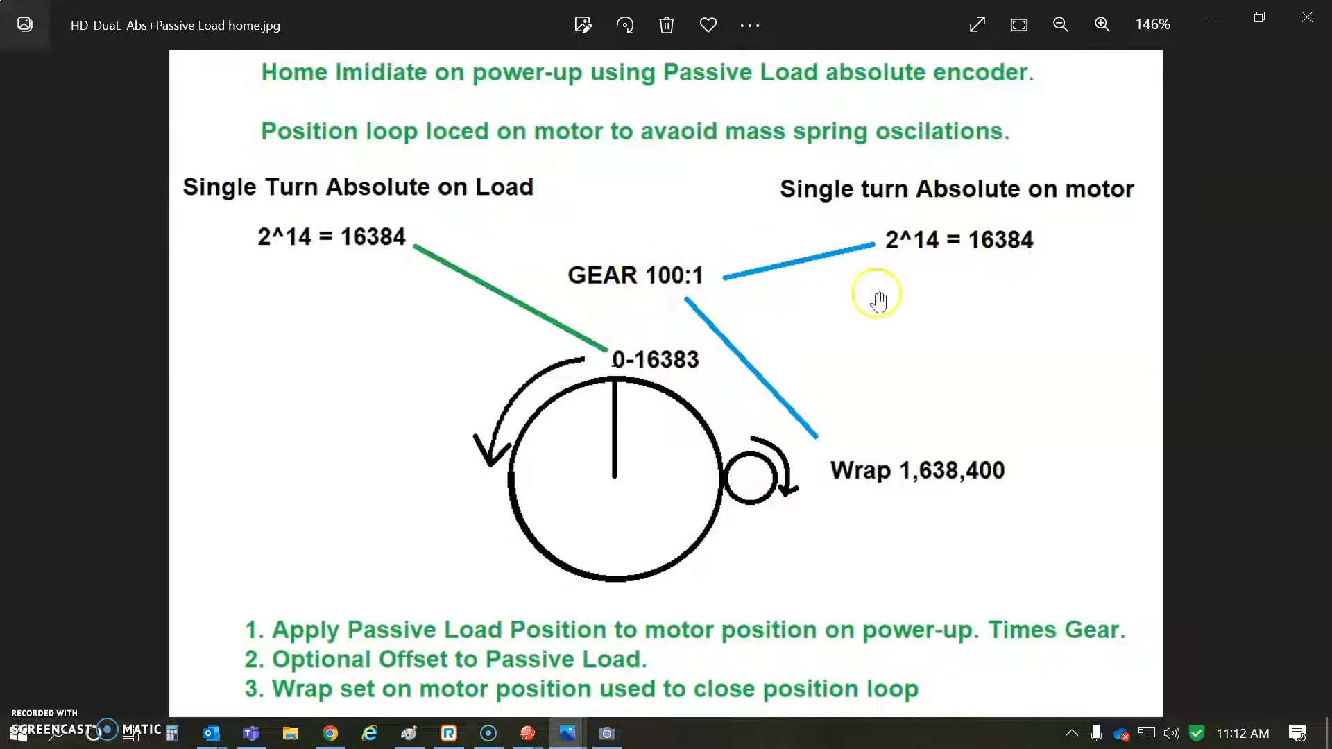
mouse_move(1007, 481)
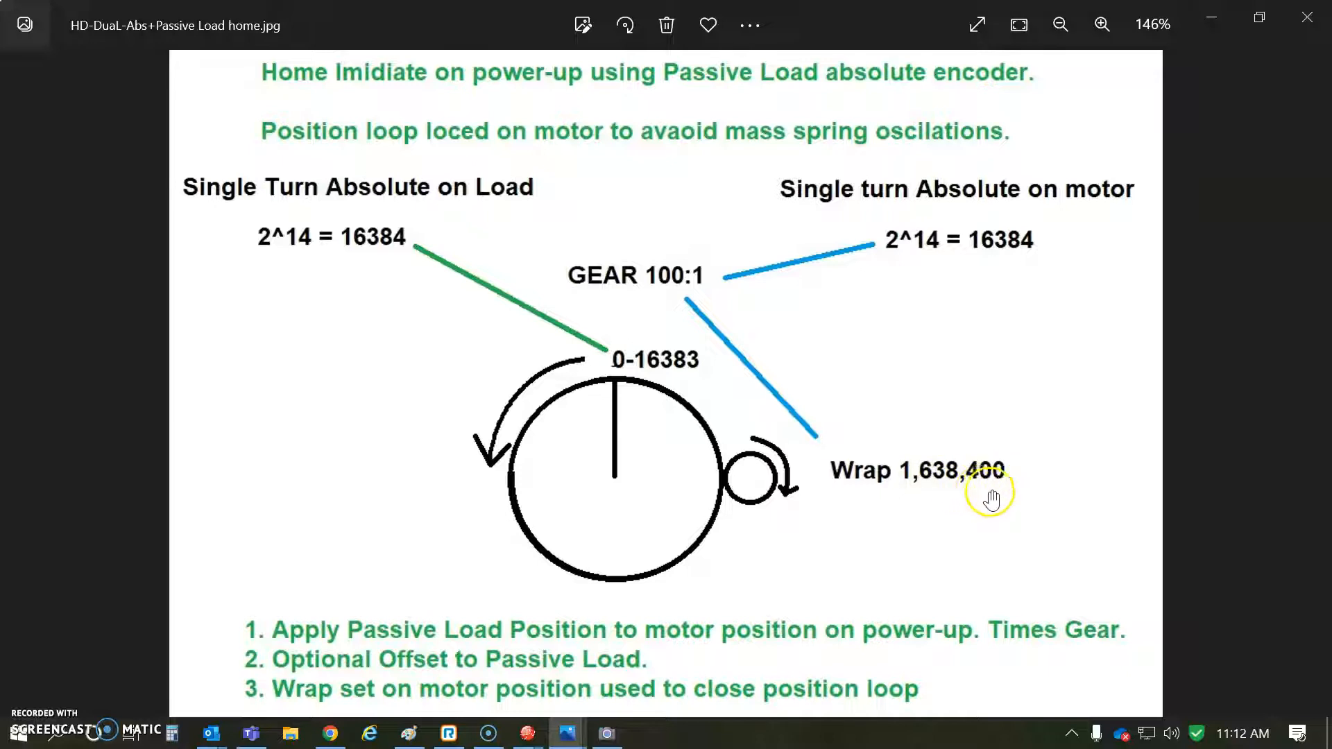
mouse_move(782, 480)
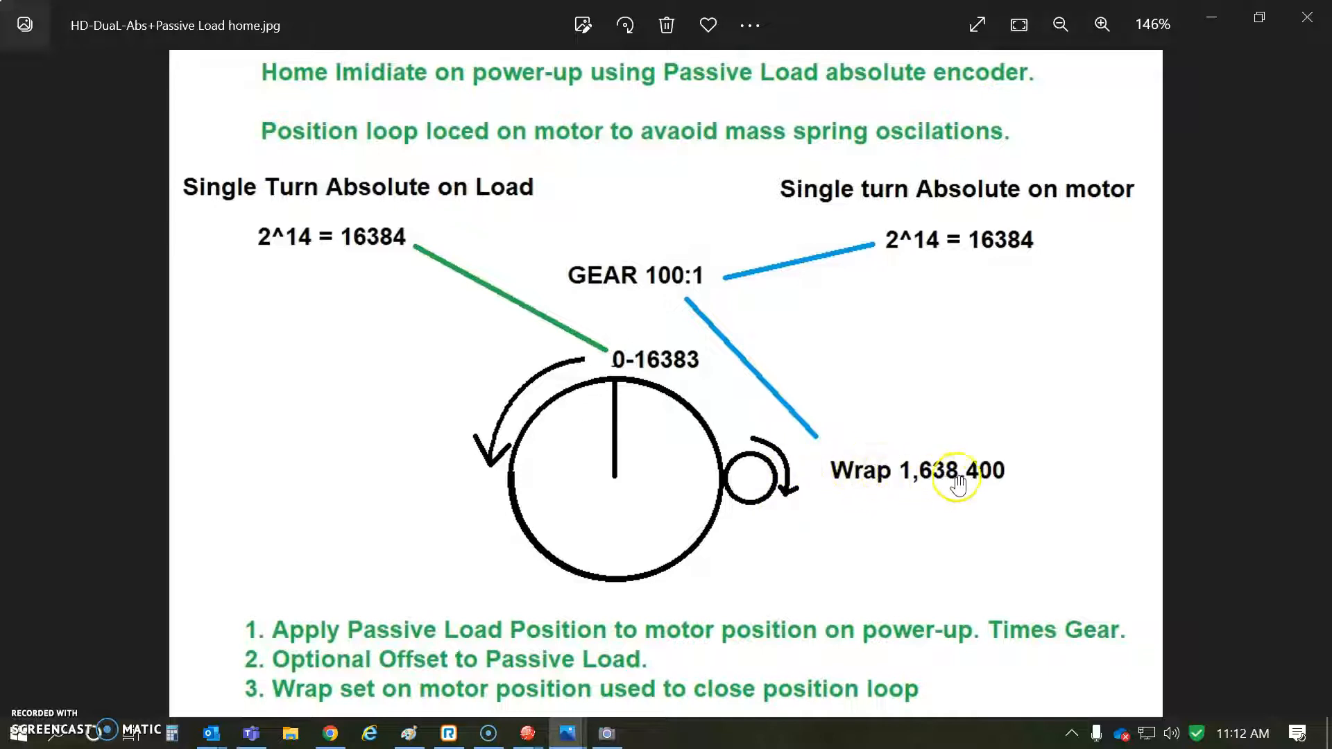
mouse_move(705, 463)
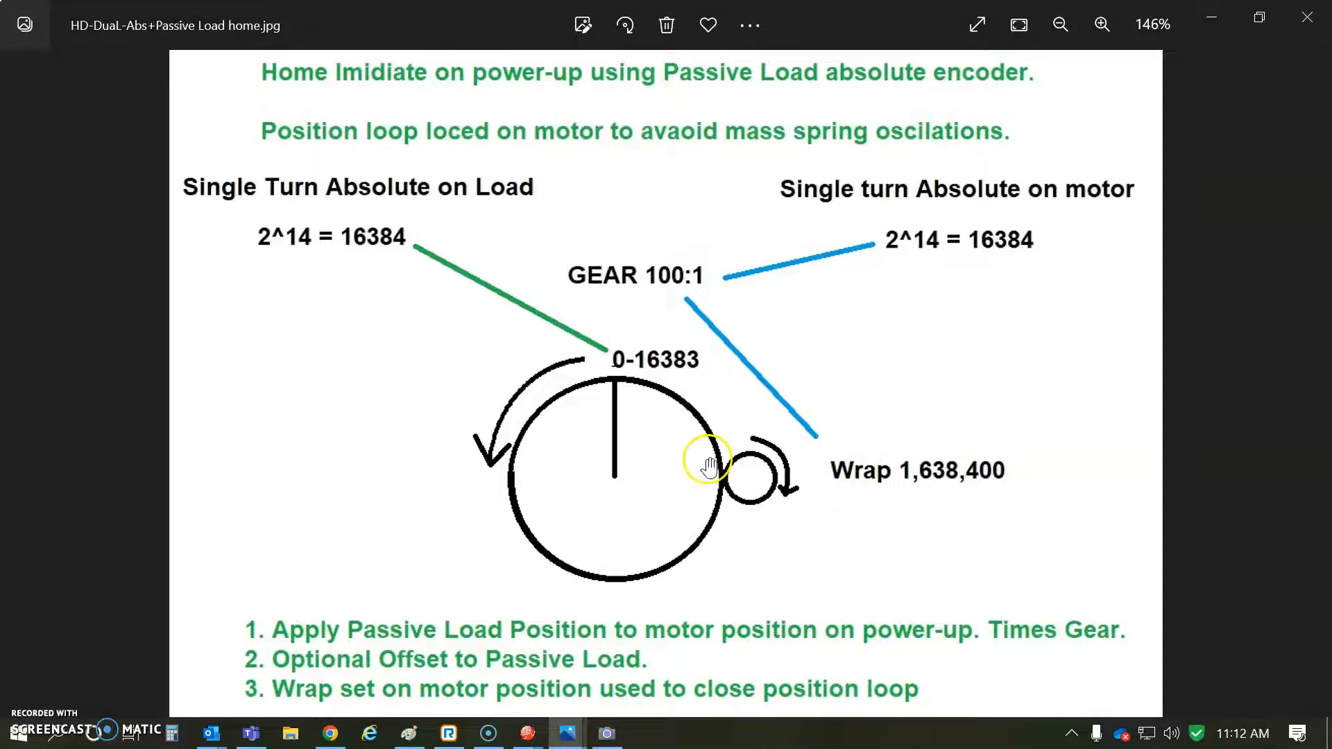
mouse_move(378, 637)
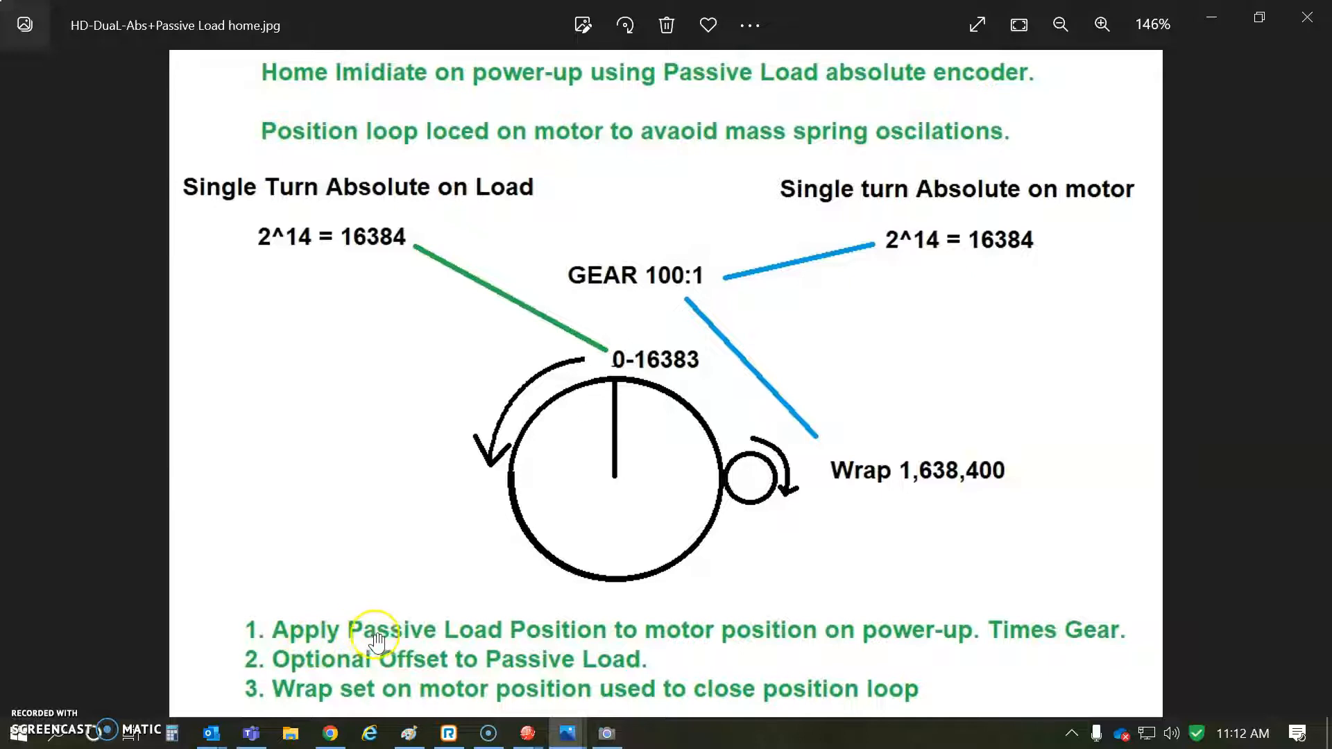
mouse_move(688, 620)
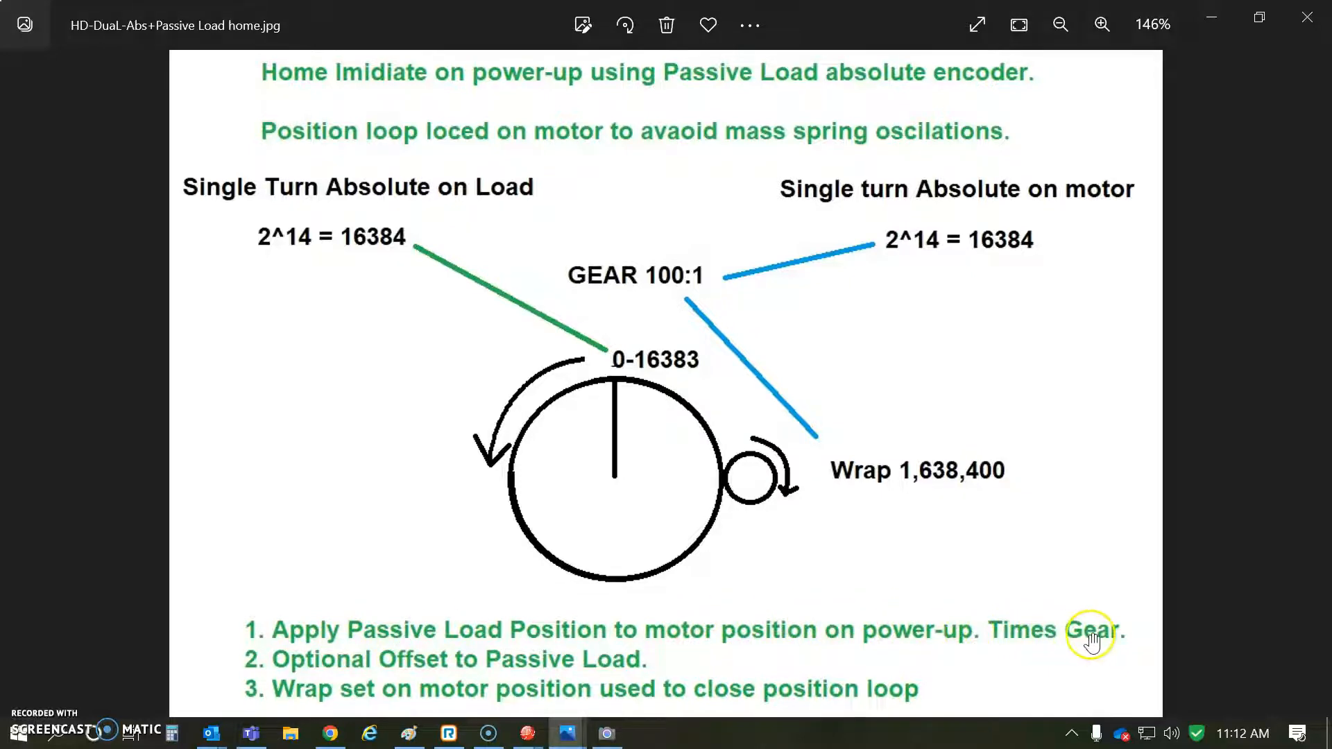
mouse_move(934, 639)
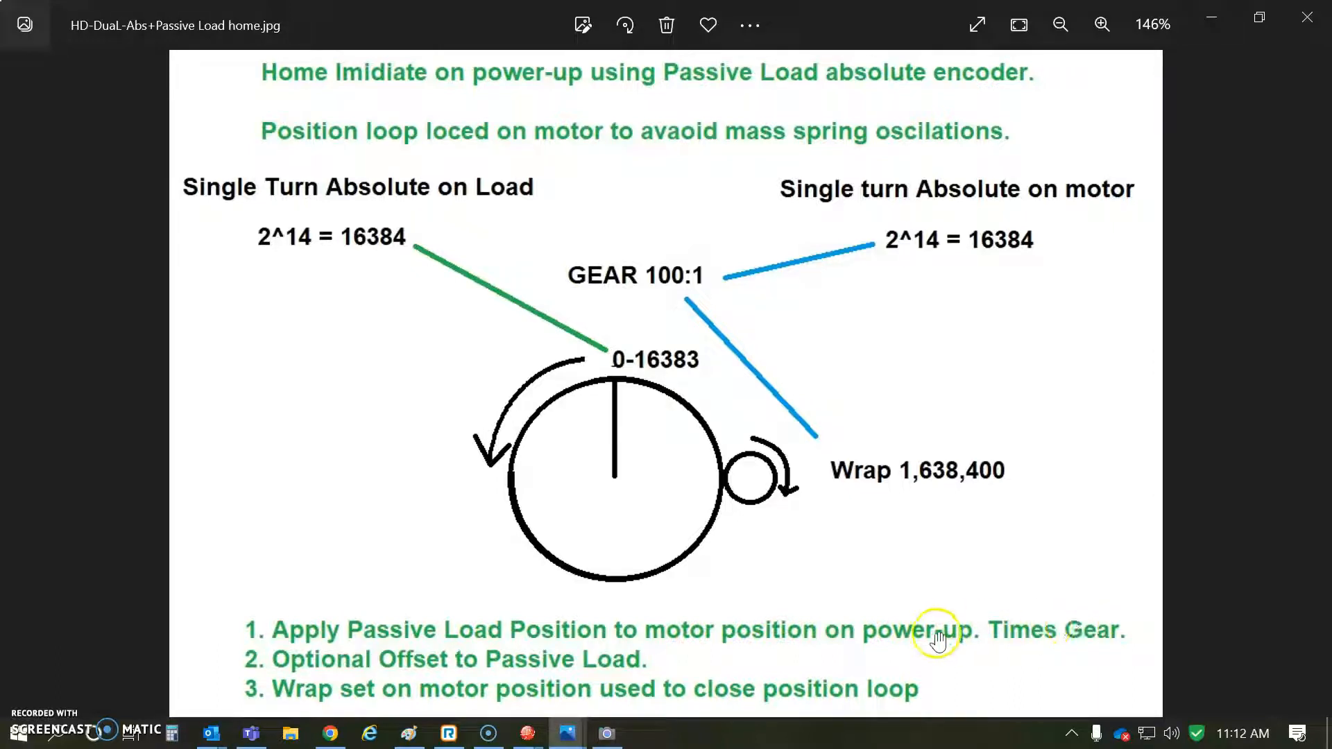
mouse_move(620, 408)
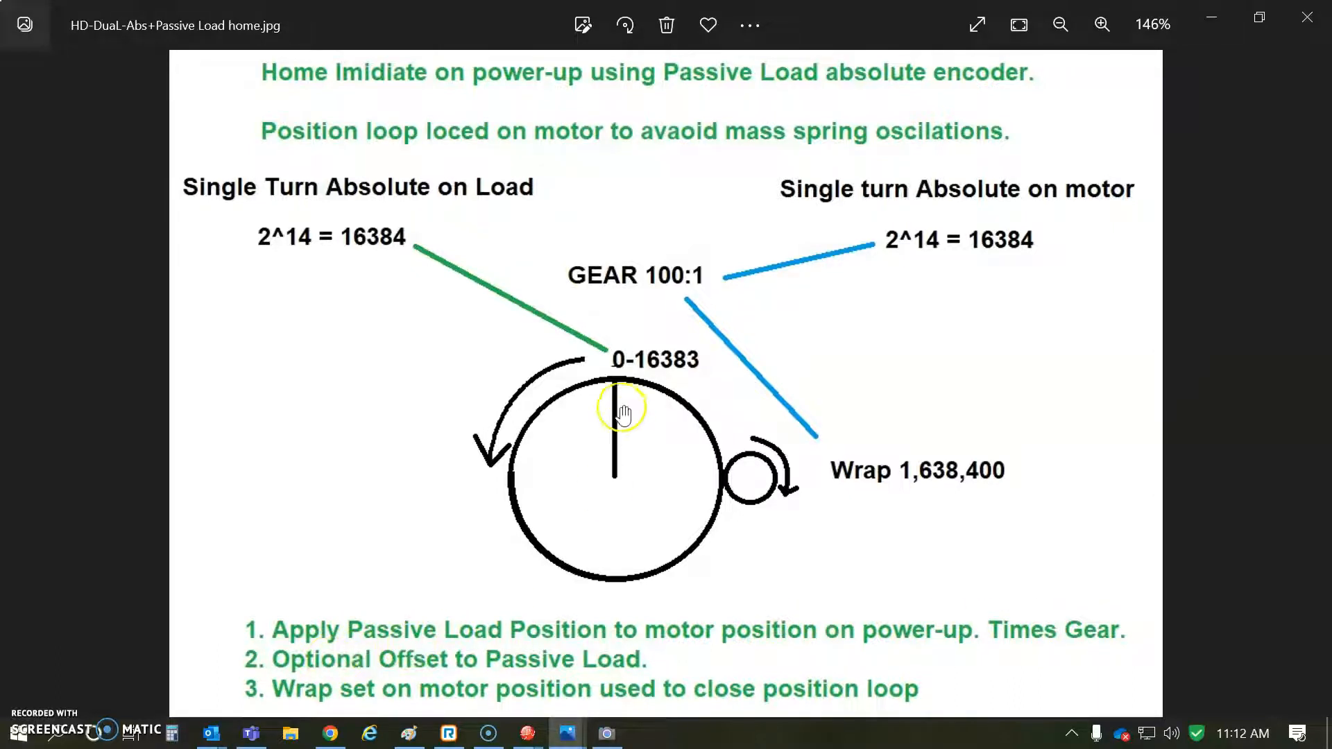
mouse_move(531, 662)
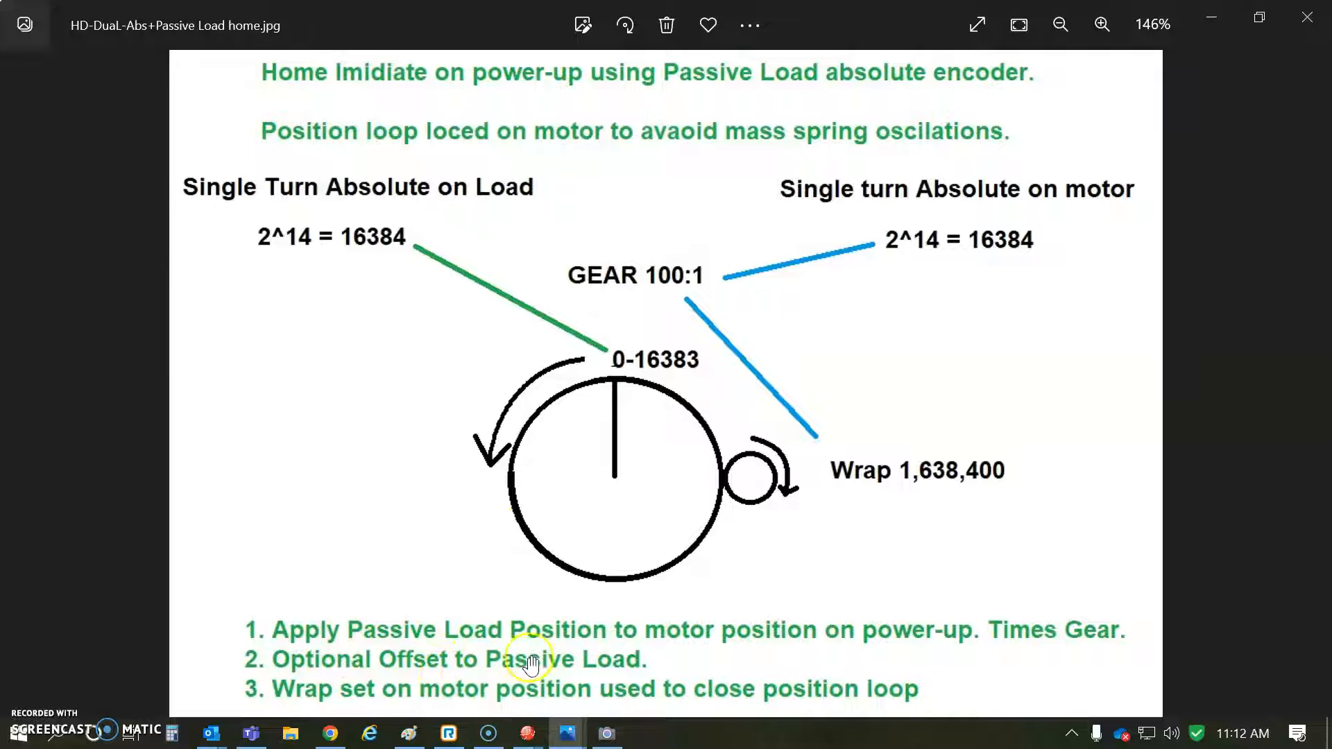
mouse_move(625, 662)
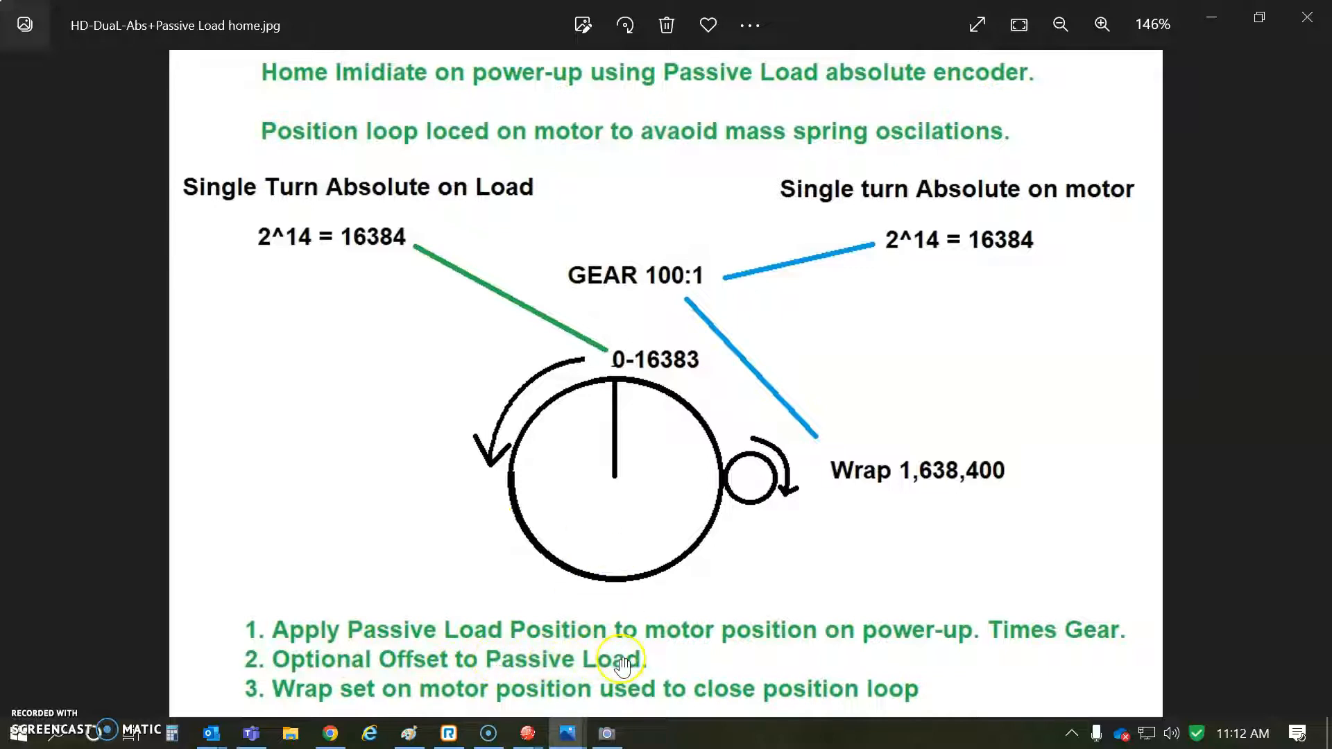
mouse_move(356, 704)
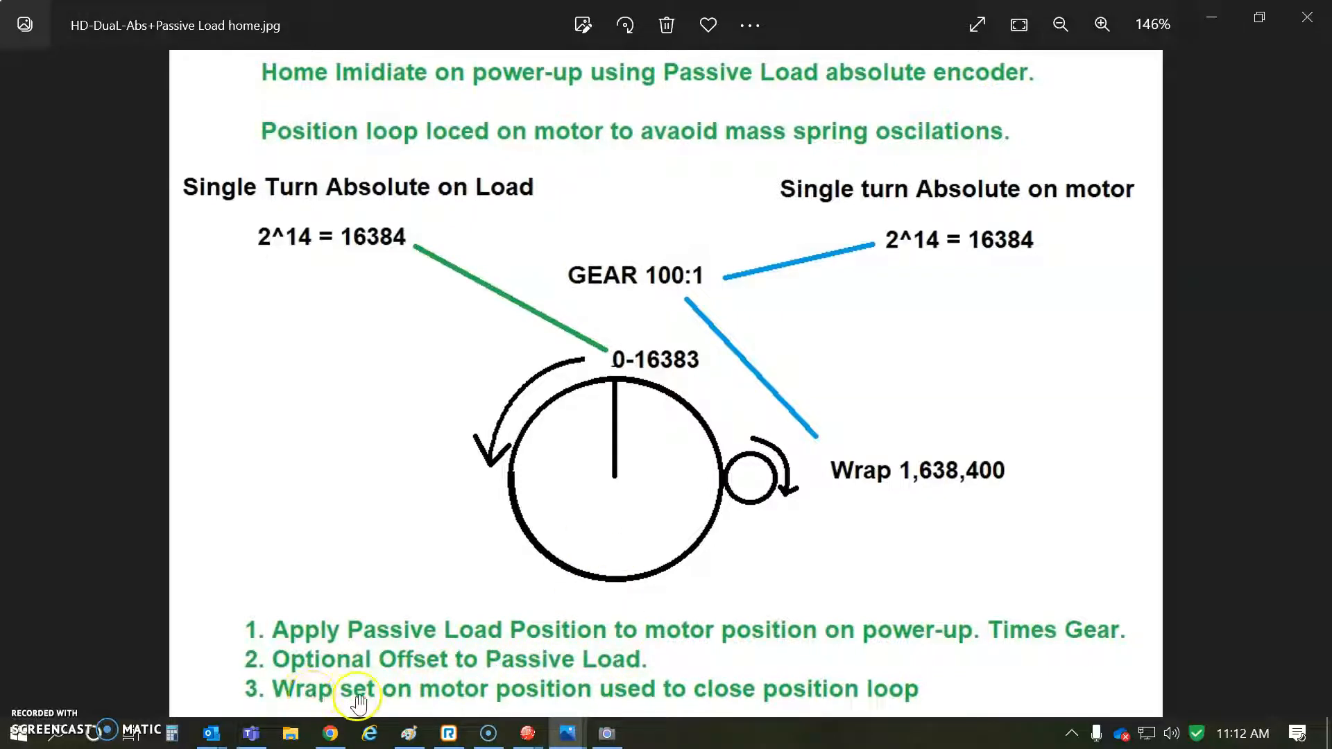
mouse_move(662, 697)
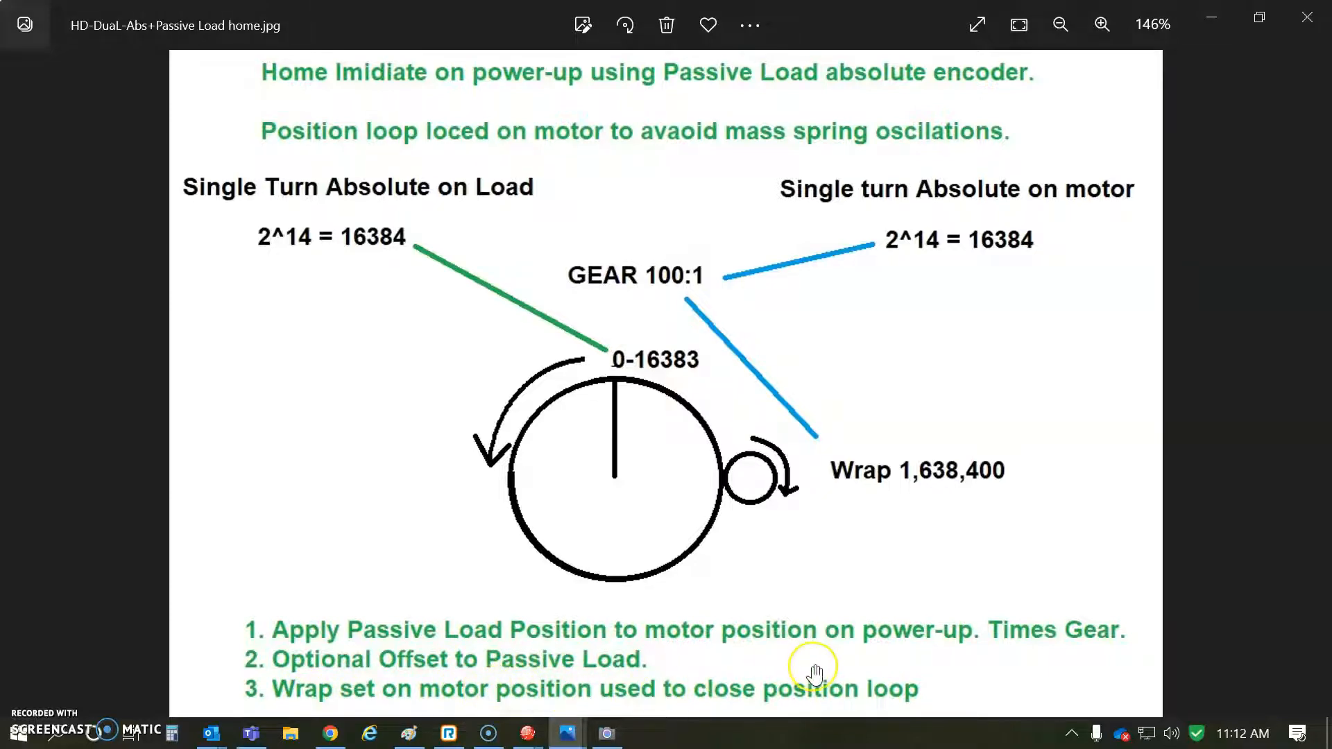
mouse_move(942, 488)
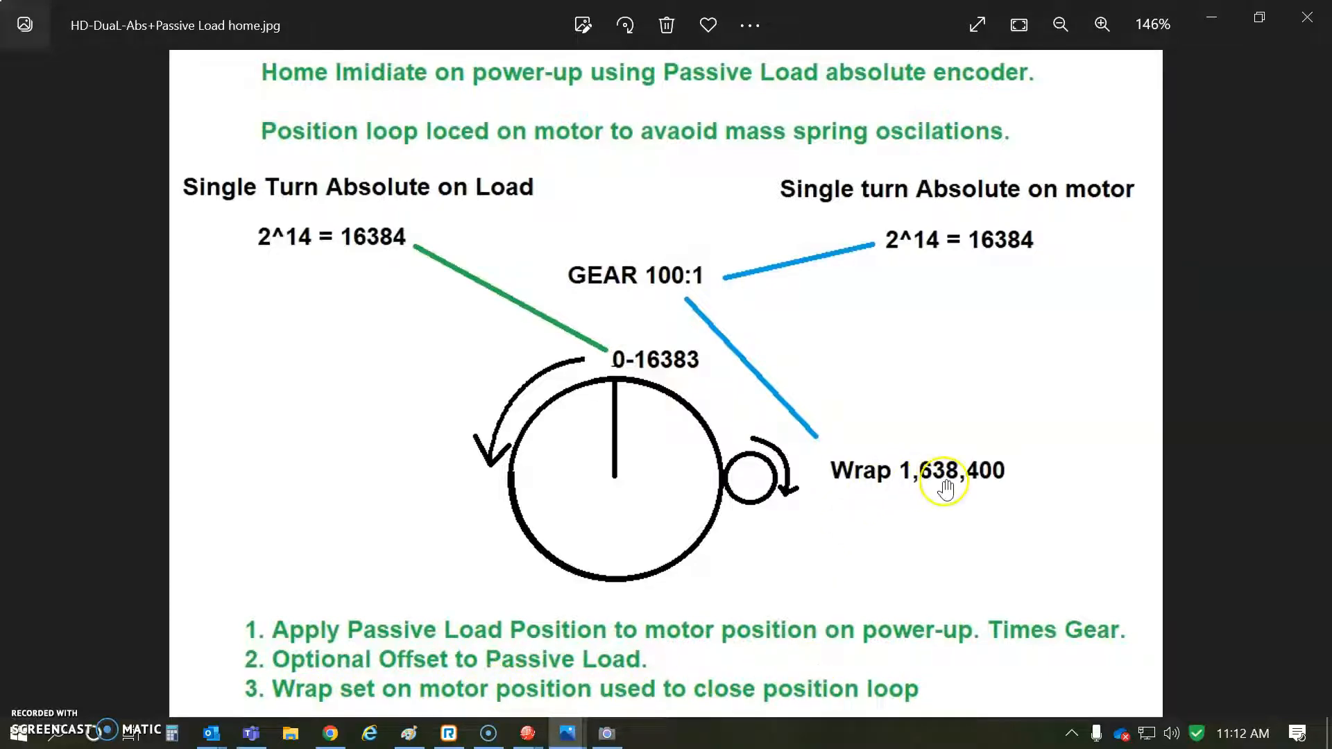
mouse_move(1304, 15)
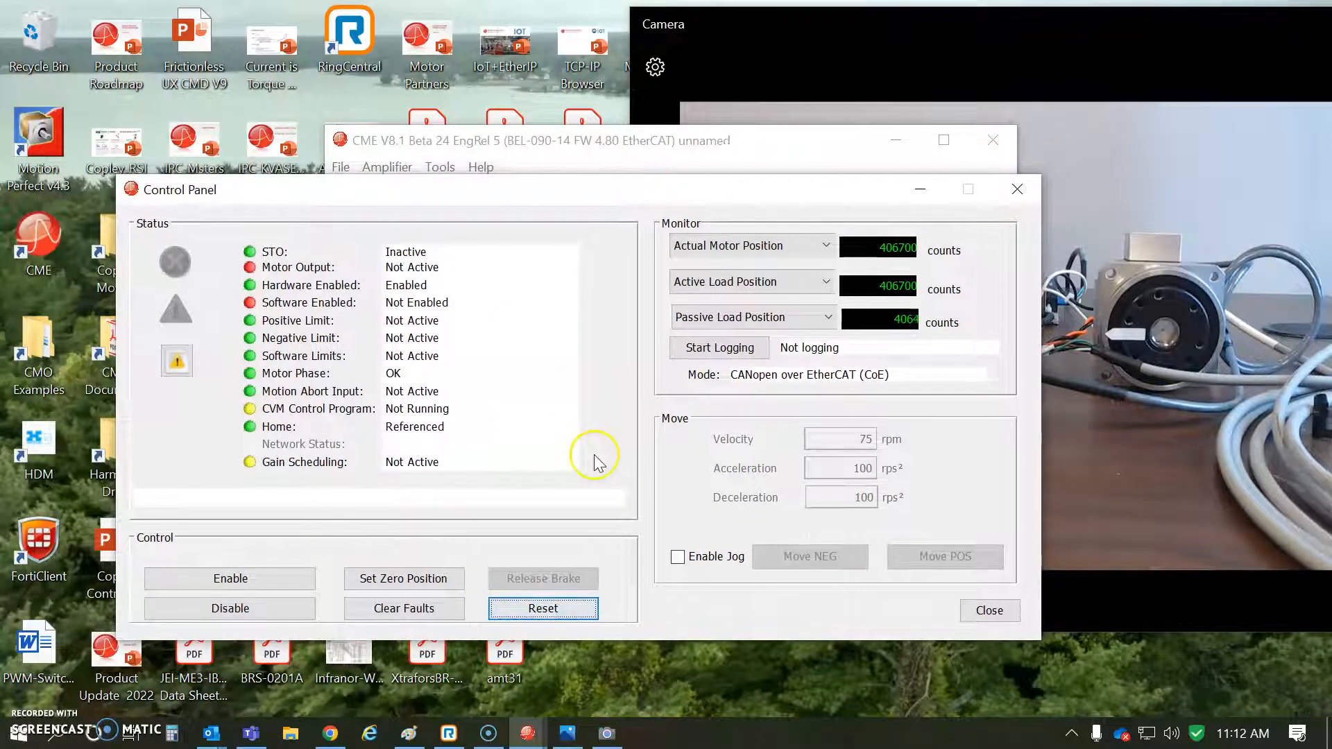
mouse_move(567, 524)
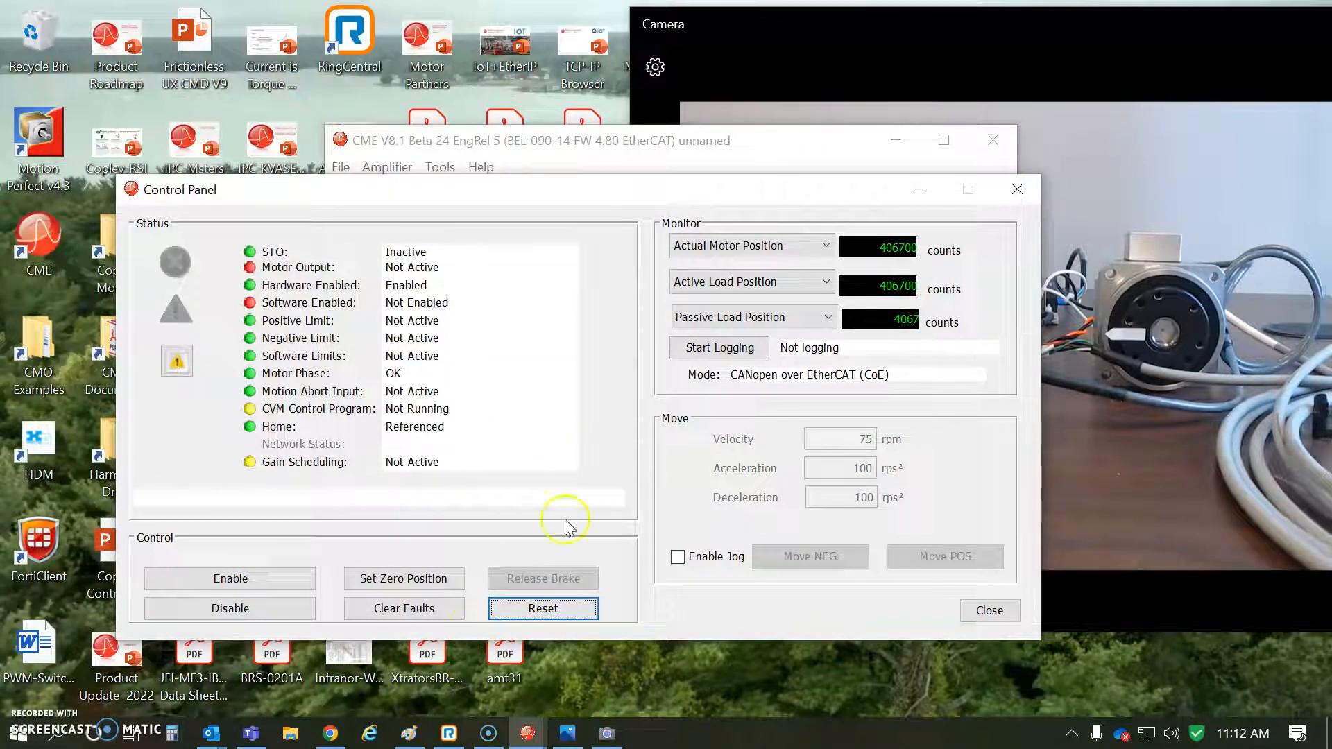
Switch back to the CME Control Panel window showing motor output not active
left_click(567, 733)
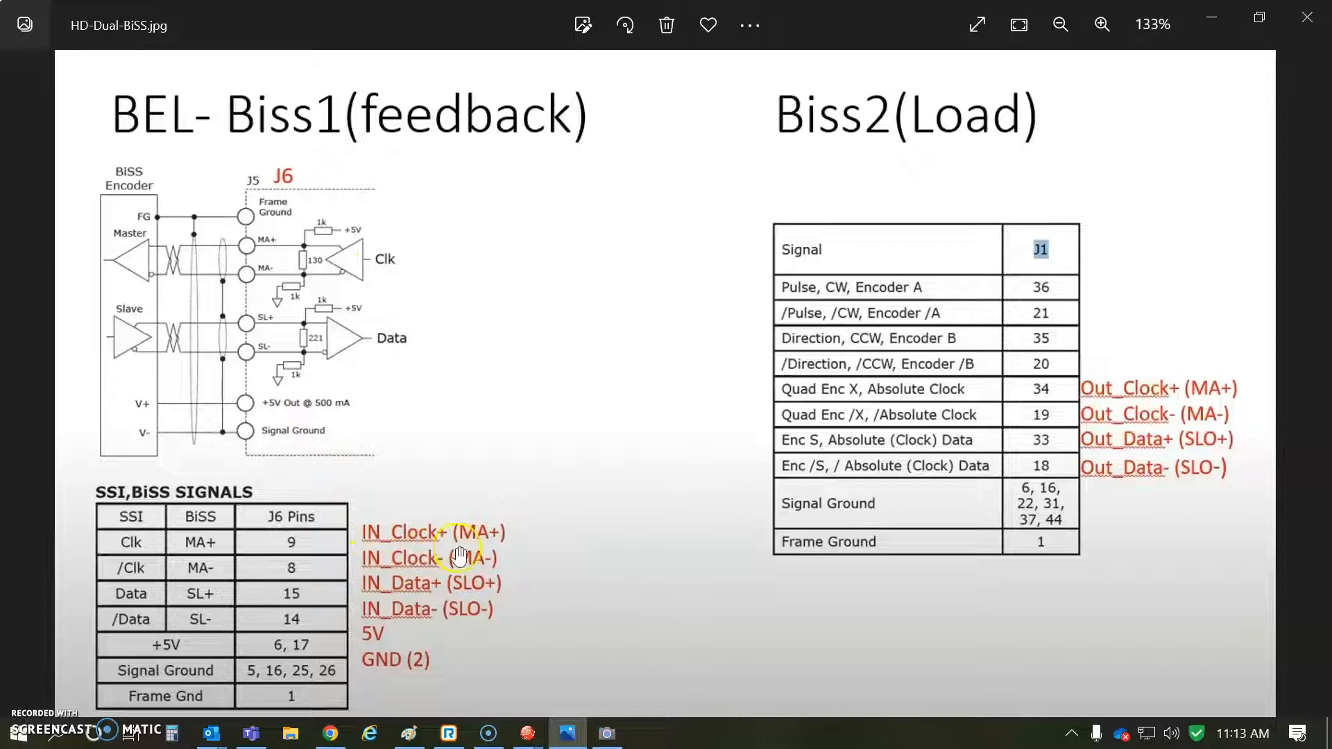
mouse_move(336, 540)
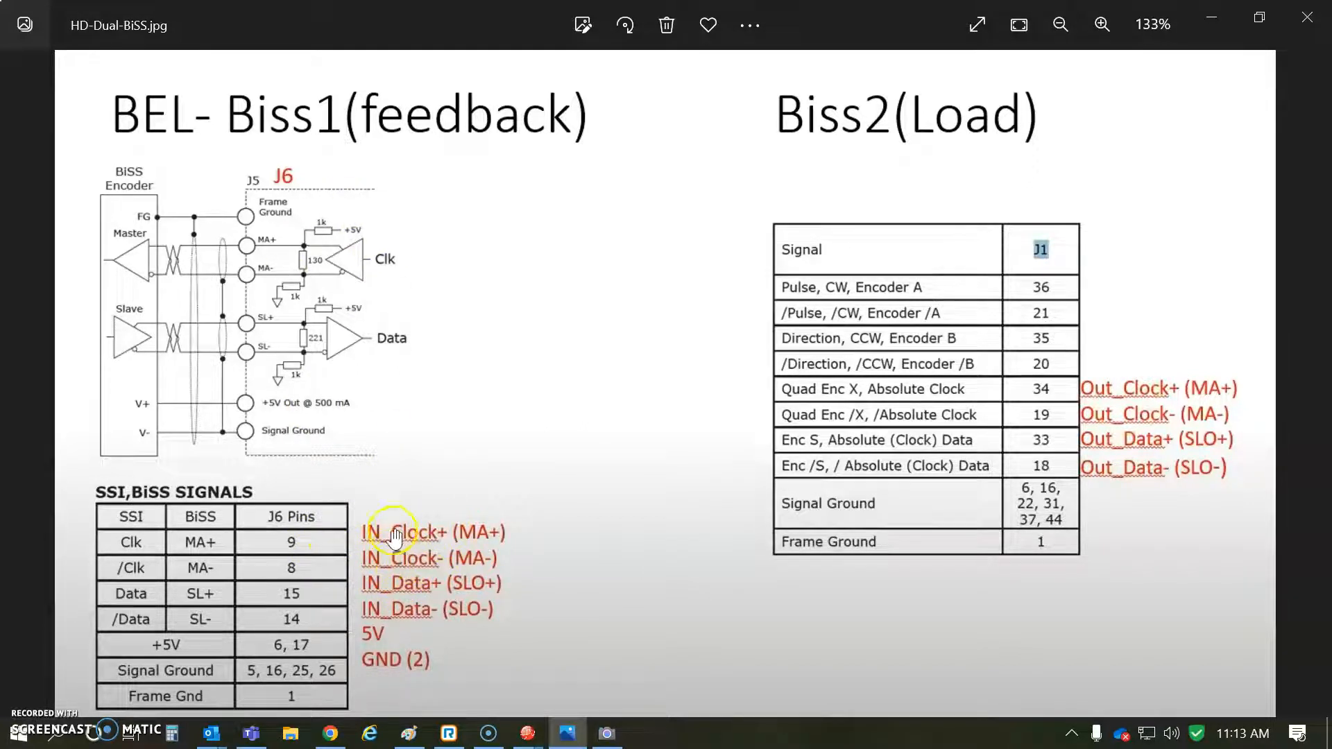
mouse_move(509, 552)
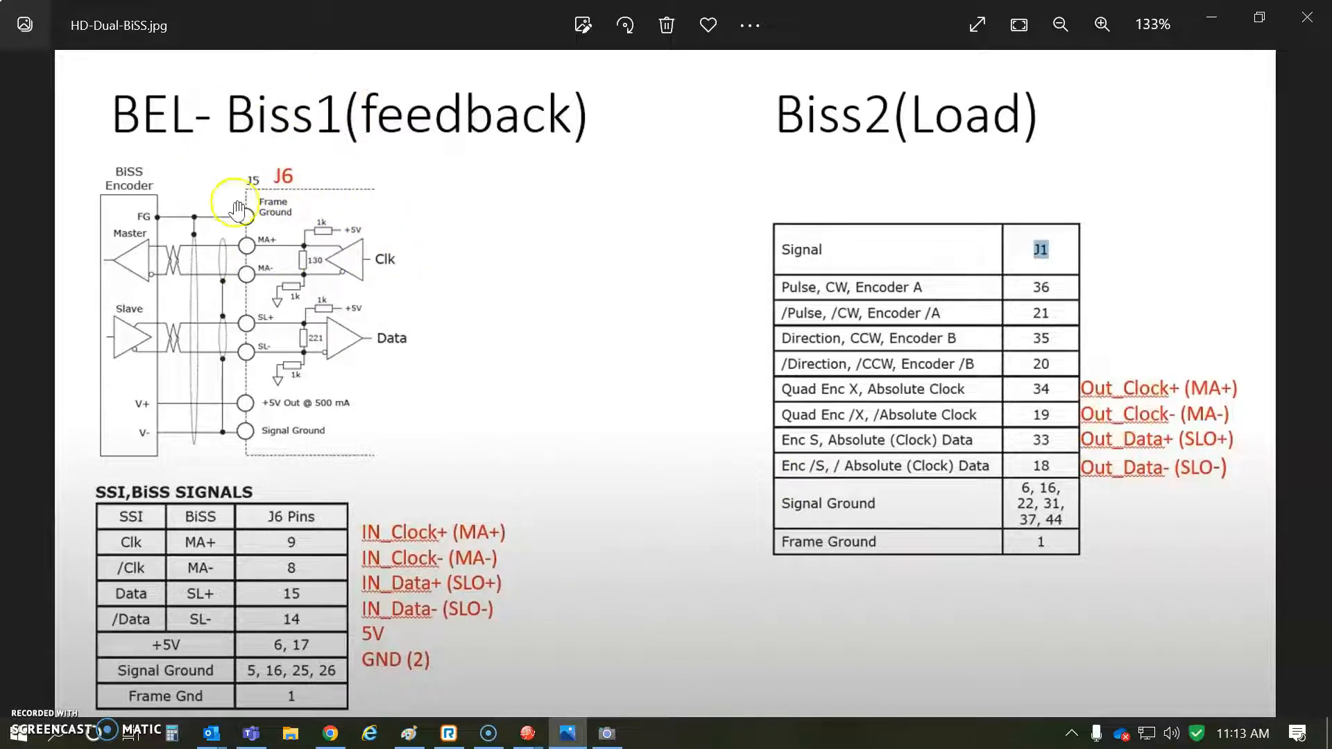
mouse_move(941, 208)
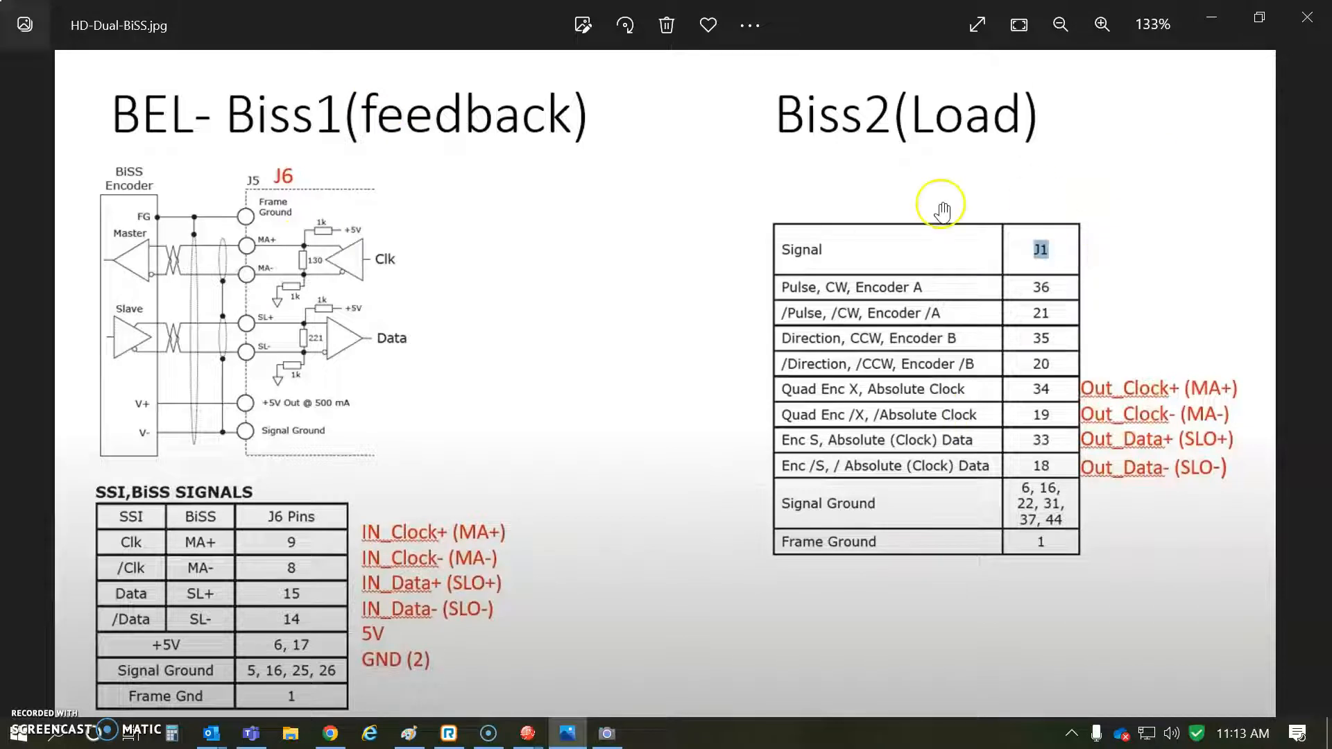